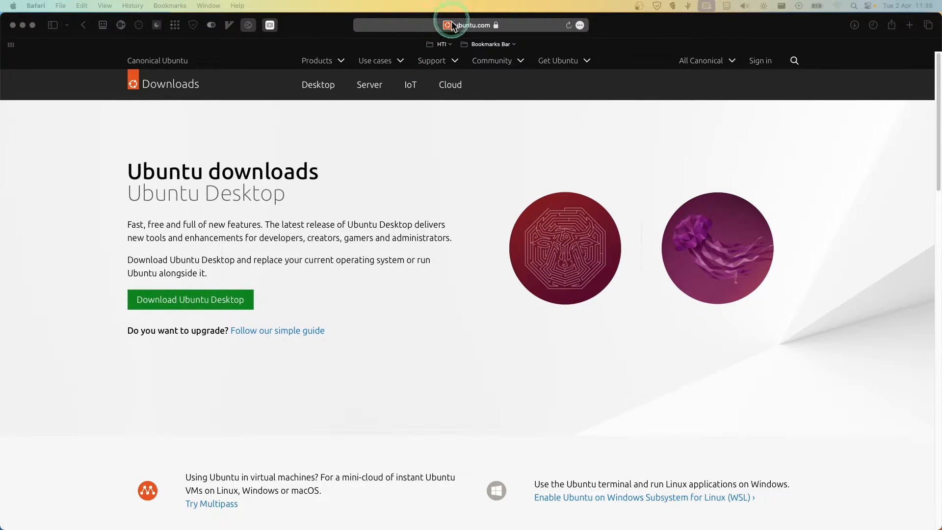
mouse_move(280, 149)
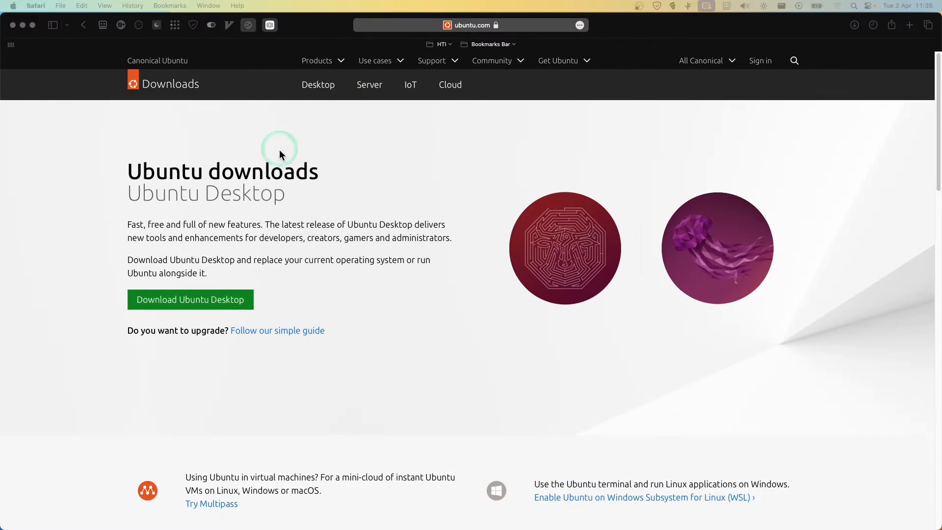
mouse_move(561, 59)
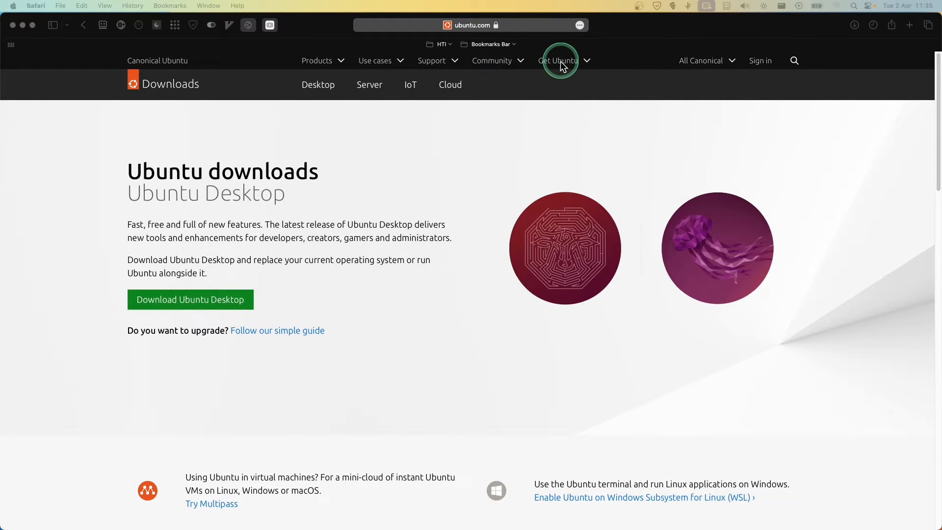
- Reach the Alternative architectures section of the Get Ubuntu Server page via the Get Ubuntu menu
click(559, 60)
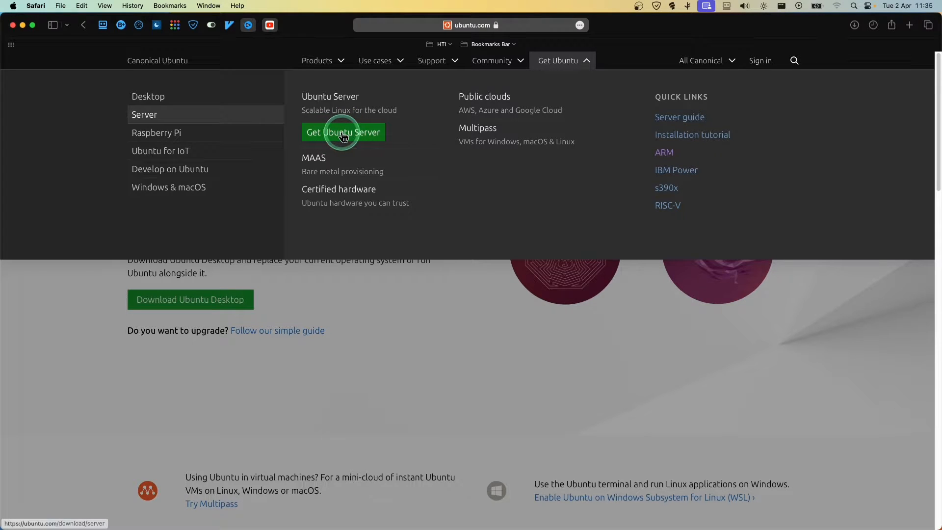
mouse_move(664, 153)
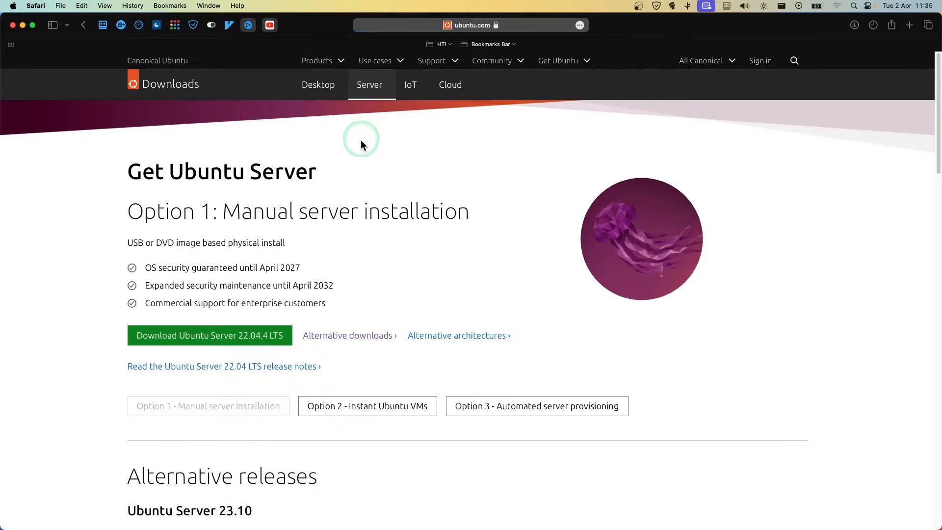
scroll(down, 3)
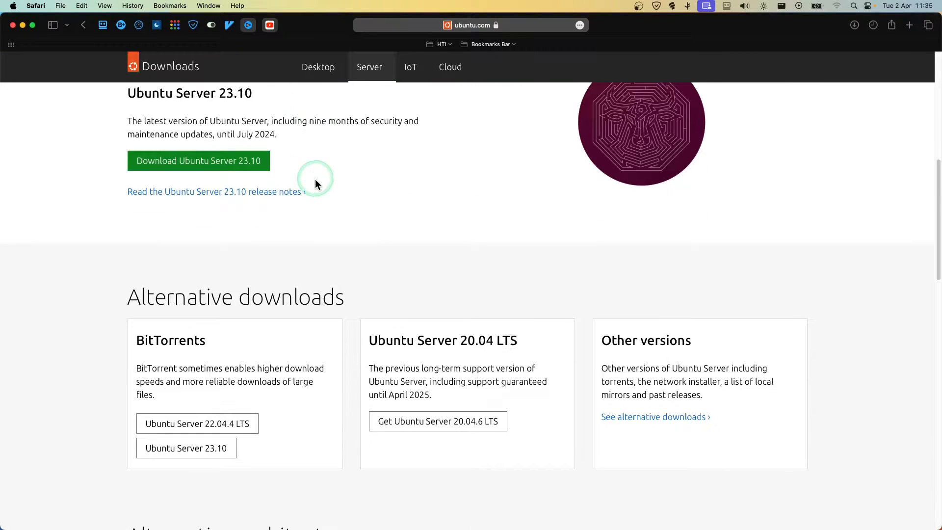
scroll(down, 3)
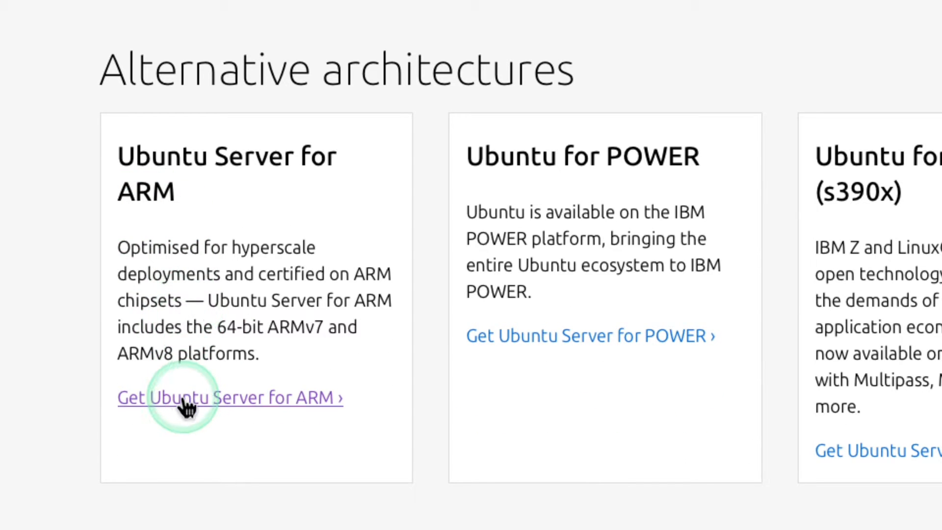
- Start the Ubuntu Server 22.04.4 LTS ARM download, allowing downloads from ubuntu.com, then head to the UTM site
click(230, 397)
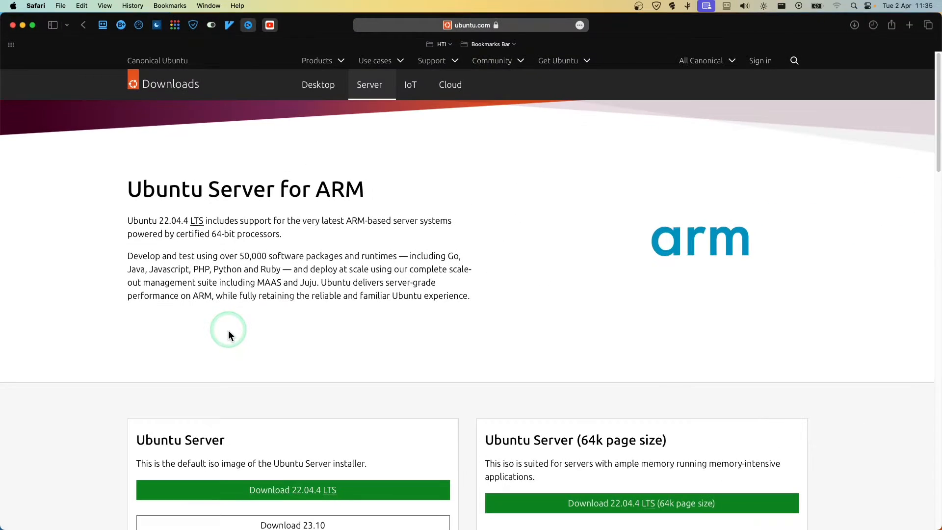
scroll(down, 3)
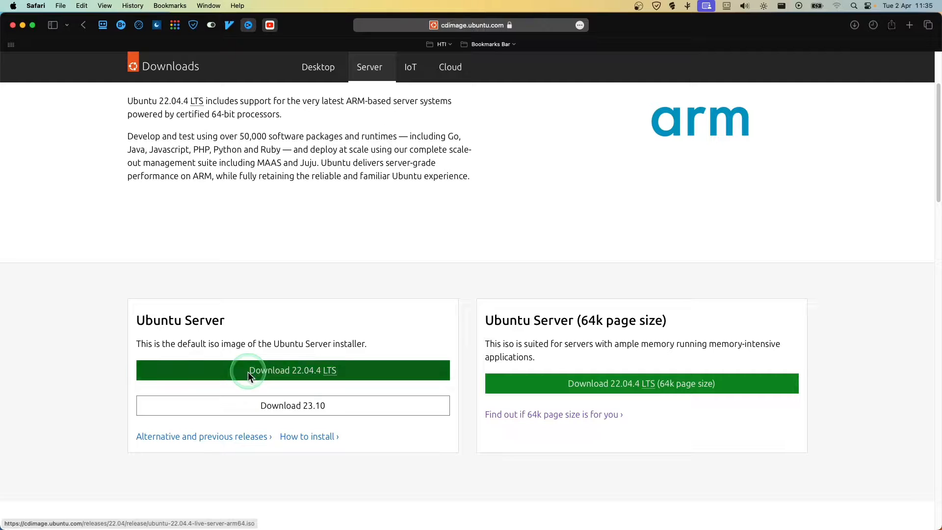
click(293, 370)
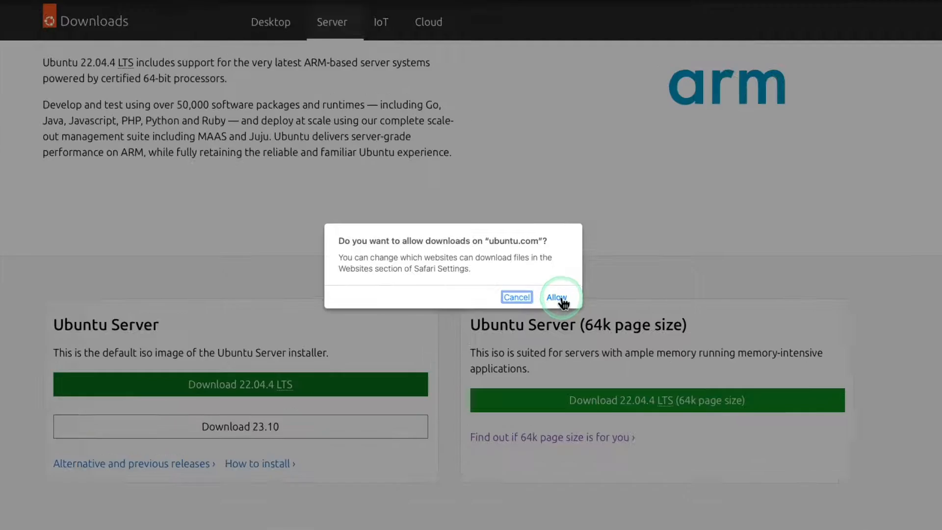
click(555, 296)
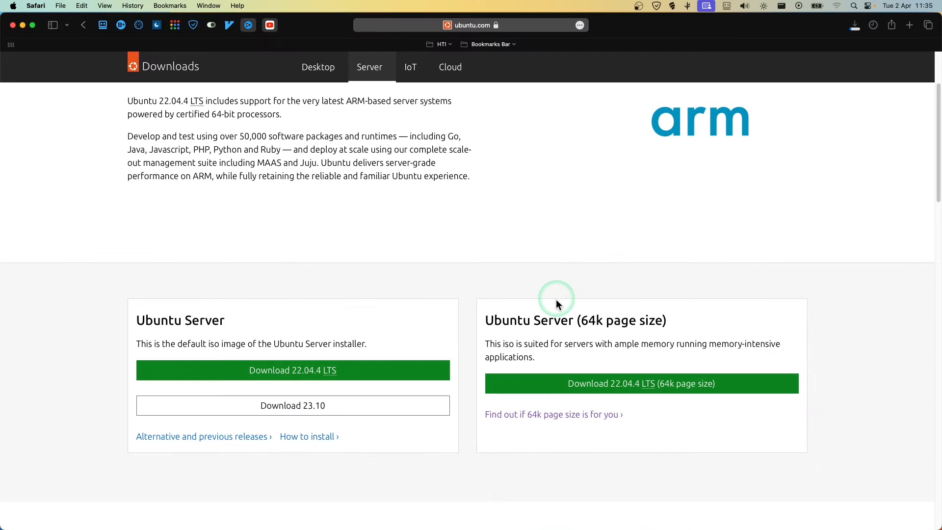
click(855, 24)
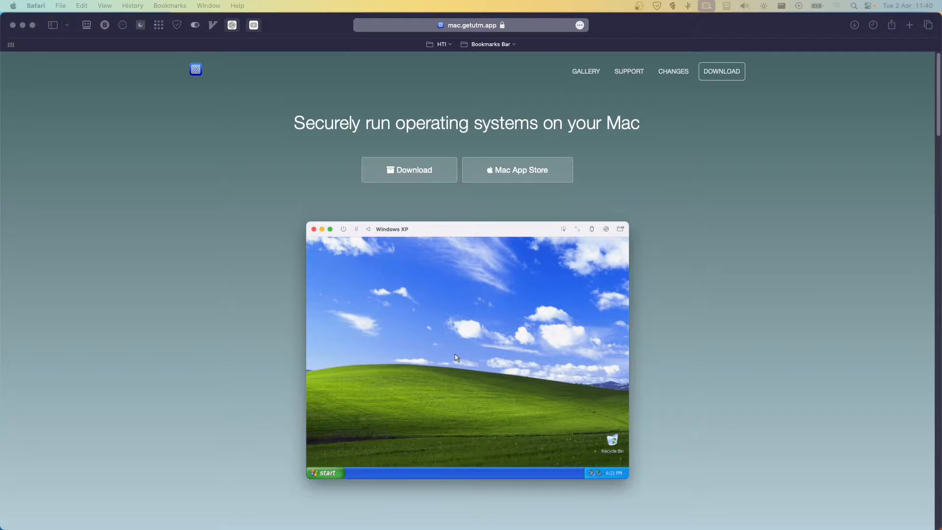
- Start the UTM installer download from mac.getutm.app, allowing downloads, then bring up Finder
click(348, 130)
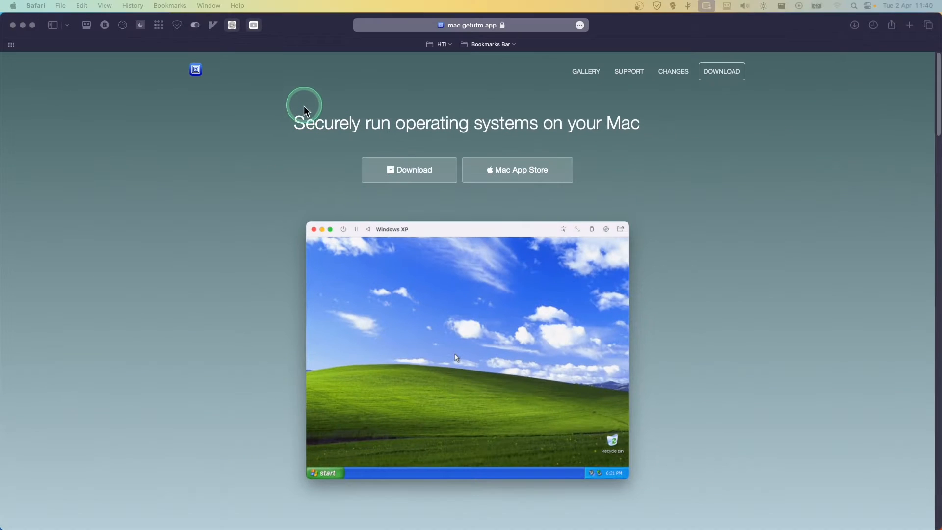
mouse_move(316, 139)
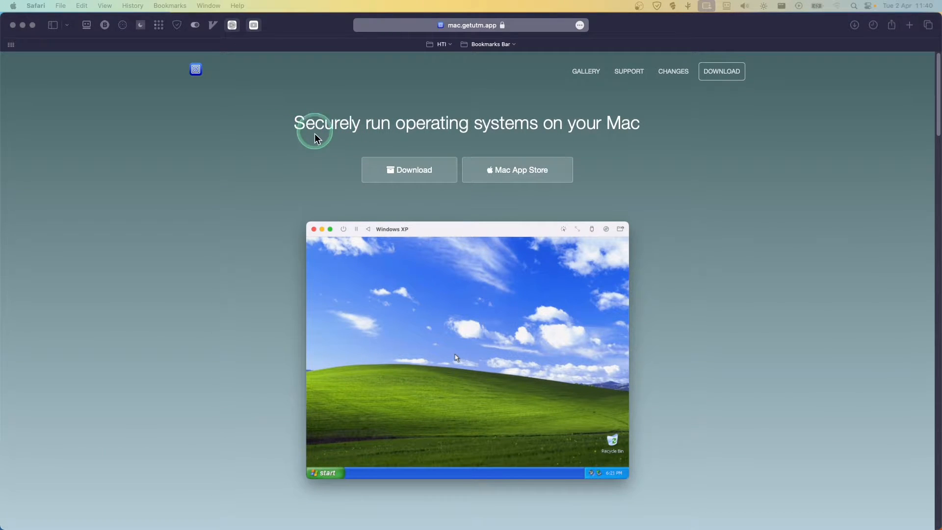
click(472, 26)
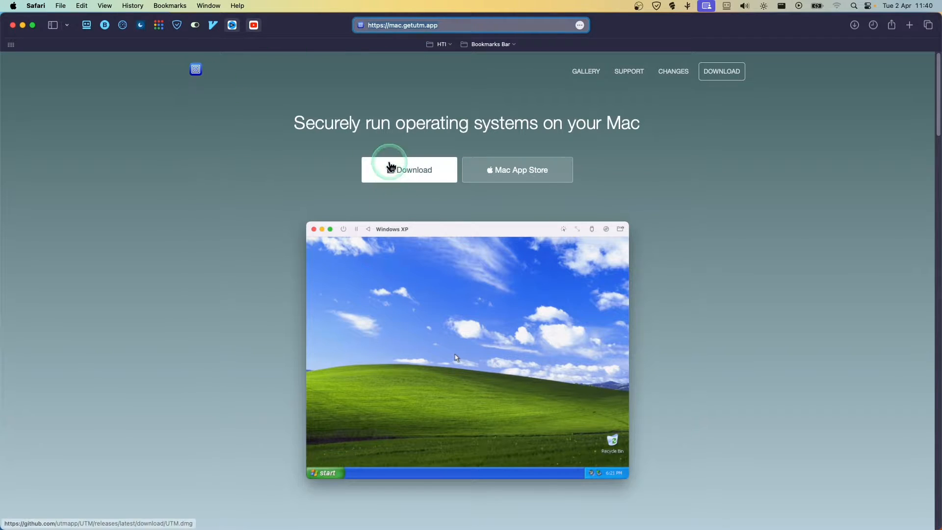
click(409, 170)
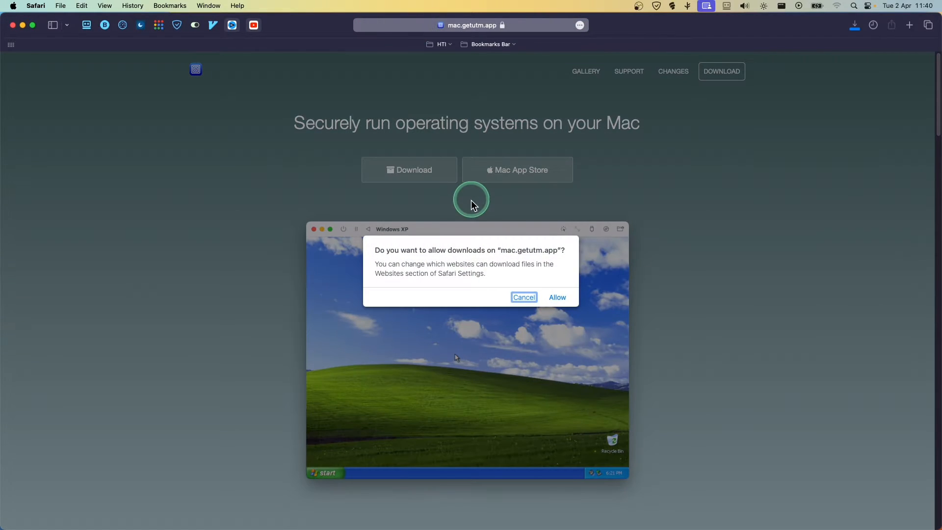
click(523, 297)
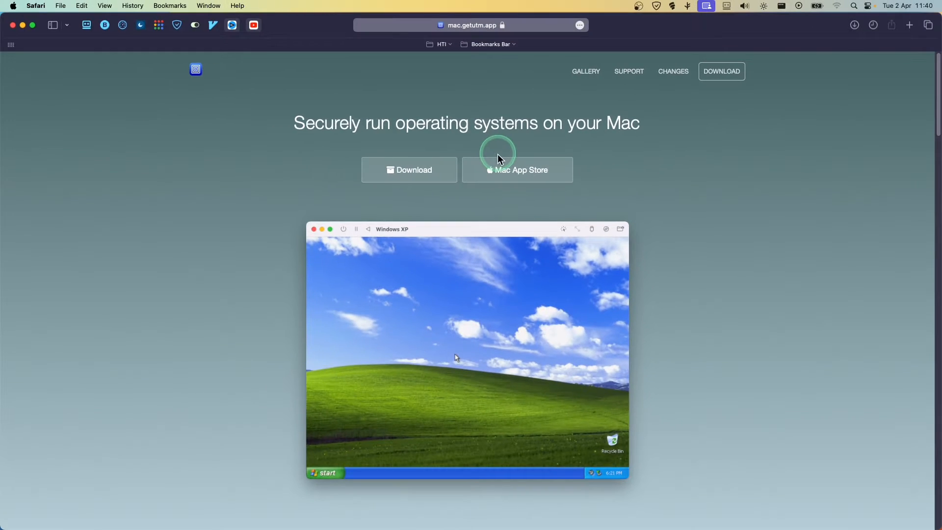
scroll(down, 3)
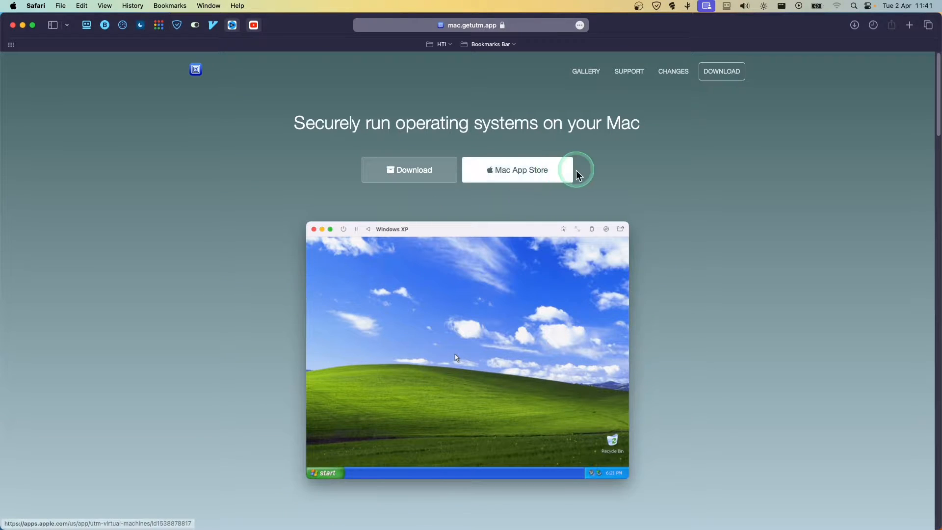
click(854, 24)
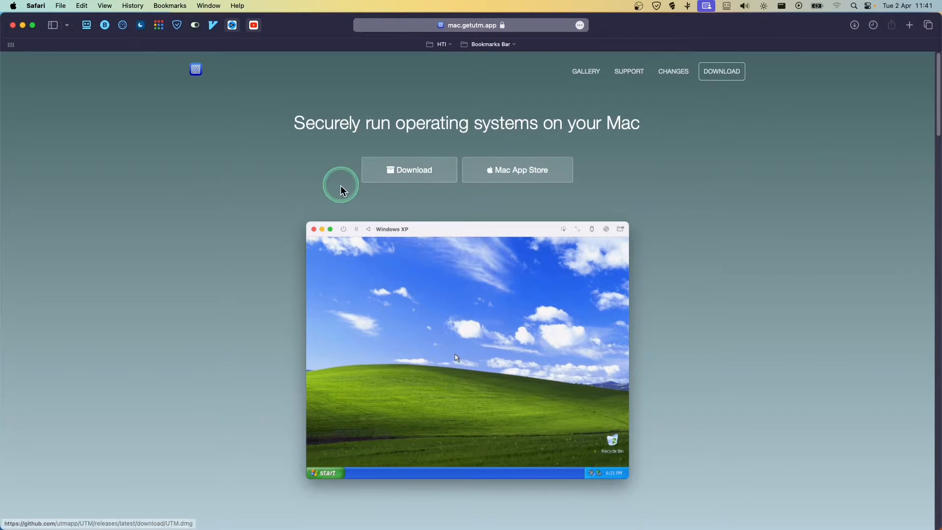
text(fi)
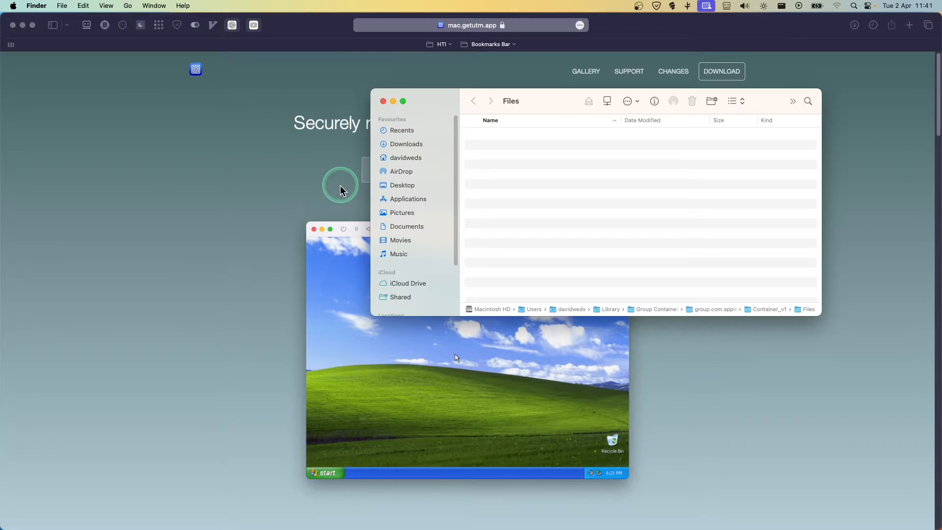
- Mount UTM.dmg from Downloads and drag UTM.app into the Applications folder
click(405, 143)
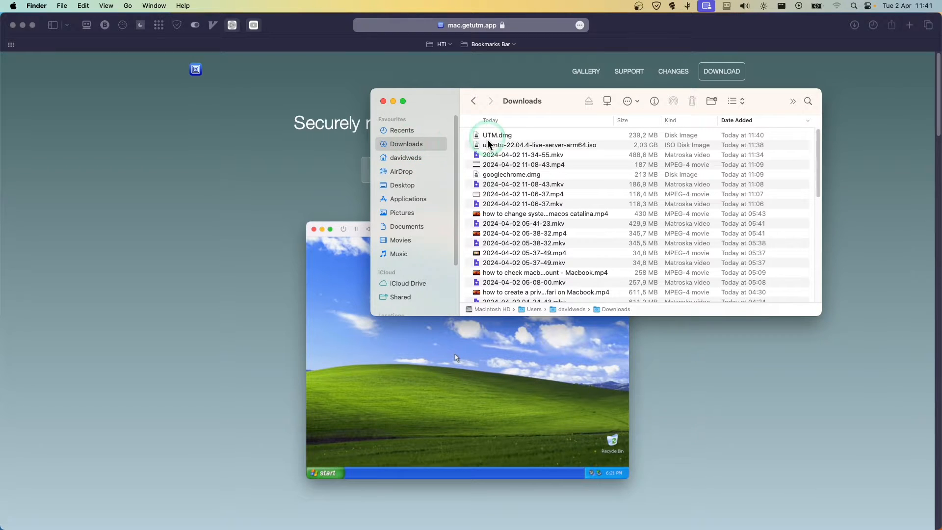
click(496, 134)
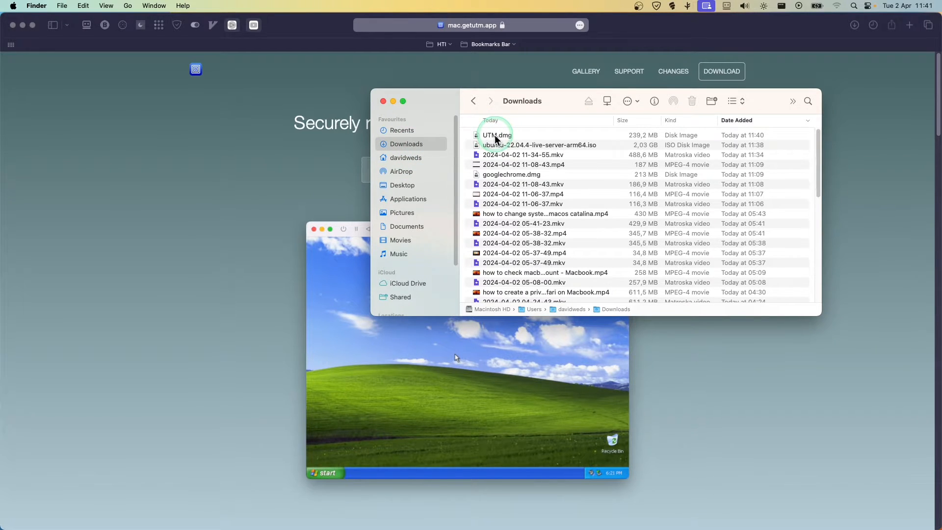
click(496, 134)
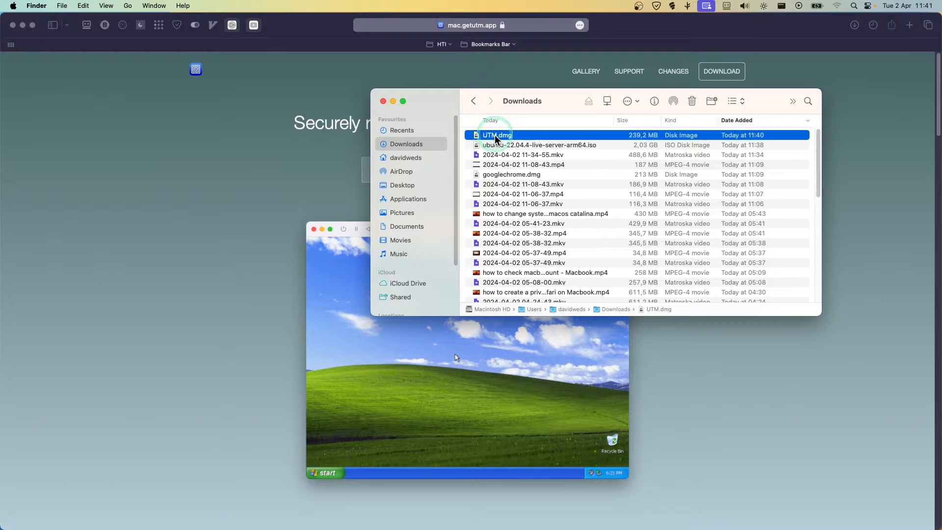
double_click(497, 135)
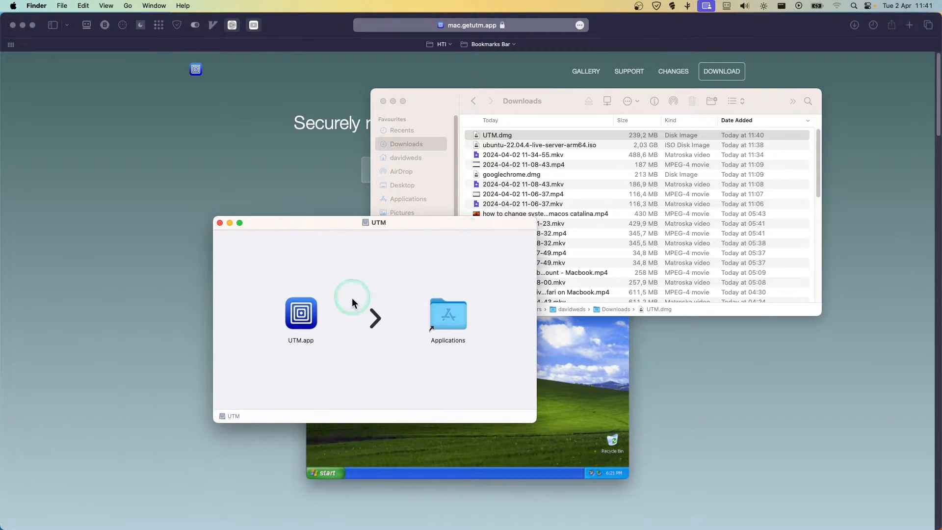
drag(301, 312, 360, 315)
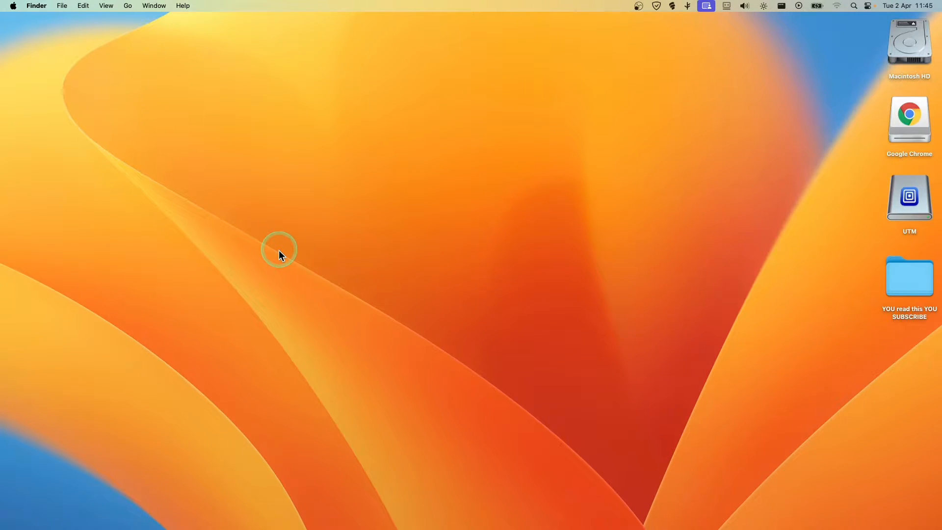
text(ut)
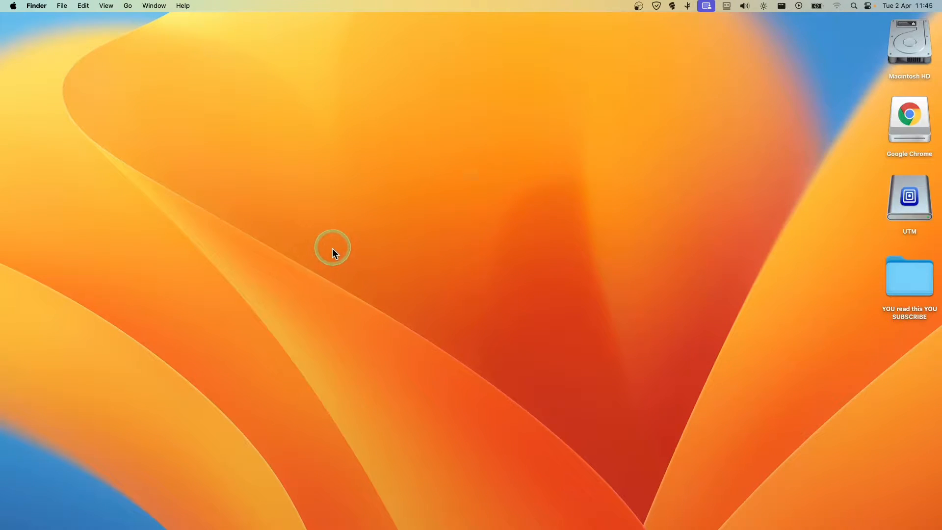
mouse_move(438, 226)
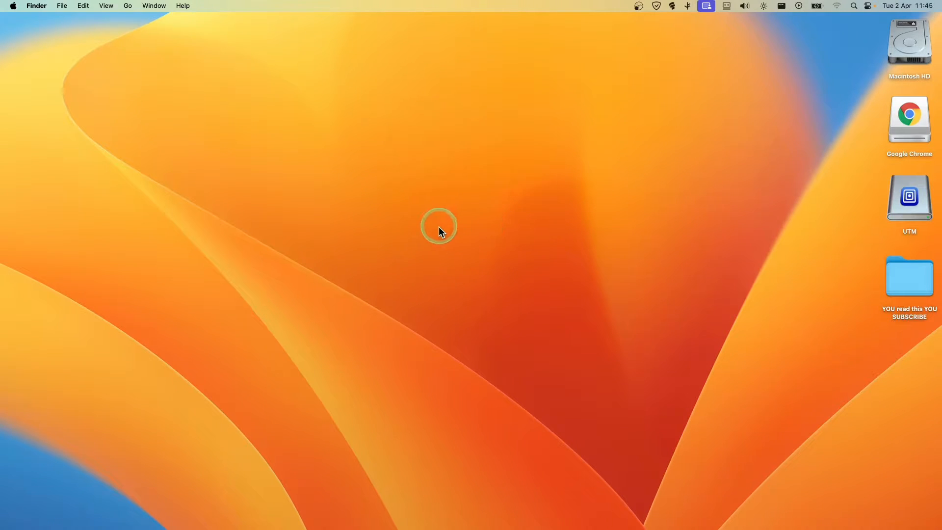
- Launch UTM, dismiss What's New, and begin a new virtual machine using Virtualize
double_click(908, 196)
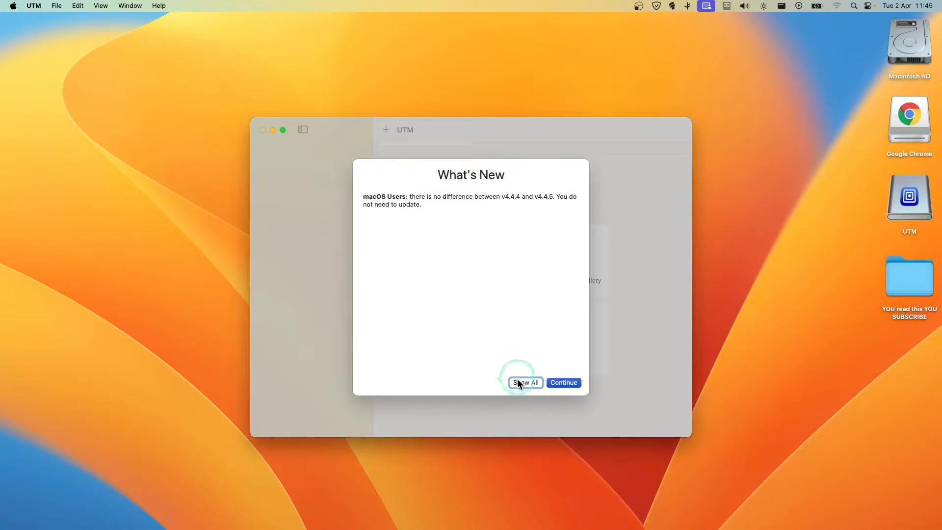
click(562, 381)
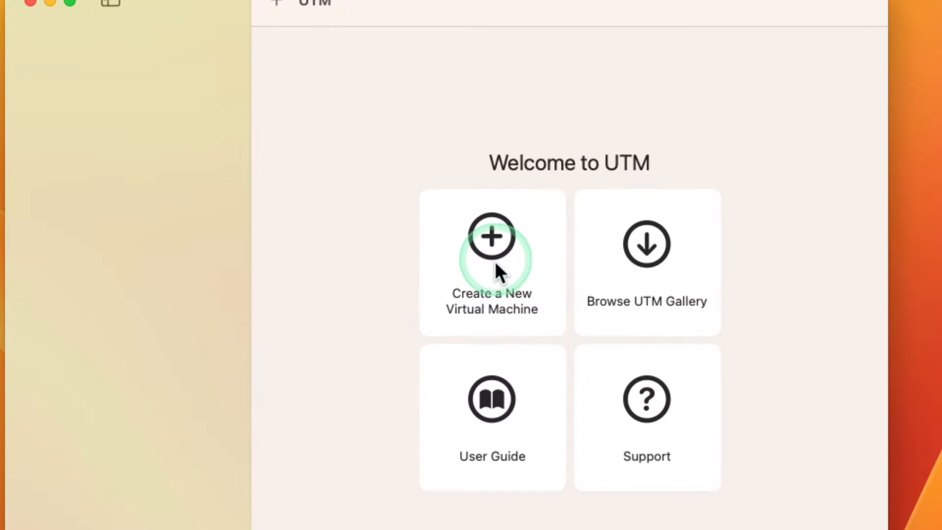
click(491, 252)
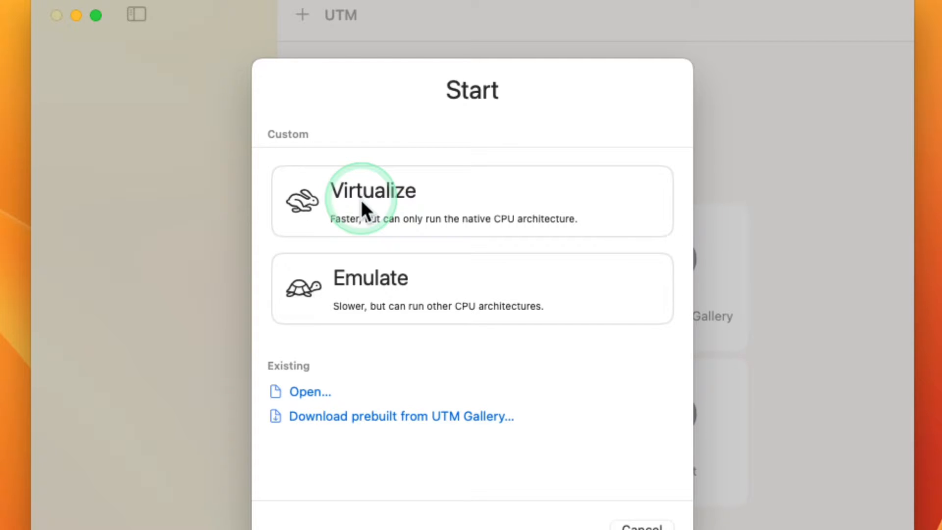
click(373, 200)
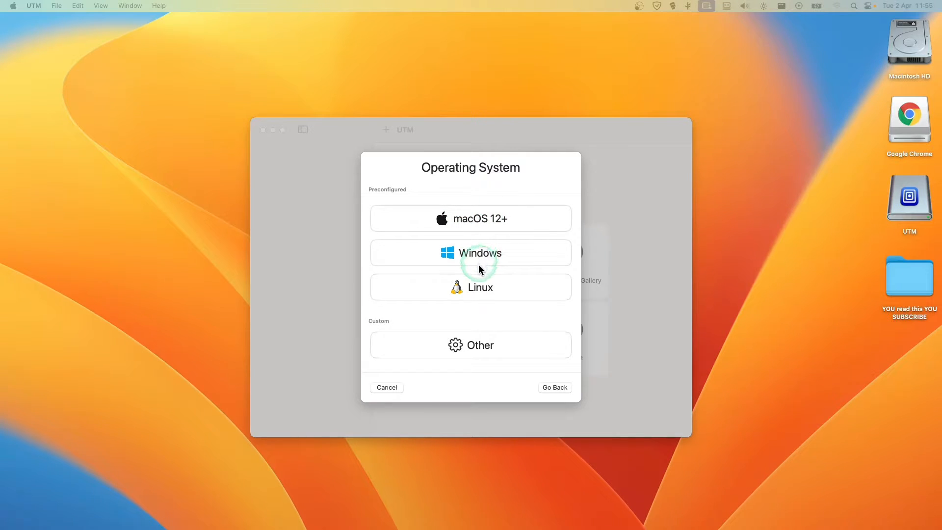
- Choose Linux as guest and set the Ubuntu 22.04.4 live server ISO from Downloads as boot image
click(470, 287)
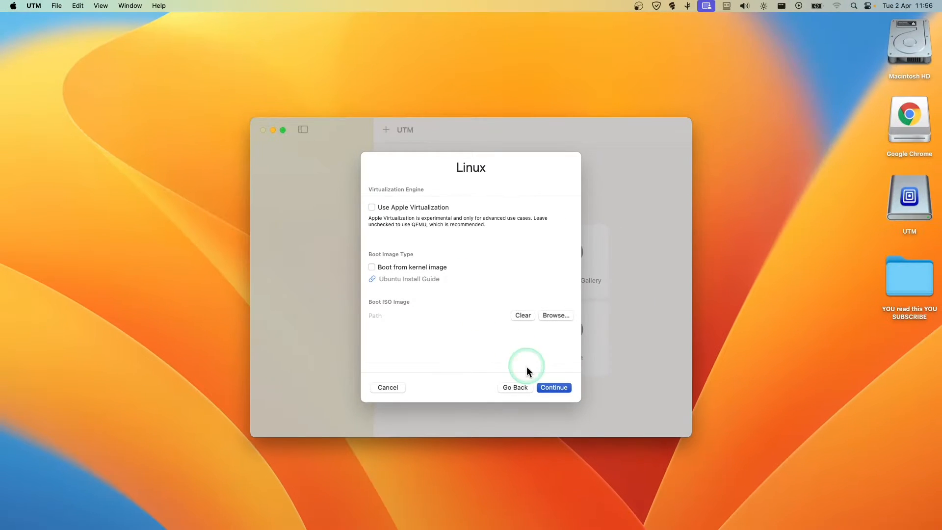
click(553, 386)
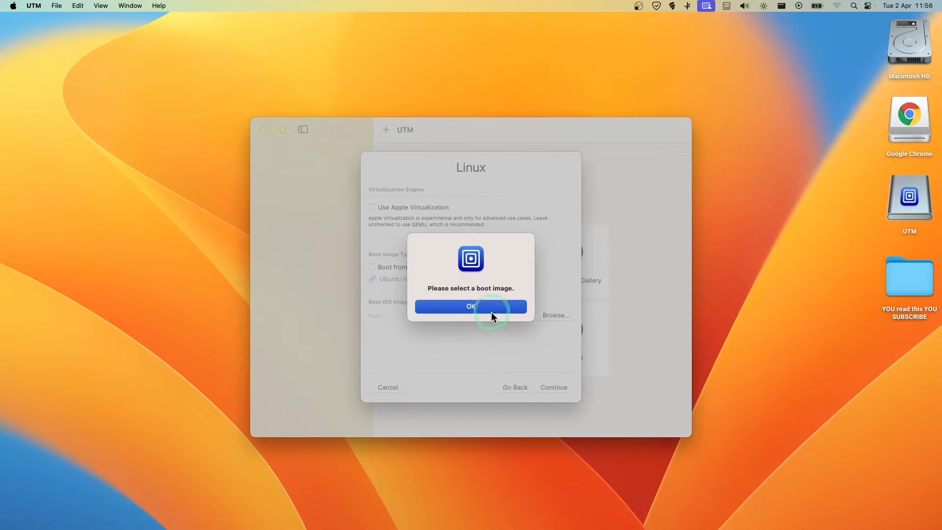
click(470, 306)
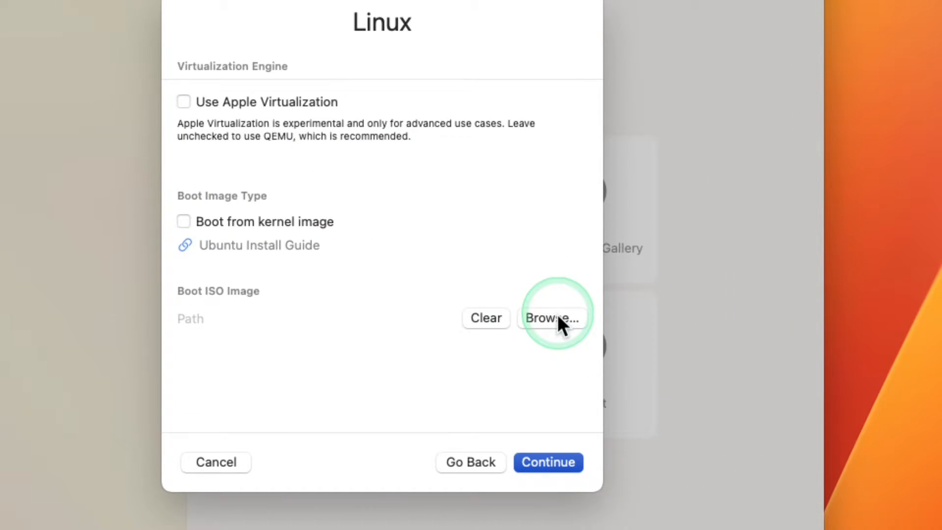
click(551, 318)
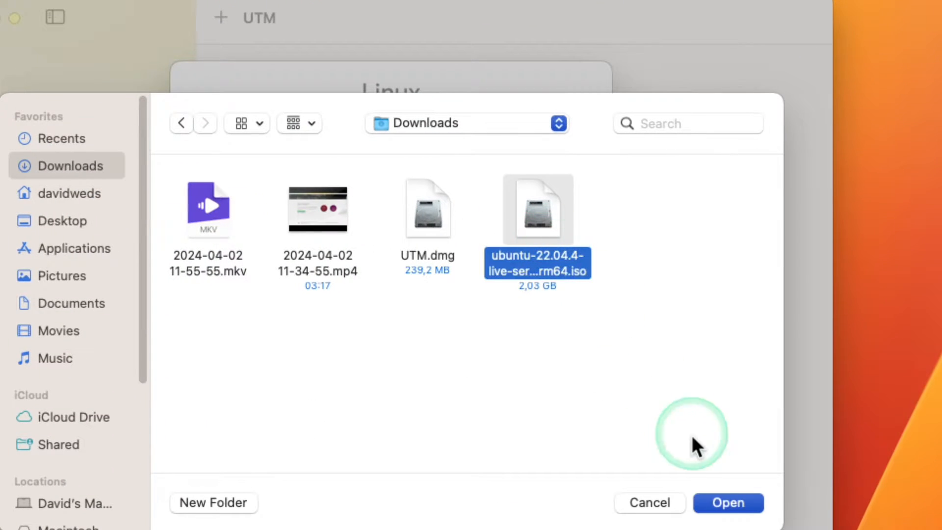
click(727, 502)
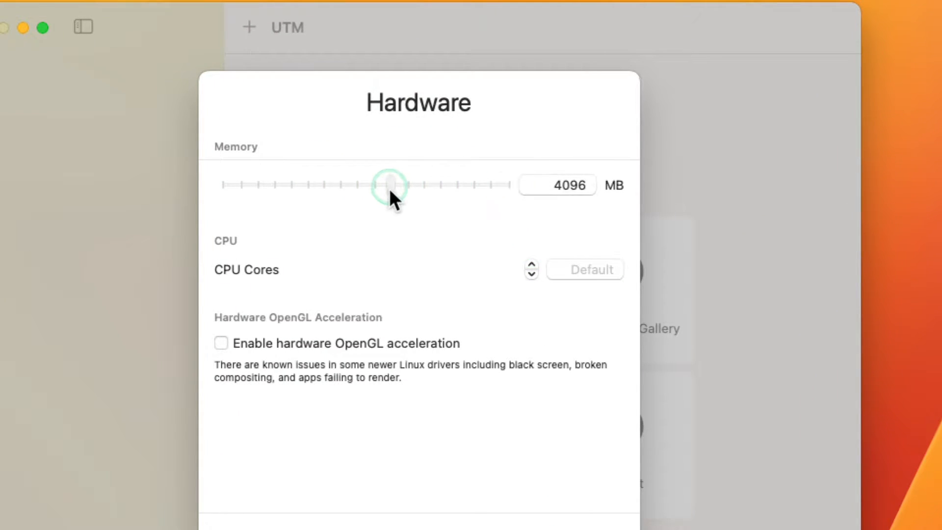
- Keep memory at 4096 MB, raise CPU cores to 4, and continue to Storage
click(585, 269)
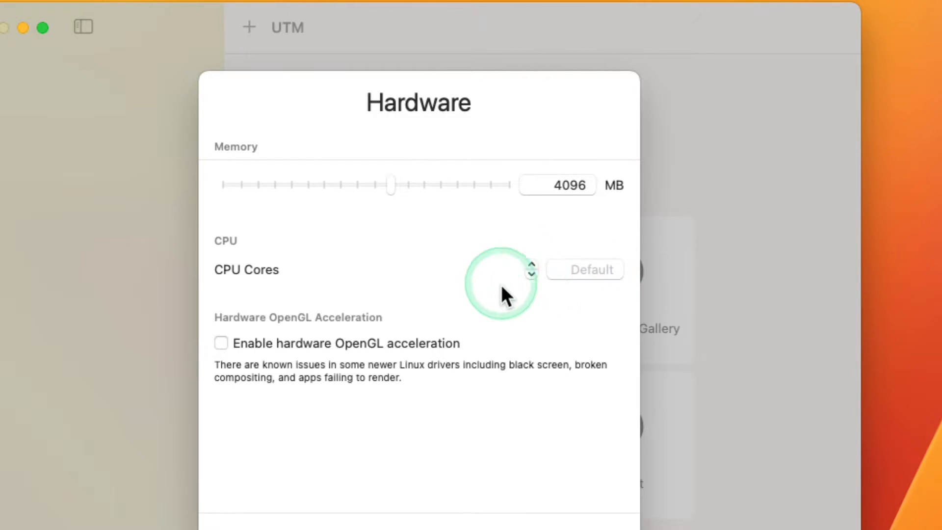
click(530, 264)
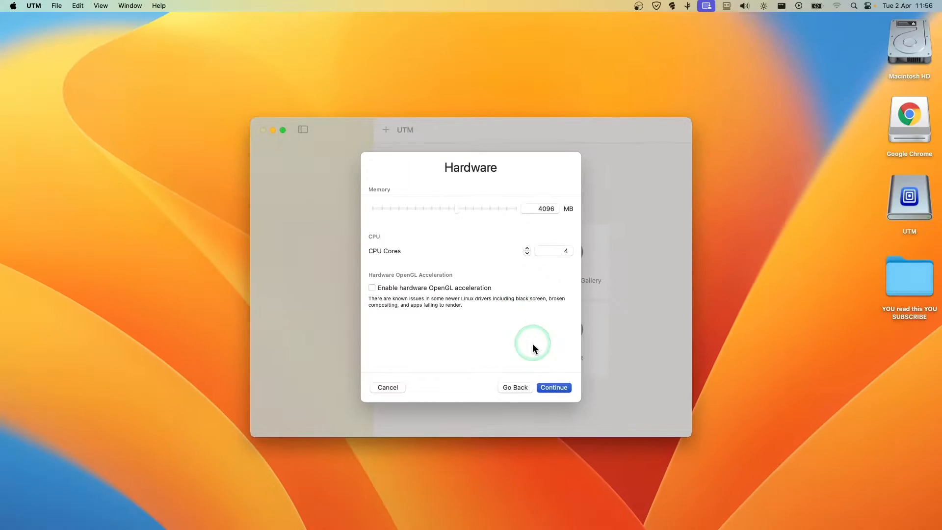
click(553, 386)
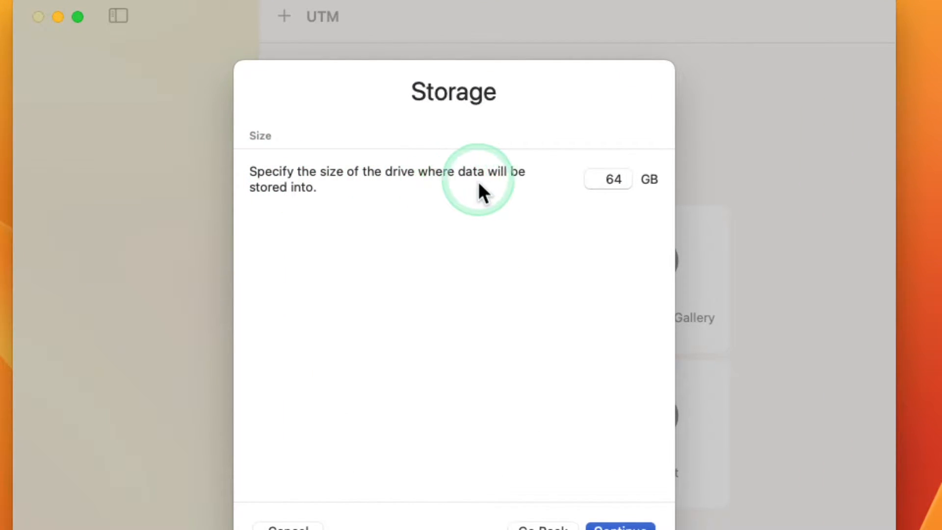
- Change the drive size from 64 to 100 GB and continue to Shared Directory
click(607, 179)
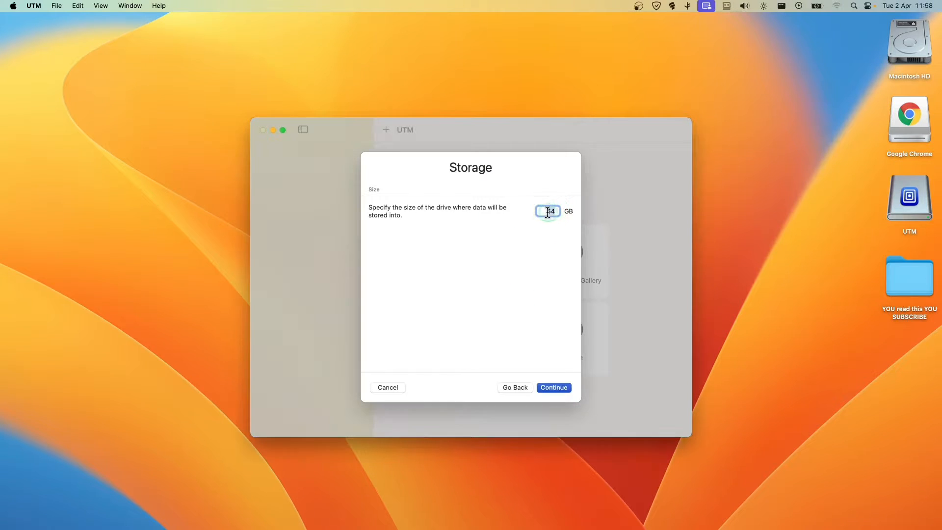
text(100)
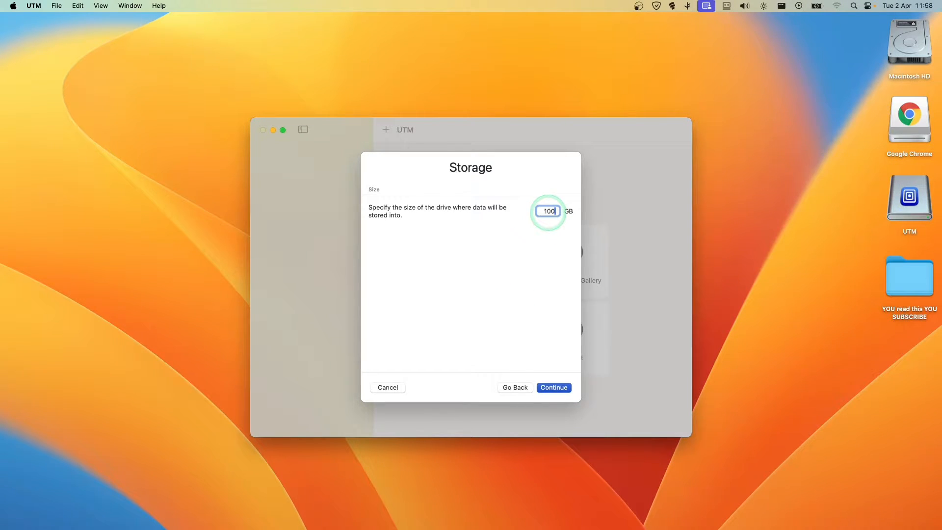
click(553, 387)
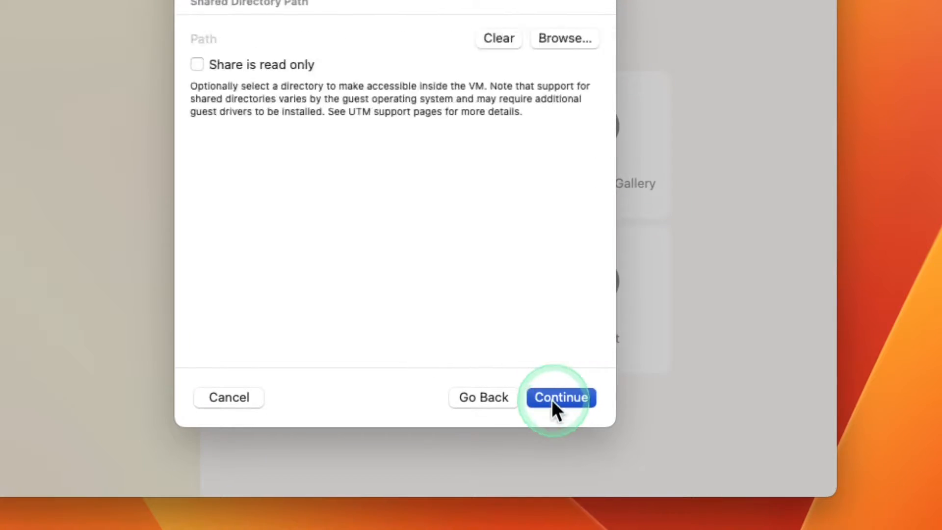
- Set the Mac's Downloads folder as the machine's shared directory
click(559, 397)
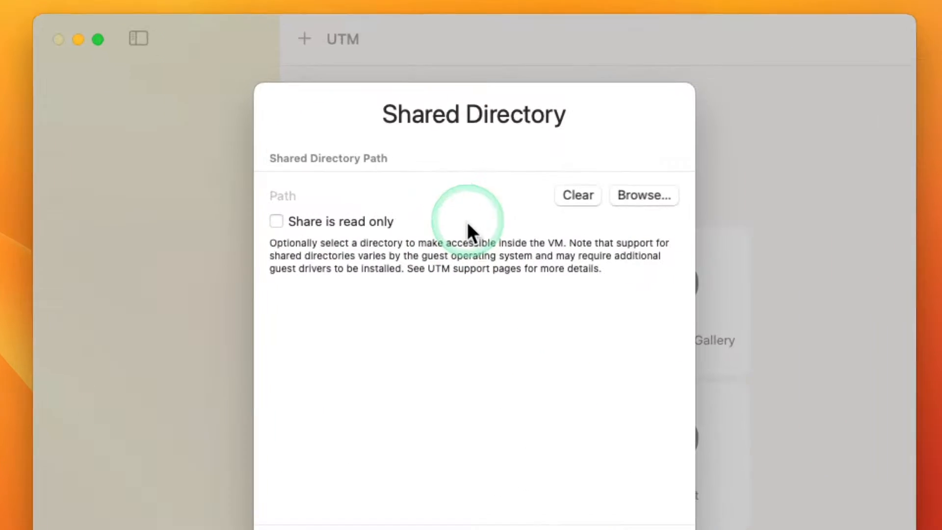
click(642, 194)
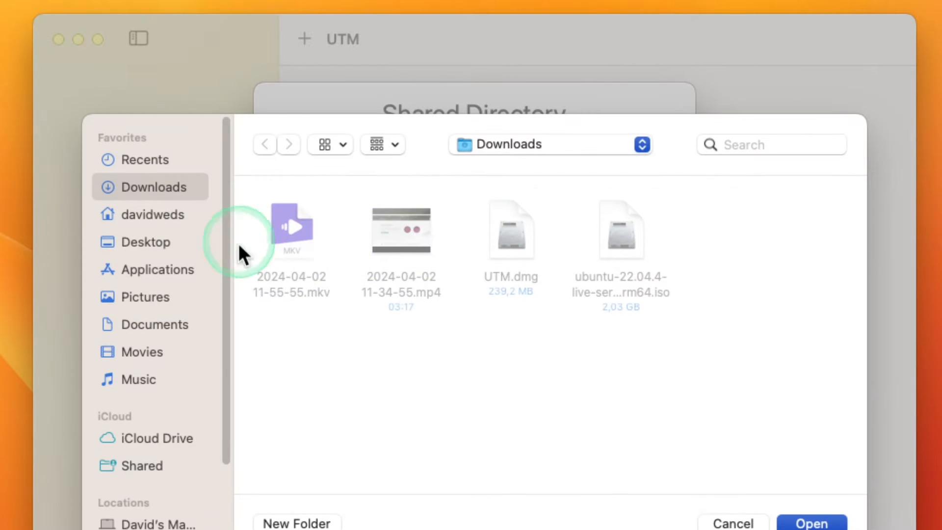
click(732, 522)
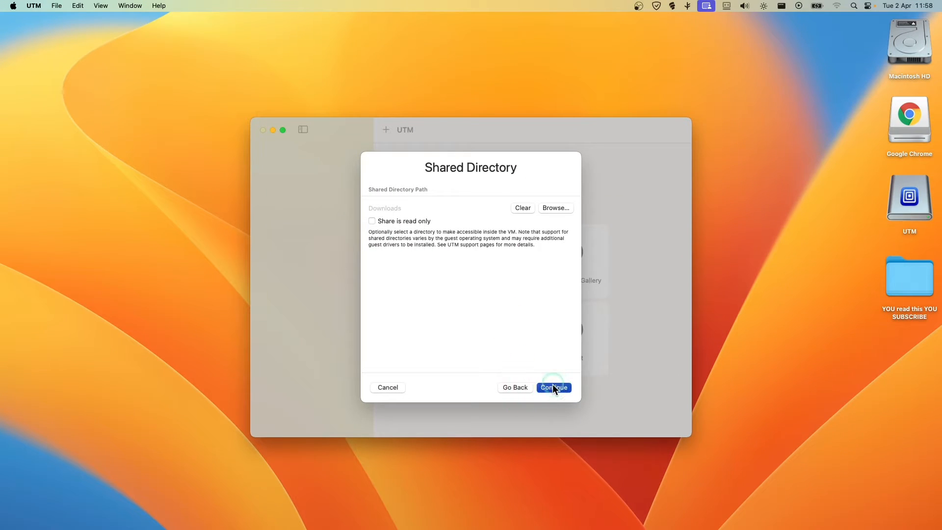
- Review the Summary, rename the machine to 'Ubuntu 22', and save it to the library
click(552, 387)
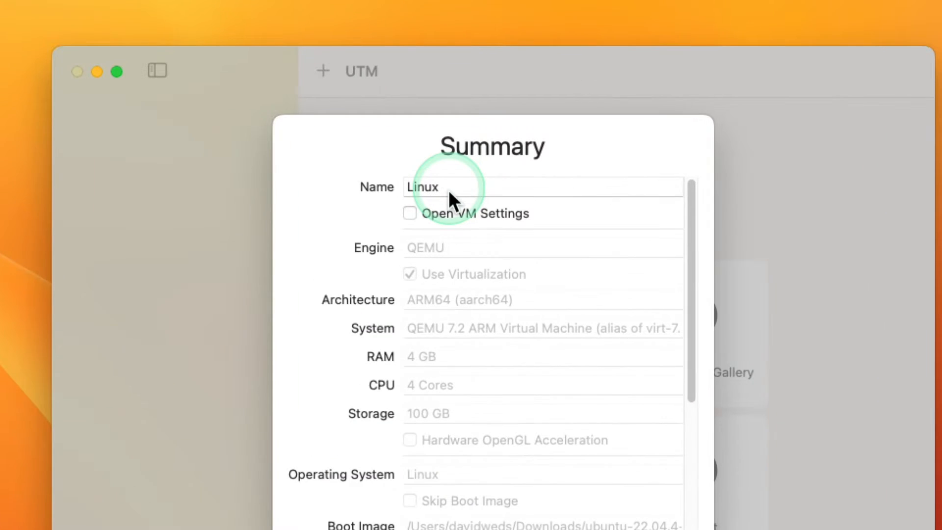
scroll(down, 3)
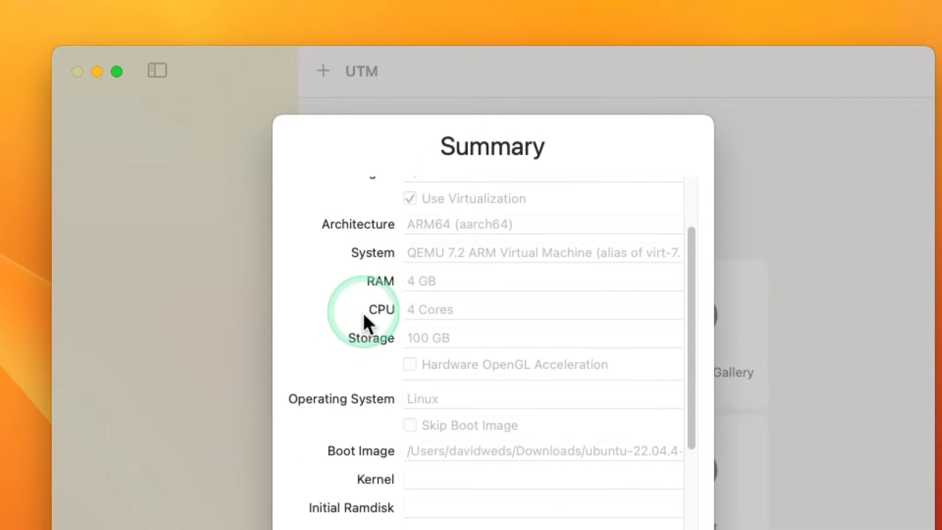
scroll(down, 3)
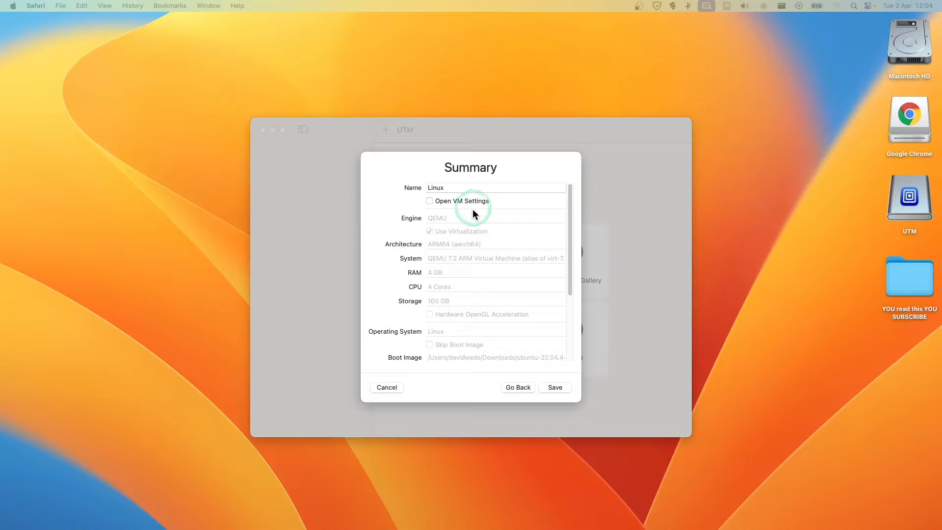
click(492, 187)
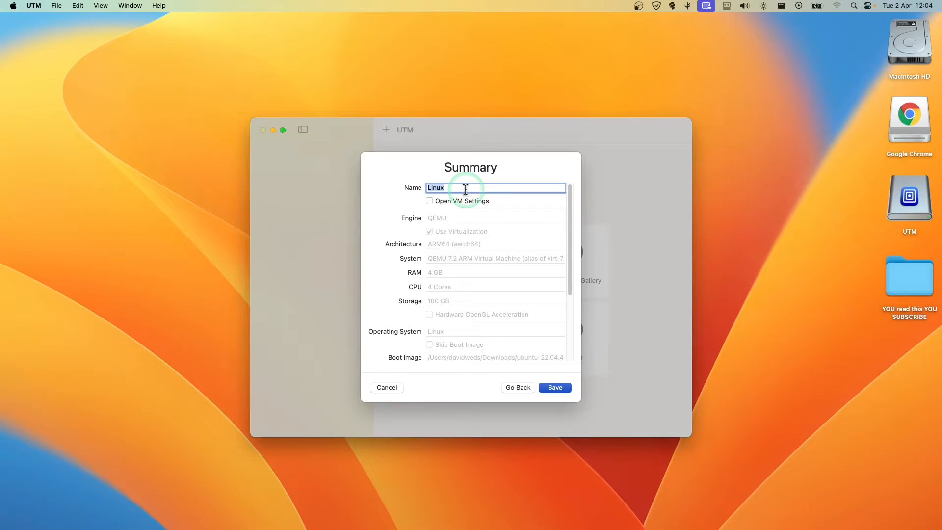
text(Ubu)
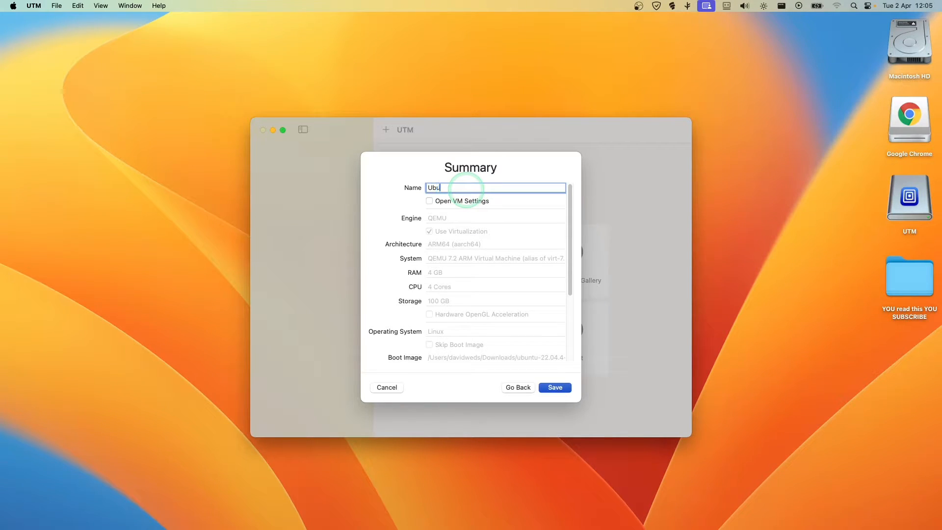
text(nu)
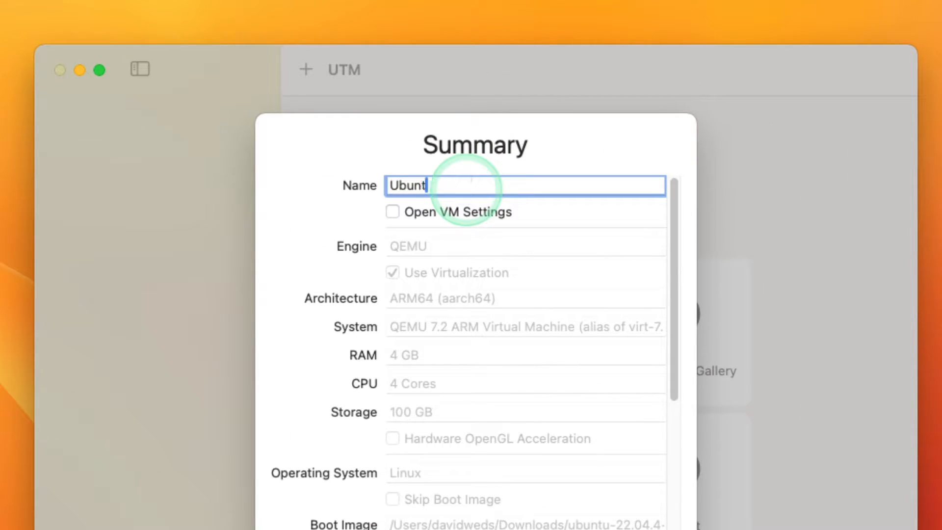
text(u 22)
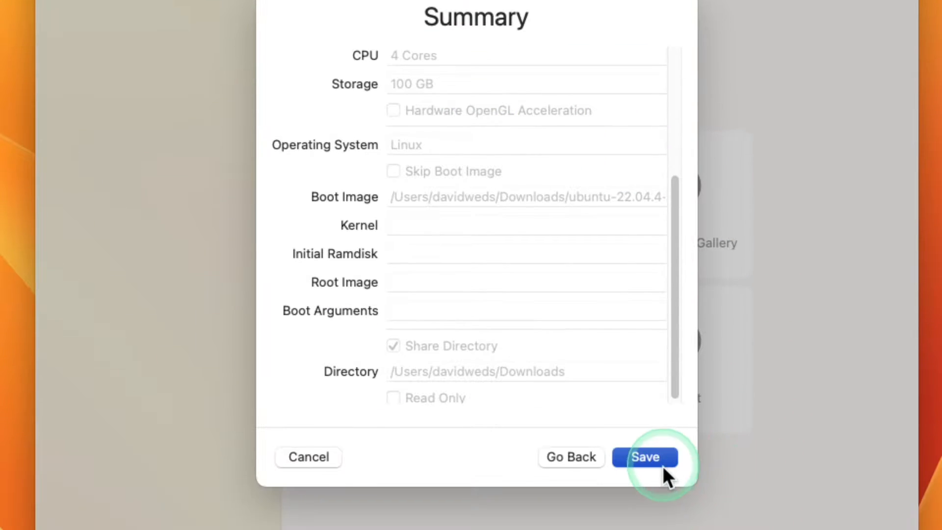
click(644, 456)
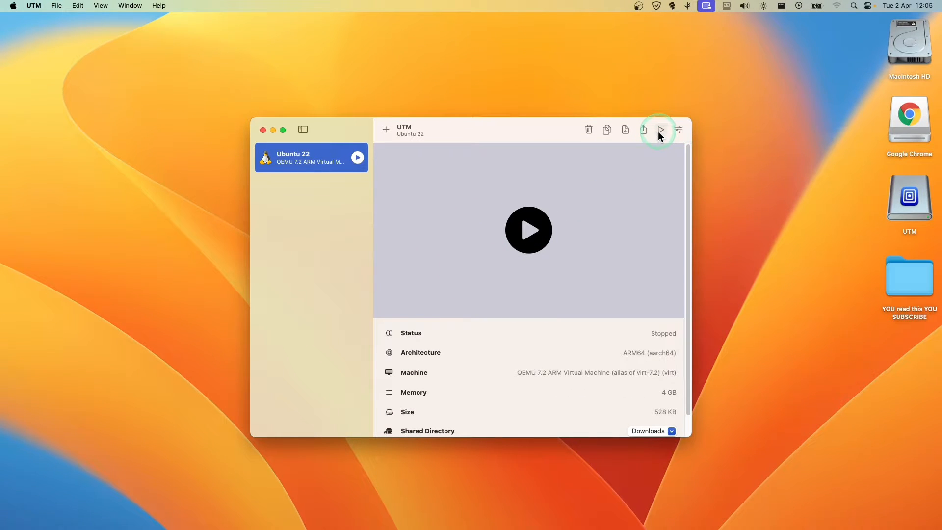
- Start the Ubuntu 22 virtual machine and let it capture input
click(659, 130)
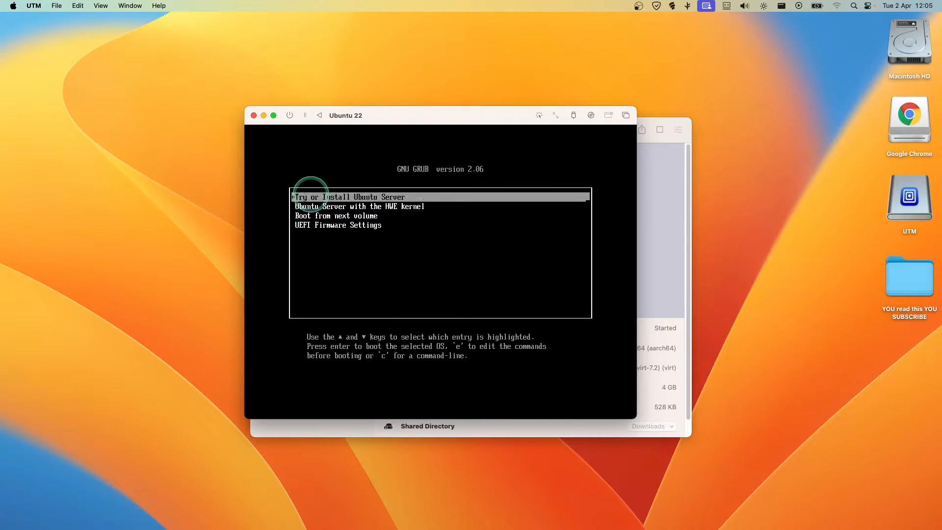
click(327, 201)
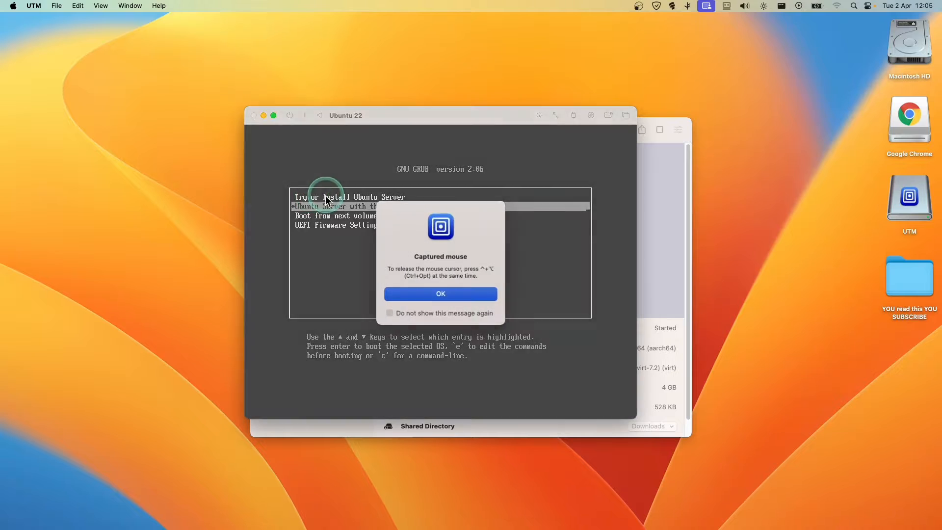
click(440, 293)
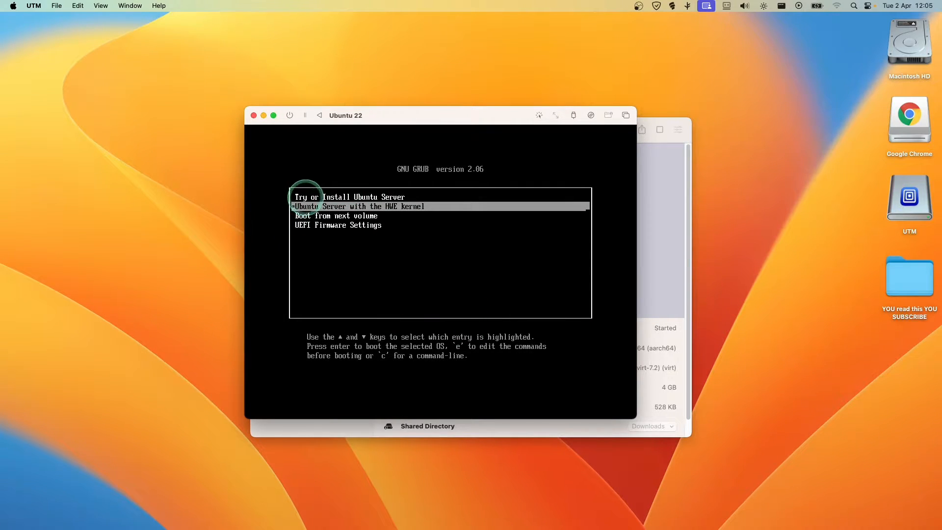
mouse_move(371, 196)
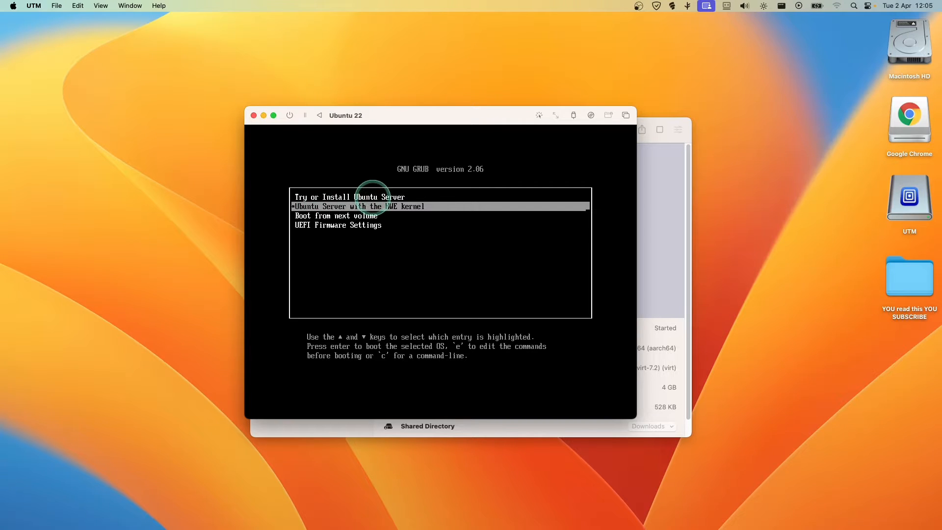
- Boot the 'Try or Install Ubuntu Server' entry from the GRUB menu
key(up)
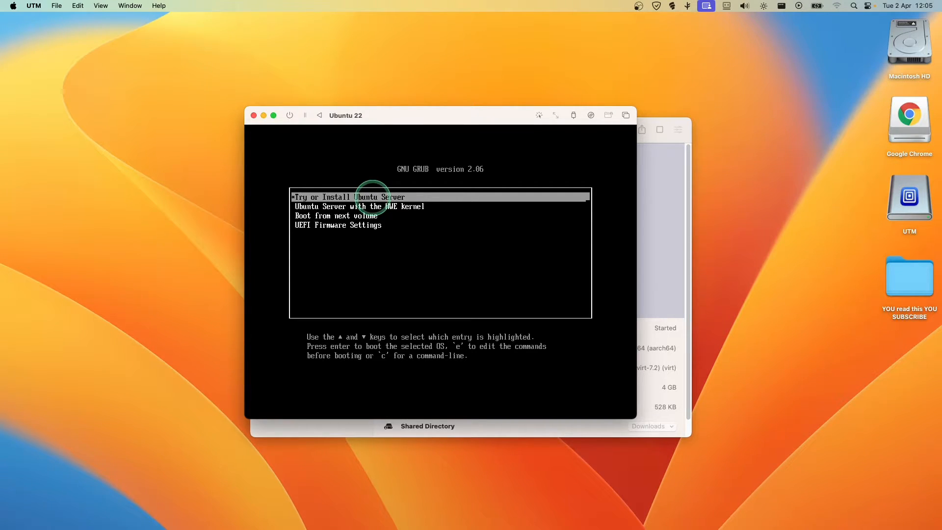
key(Return)
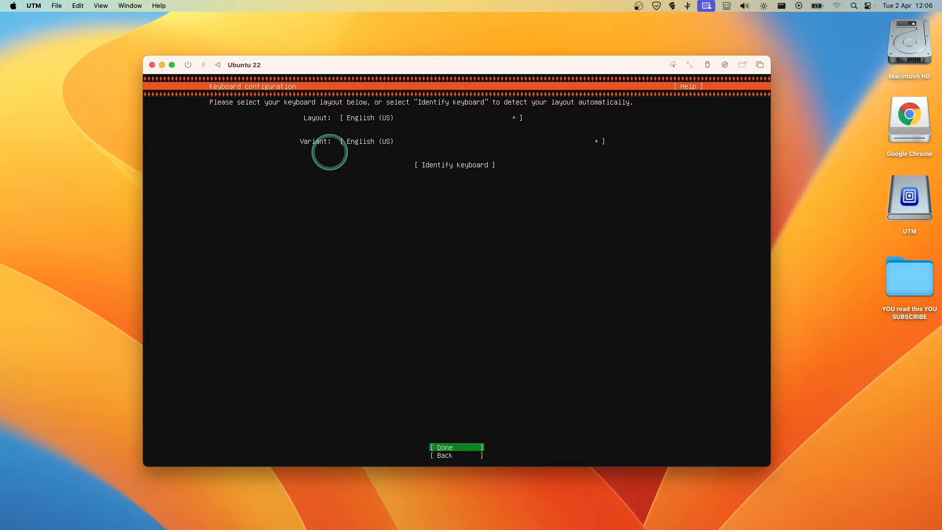
- Accept the English (US) keyboard, default install type, no network, blank proxy and tested mirror
click(443, 448)
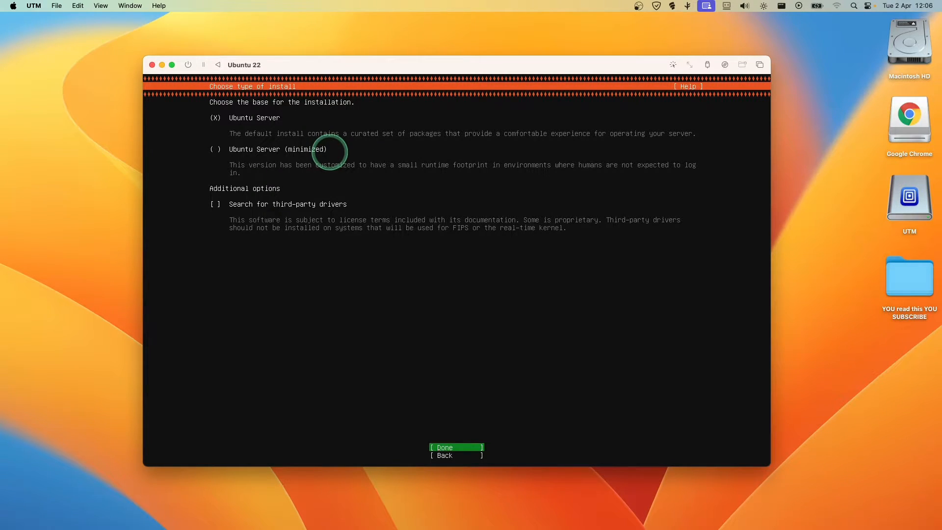
click(456, 447)
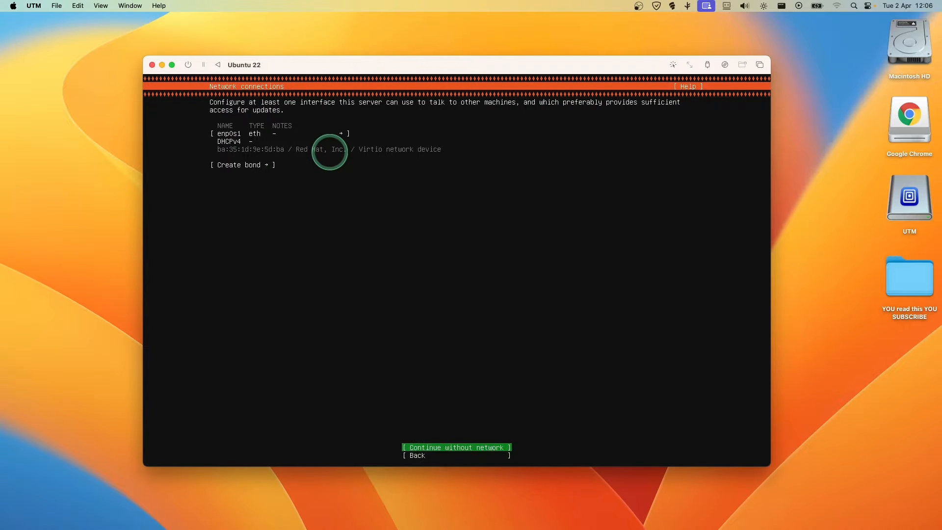
click(457, 447)
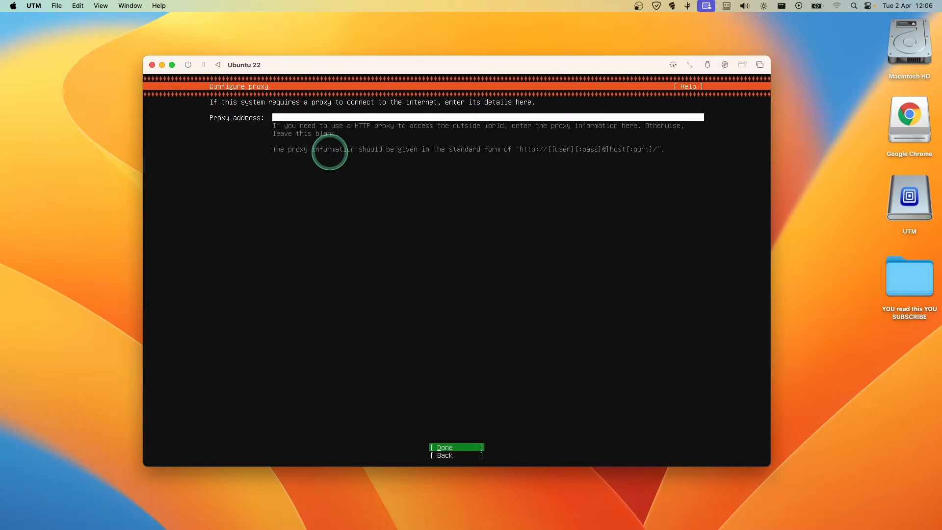
click(443, 447)
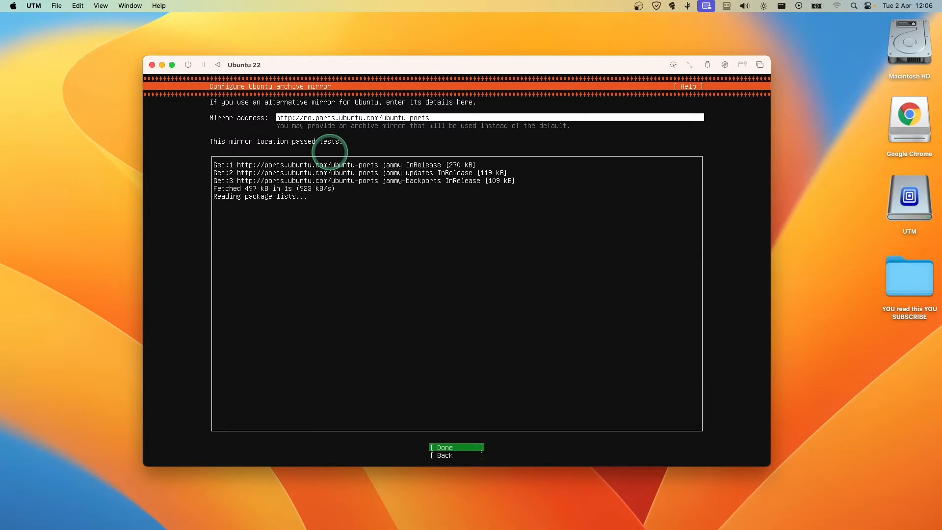
click(444, 448)
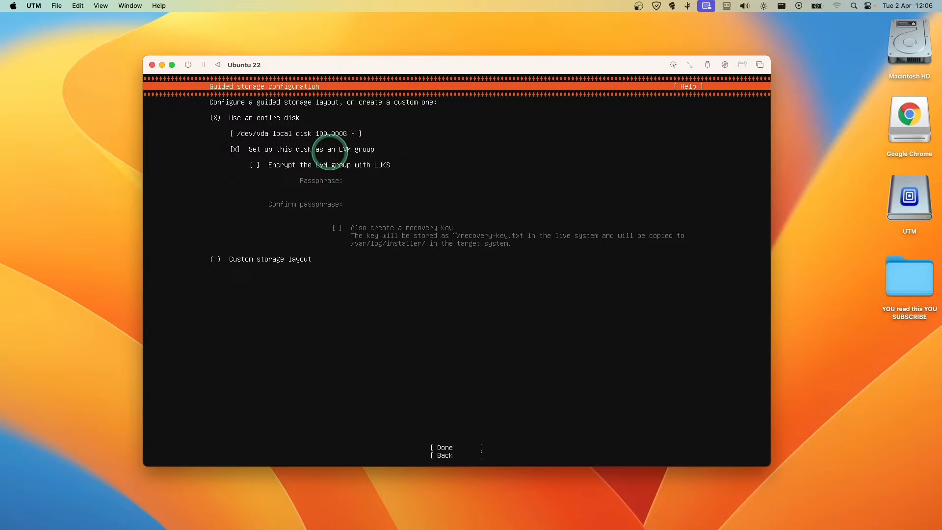
- Use the entire disk with LVM, accept the layout and confirm erasing the disk
click(441, 447)
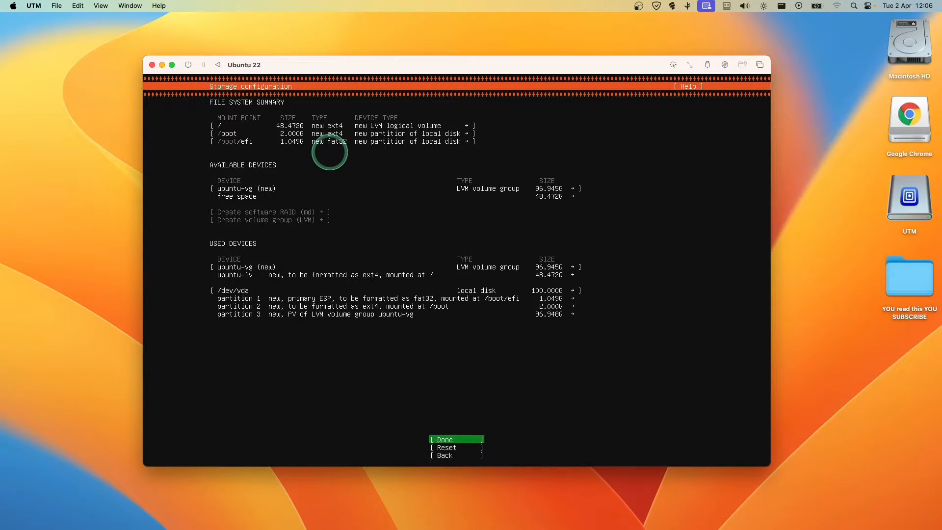
click(445, 440)
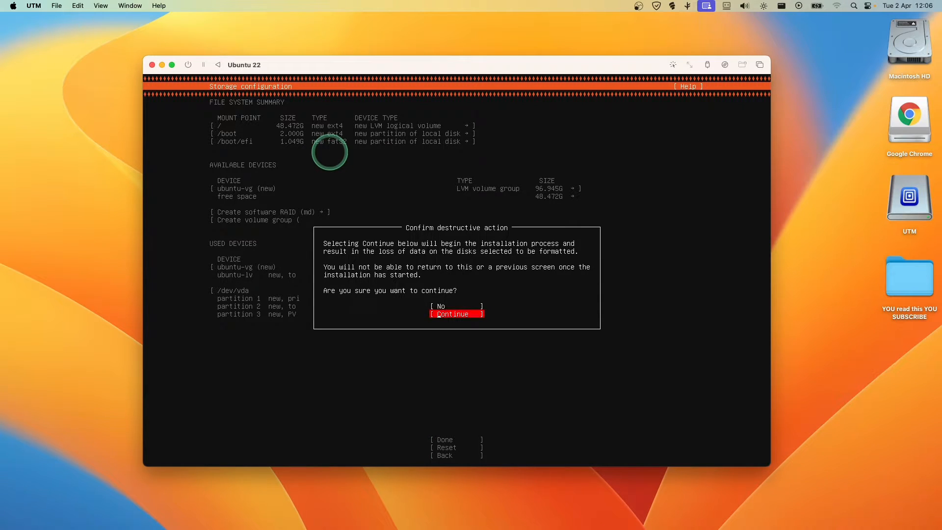
click(454, 314)
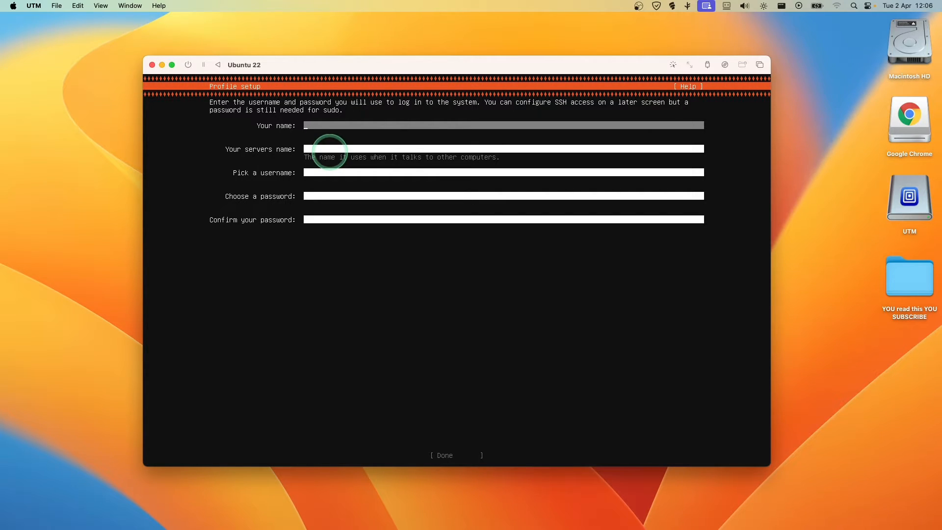
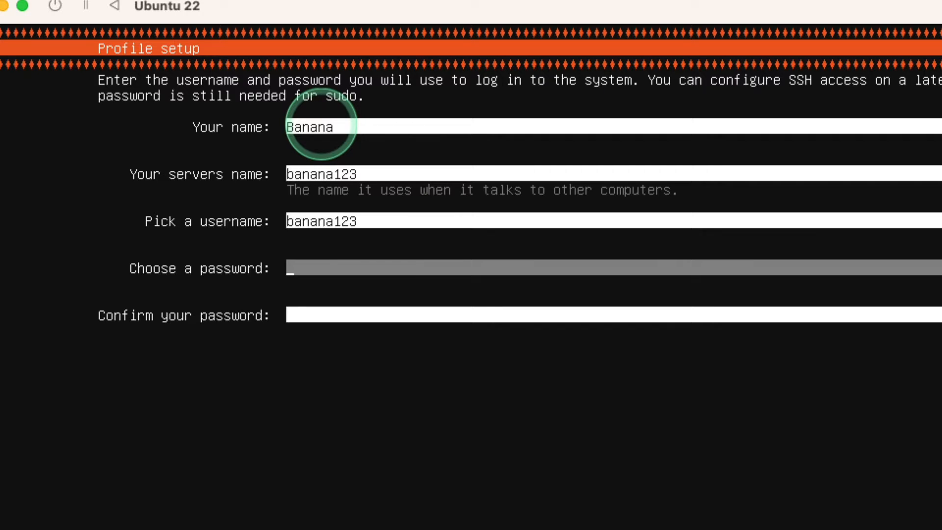
- Enter matching passwords and submit the completed profile
text(***)
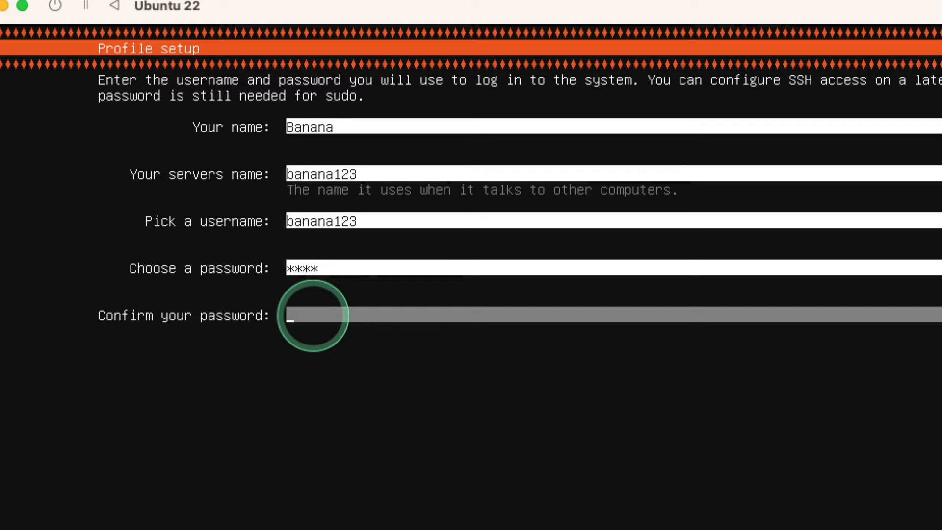
text(***)
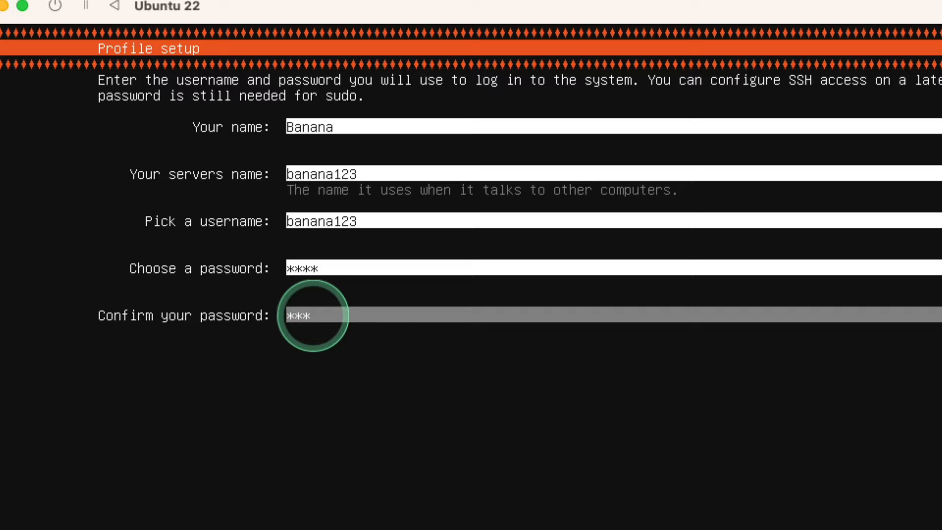
key(Backspace)
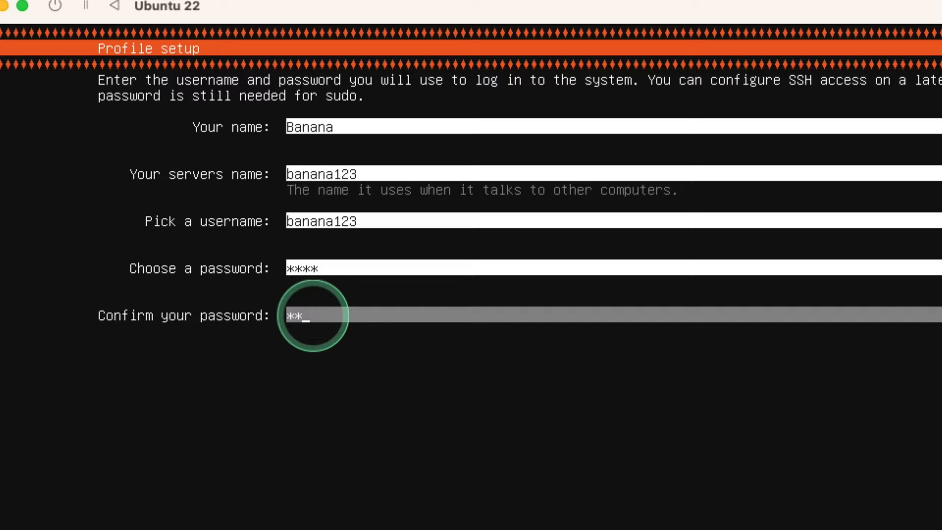
text(*)
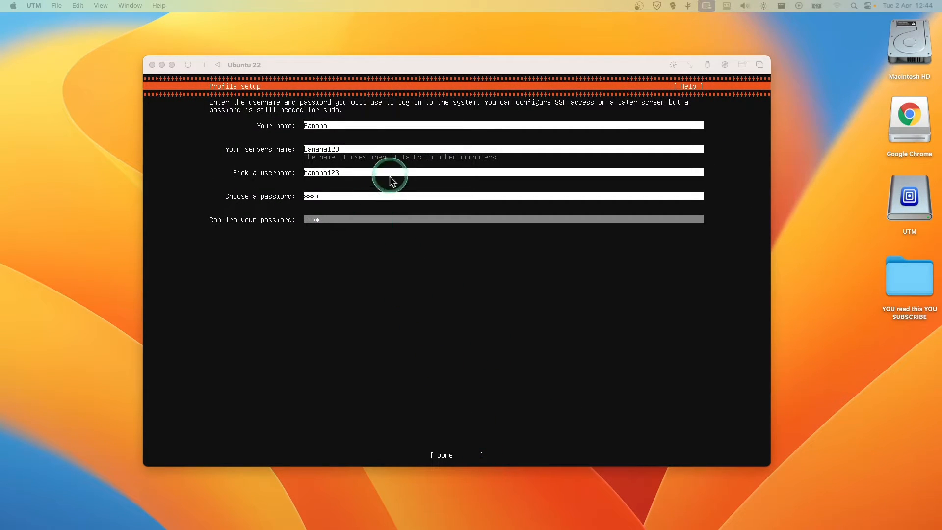
mouse_move(445, 295)
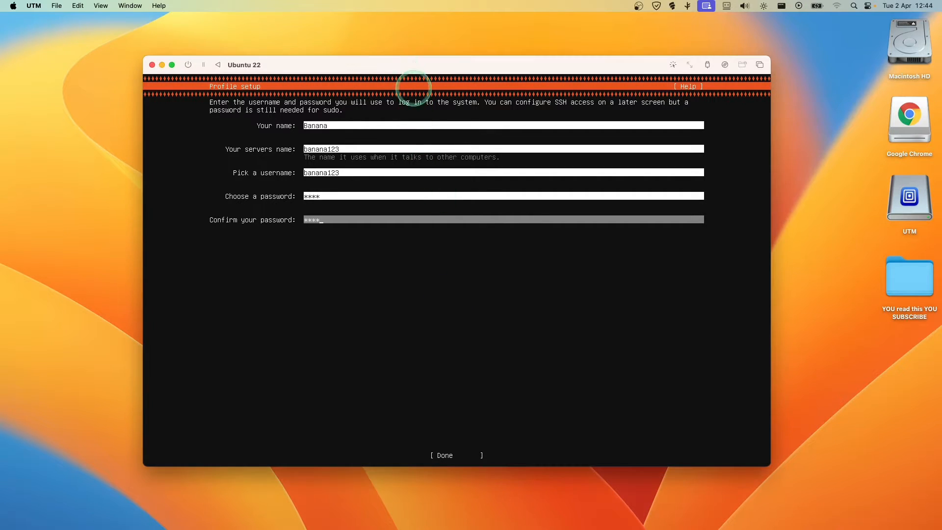
click(456, 454)
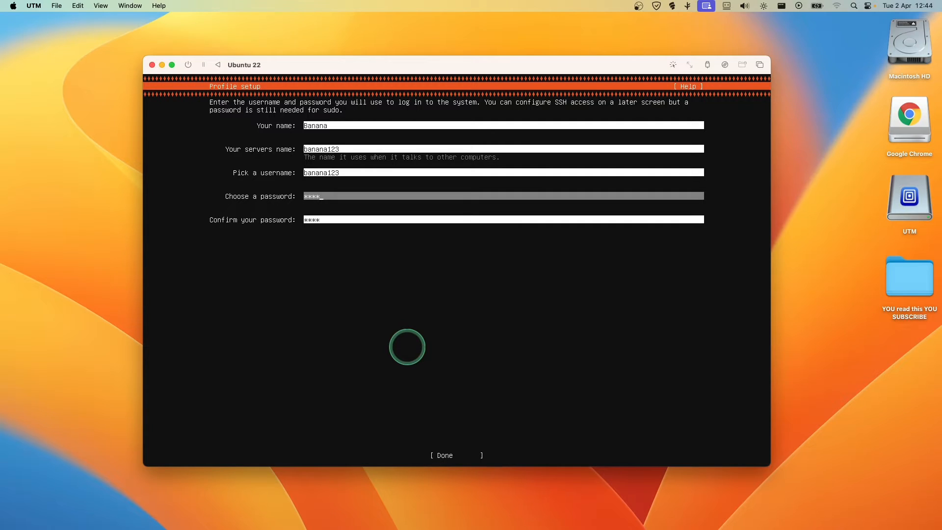
key(Tab)
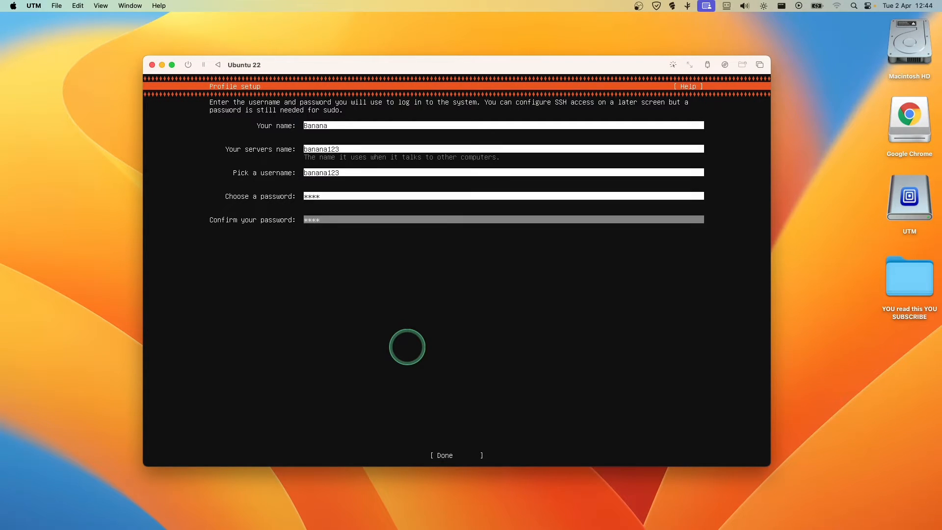
click(444, 455)
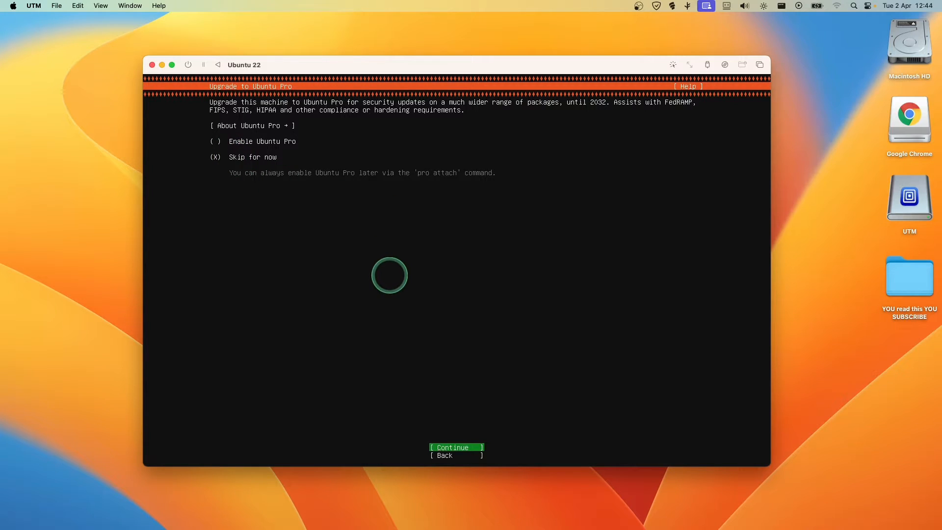
- Skip Ubuntu Pro for now and enable installing the OpenSSH server
click(456, 448)
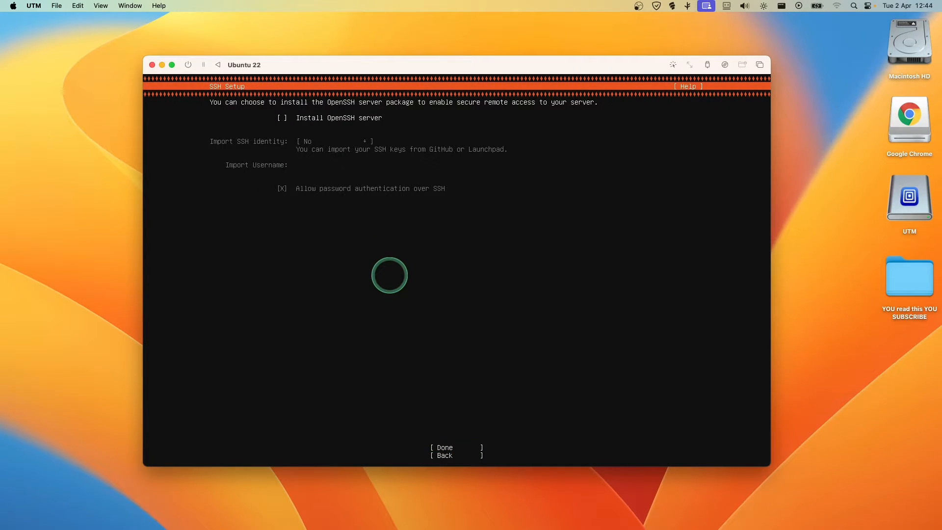
click(282, 118)
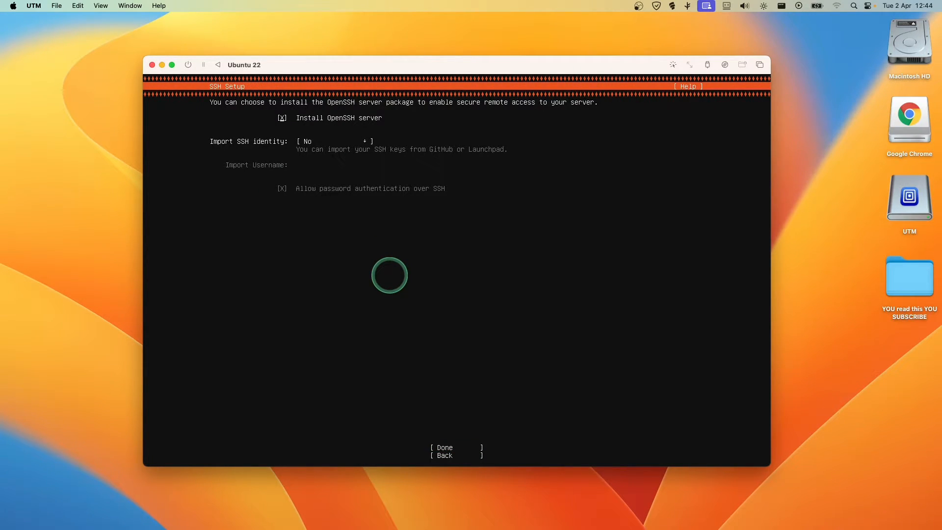
key(Down)
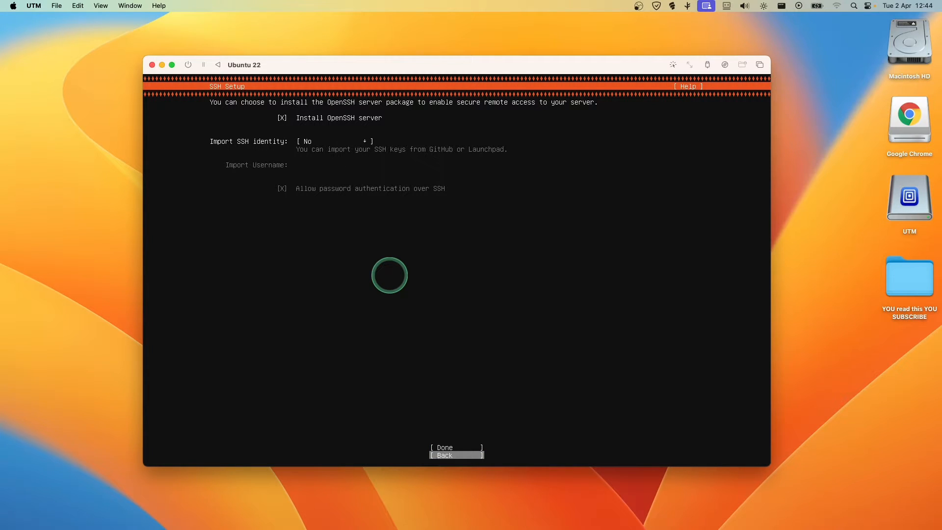
click(443, 447)
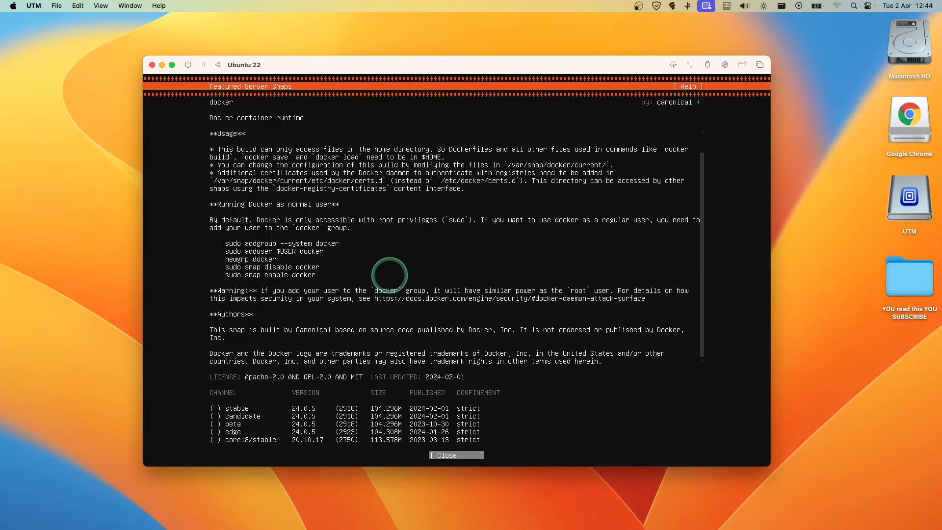
- Leave the docker details, check the docker snap and continue installing
click(456, 454)
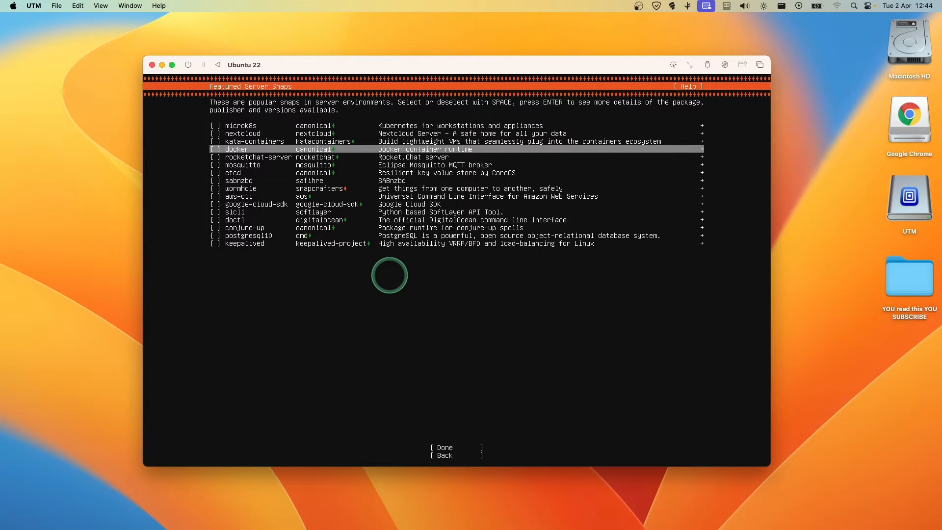
key(Up)
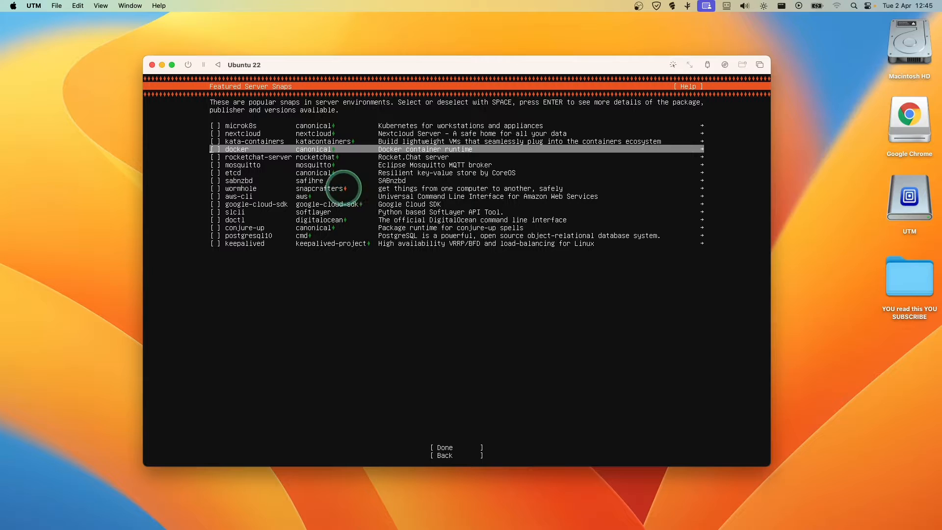
mouse_move(223, 197)
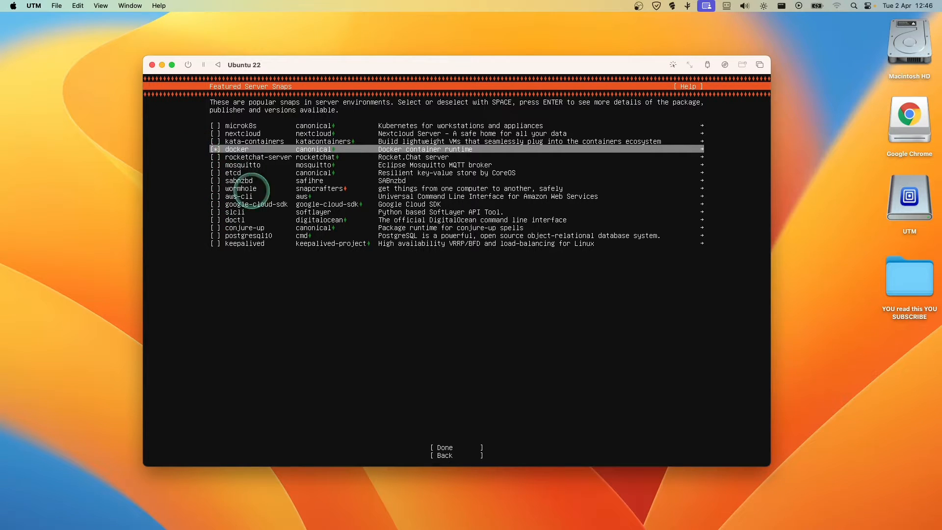
mouse_move(472, 427)
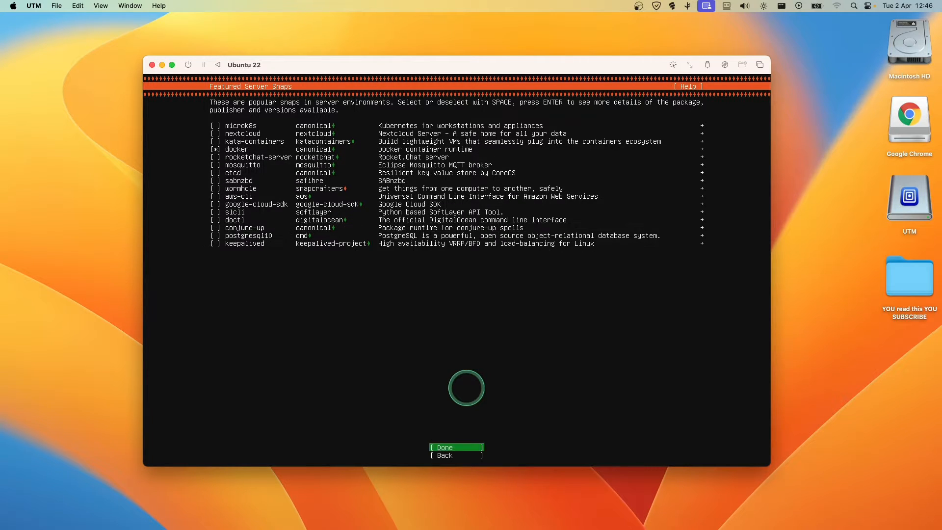
click(456, 448)
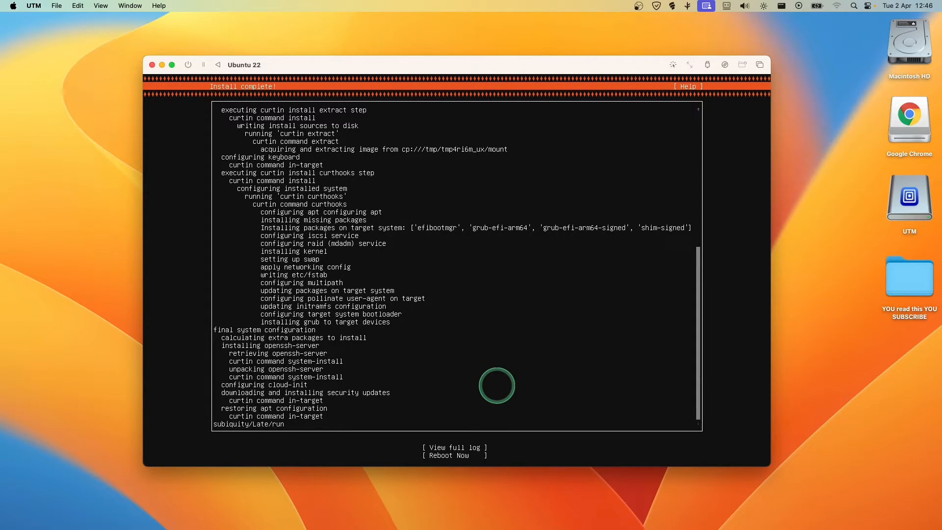
mouse_move(167, 52)
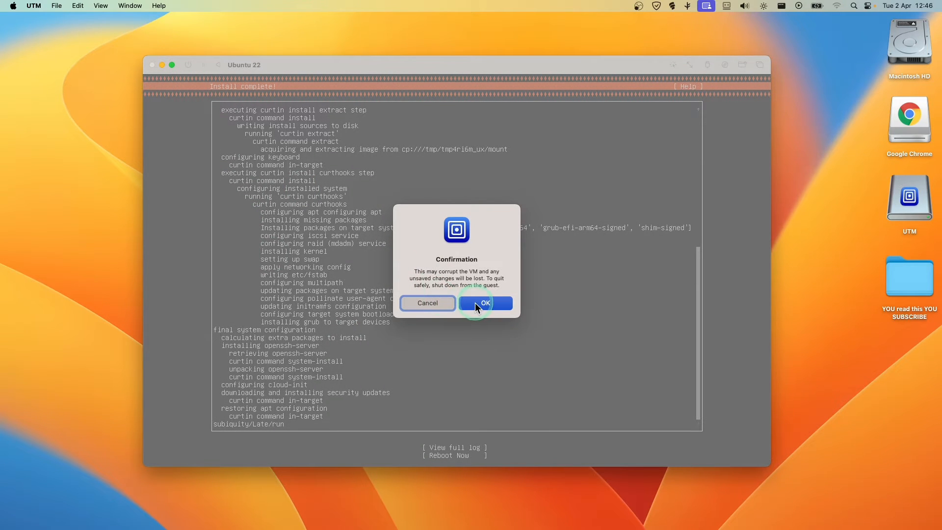
- Confirm force-stopping the virtual machine after the install completes
click(484, 303)
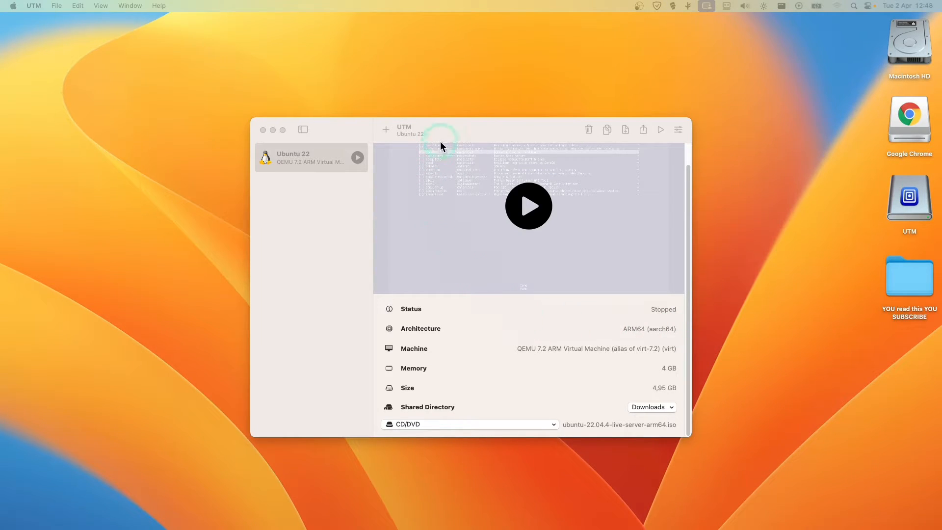
- Clear the Ubuntu server ISO from the CD/DVD drive and start the VM
click(311, 157)
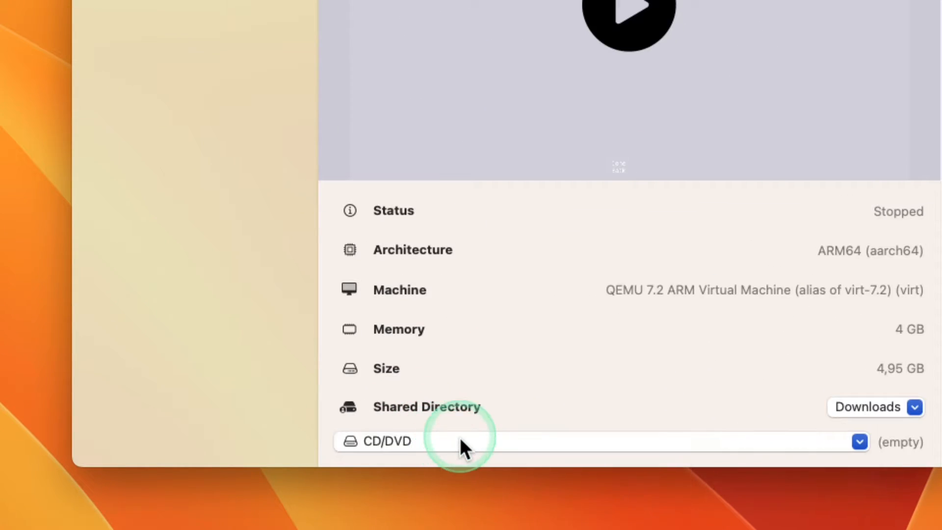
click(644, 424)
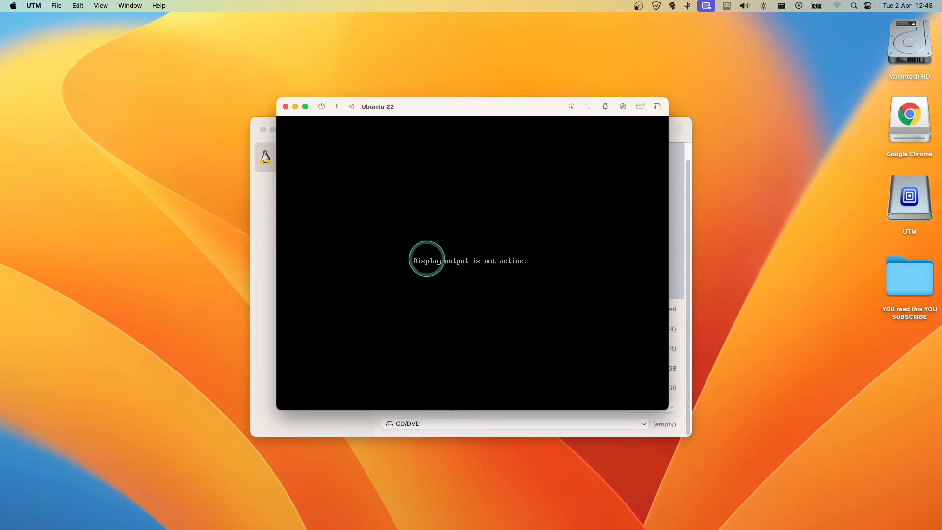
mouse_move(501, 125)
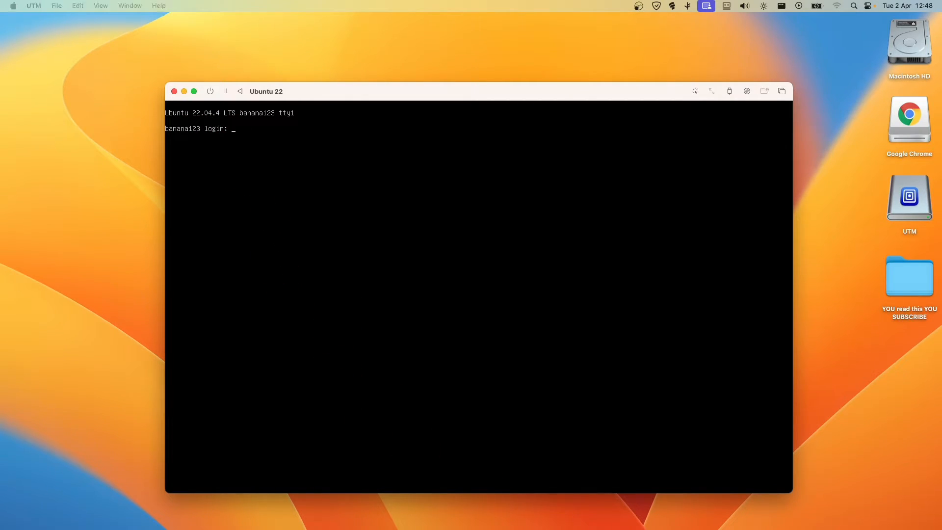
click(244, 130)
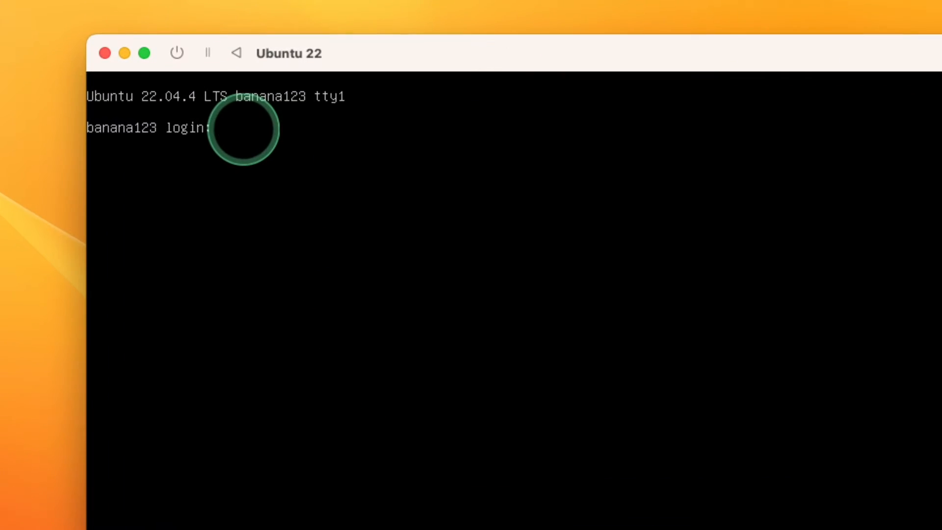
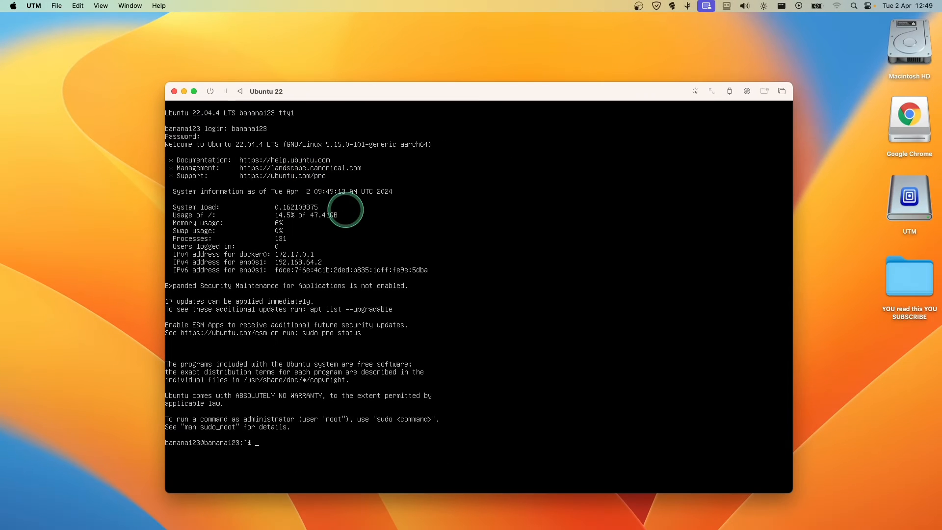
mouse_move(344, 274)
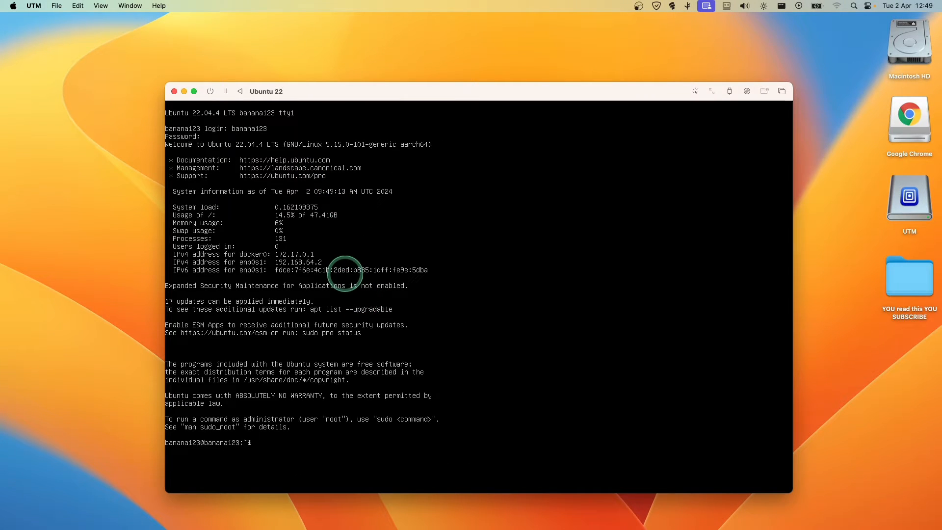
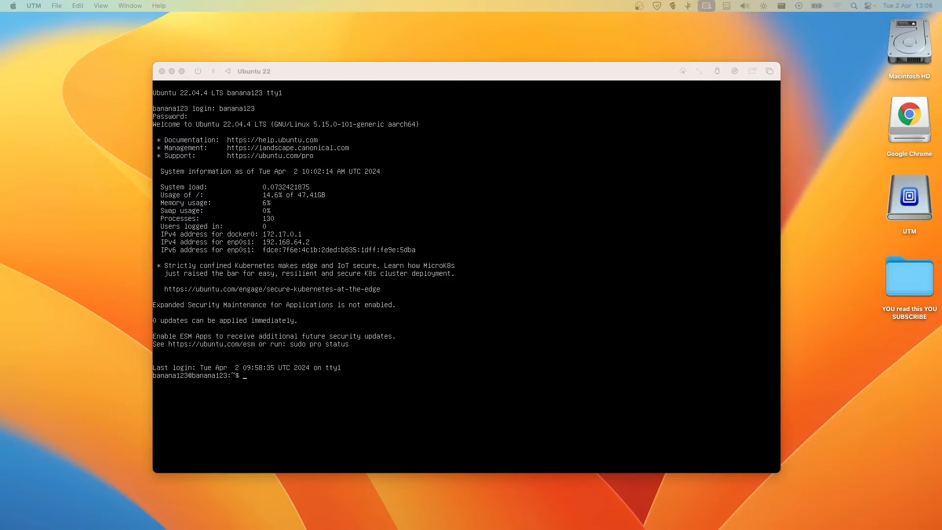
- Run 'sudo apt install ubuntu-desktop' in the VM console
click(239, 382)
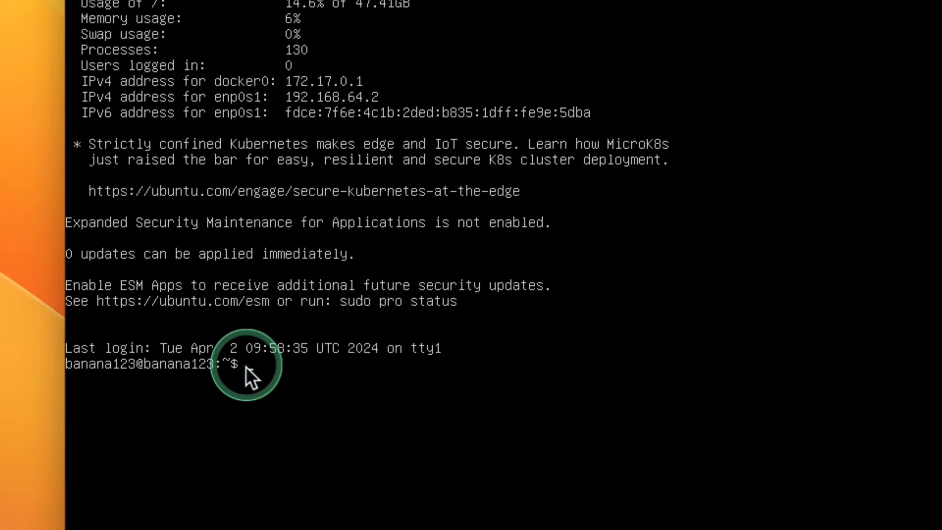
text(sudo apt install)
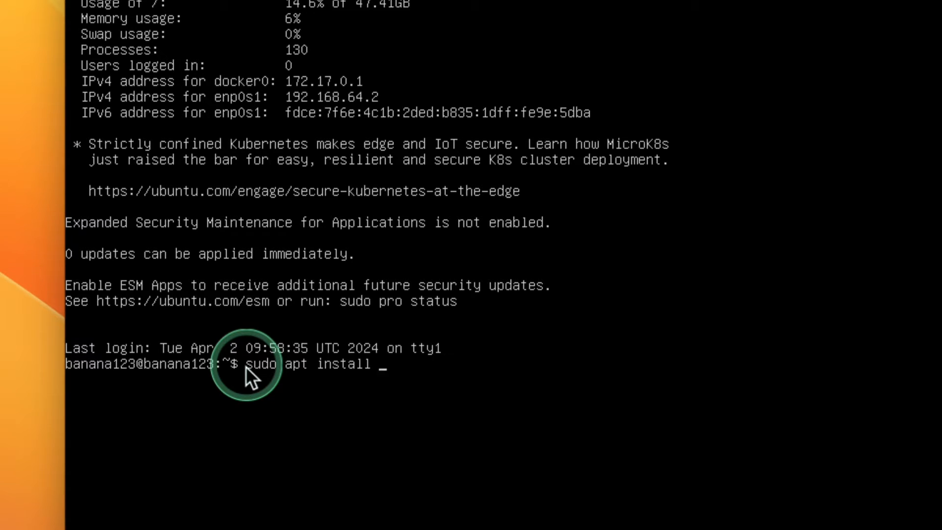
text(ubuntu-)
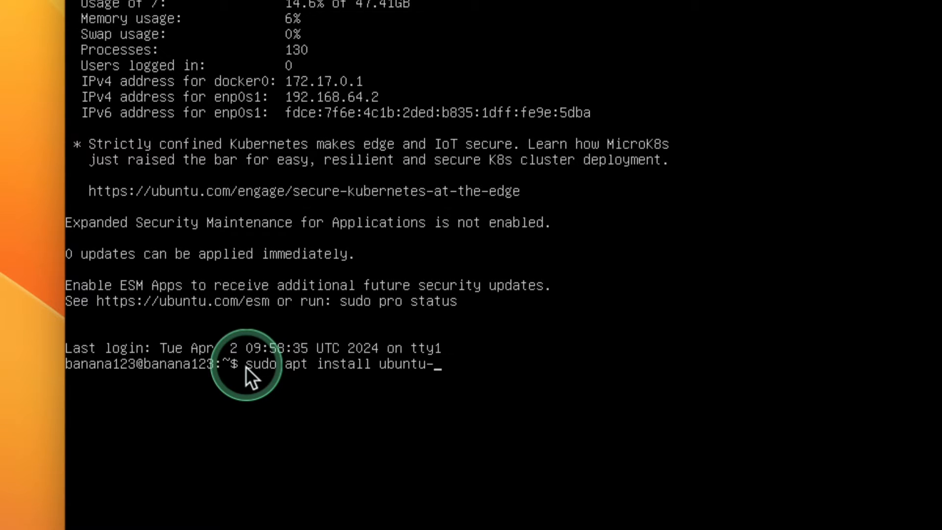
text(desk)
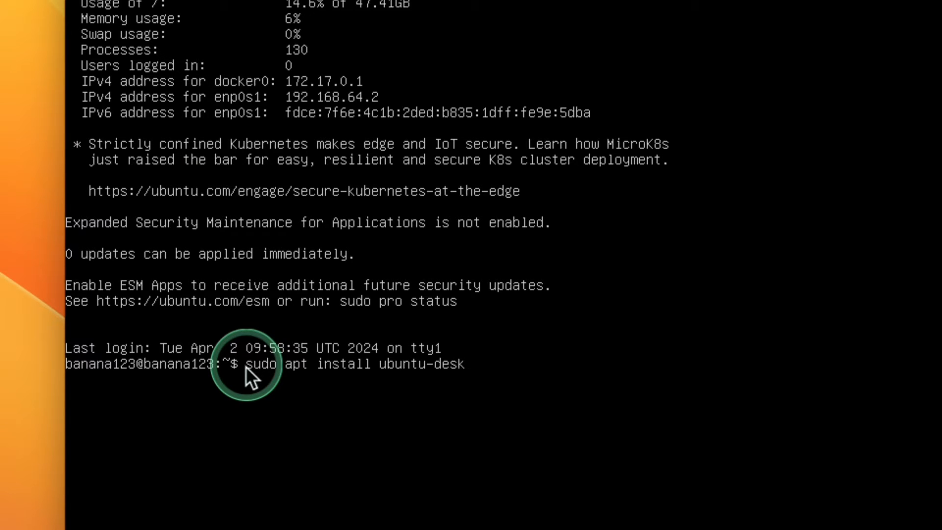
text(top)
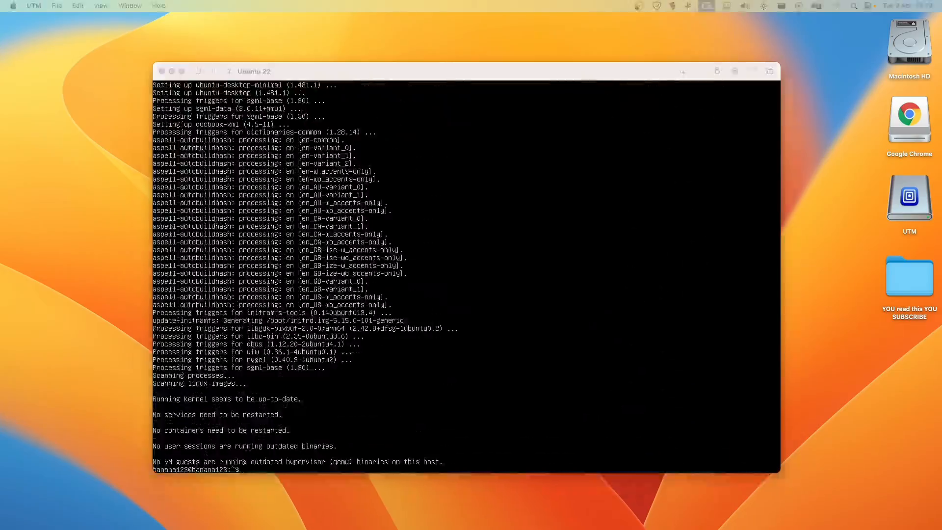
- Begin the next sudo command in the terminal after the desktop install finishes
click(256, 469)
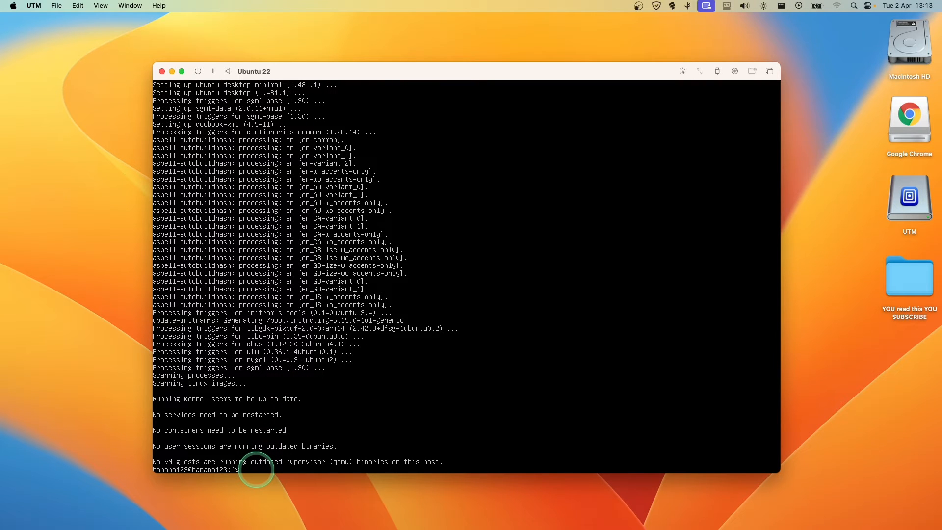
text(su)
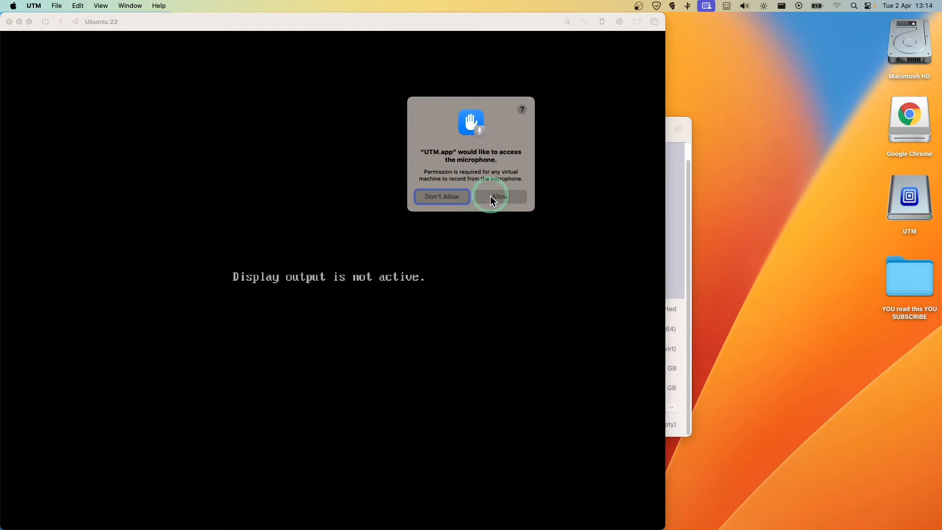
- Allow UTM.app to access the microphone from the macOS permission prompt after the reboot
click(499, 196)
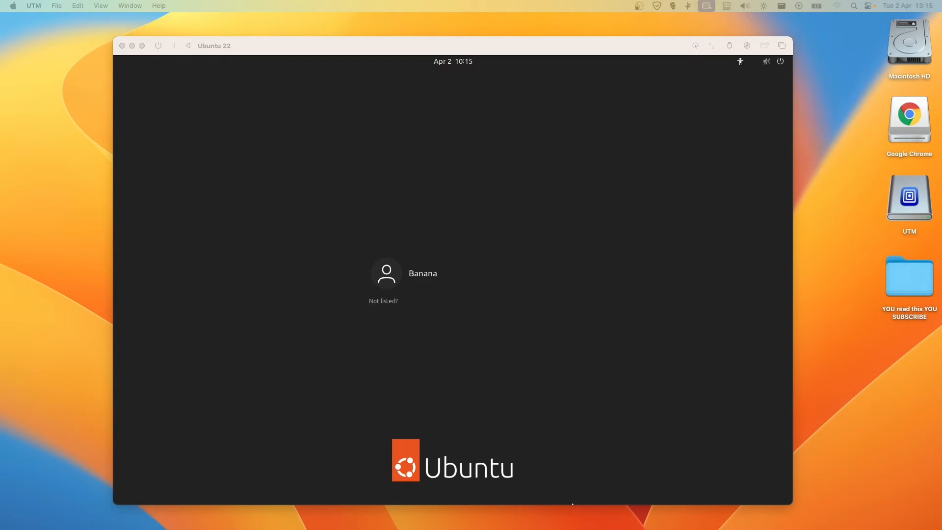
- Log in as the user Banana on the GDM screen with the account password
click(428, 274)
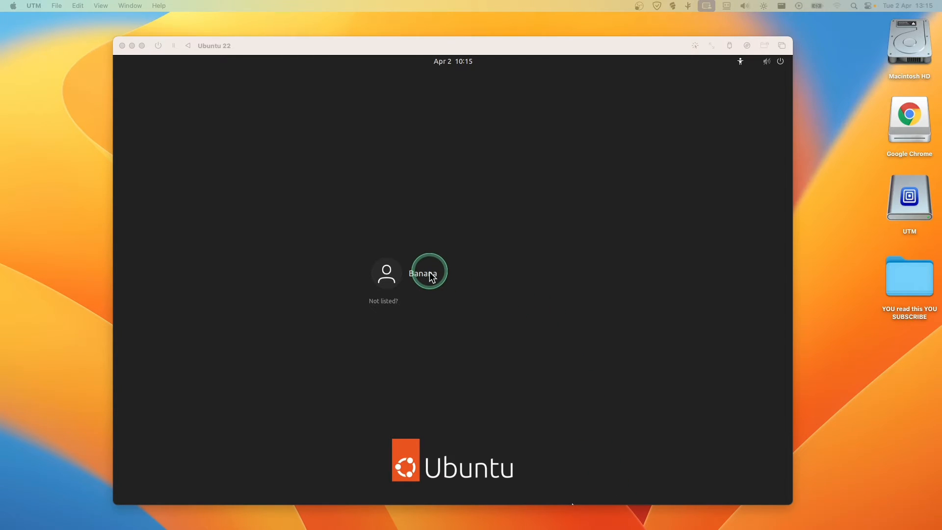
click(428, 272)
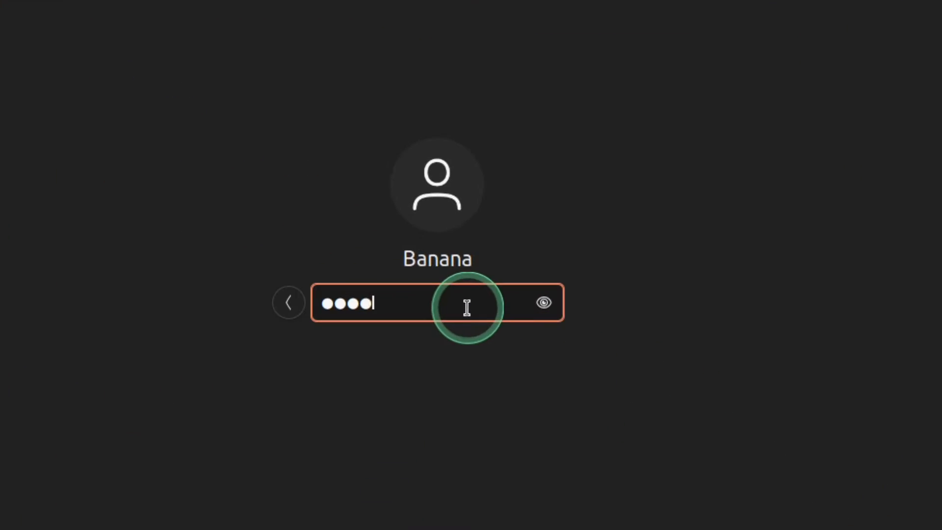
key(Return)
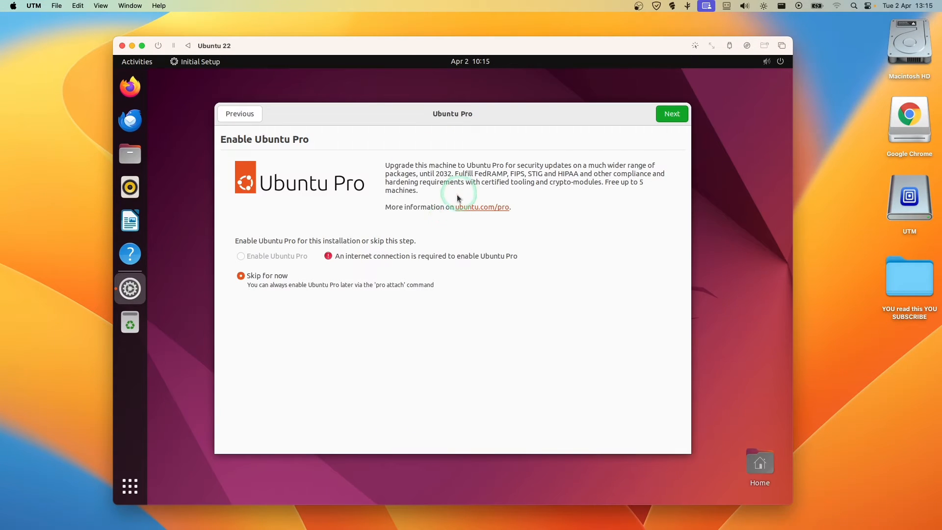
mouse_move(200, 153)
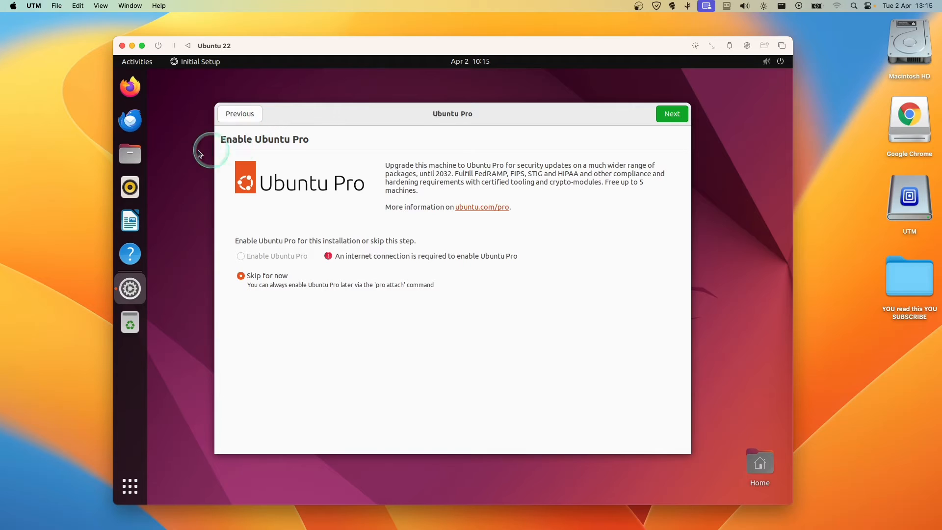
mouse_move(511, 60)
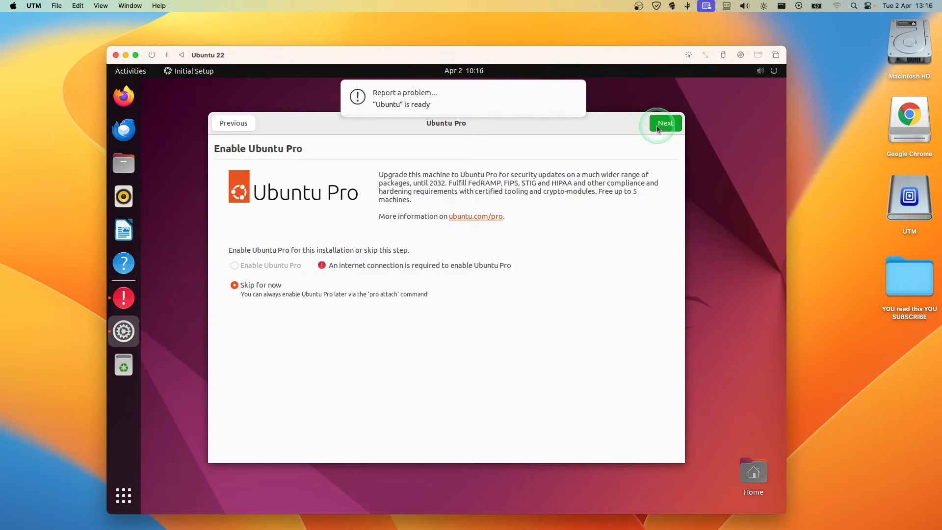
- Skip Ubuntu Pro, dismiss the ready notification and finish Initial Setup with Done
click(664, 122)
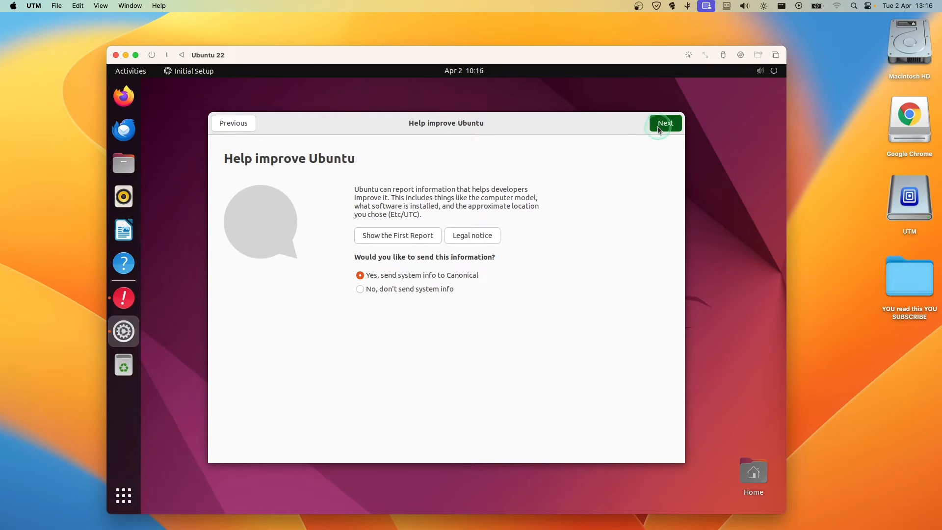
mouse_move(269, 125)
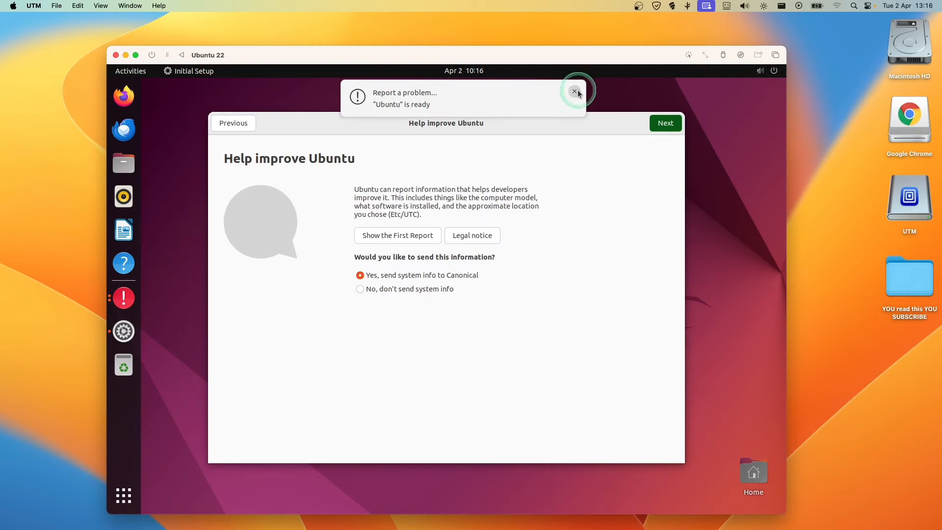
click(666, 124)
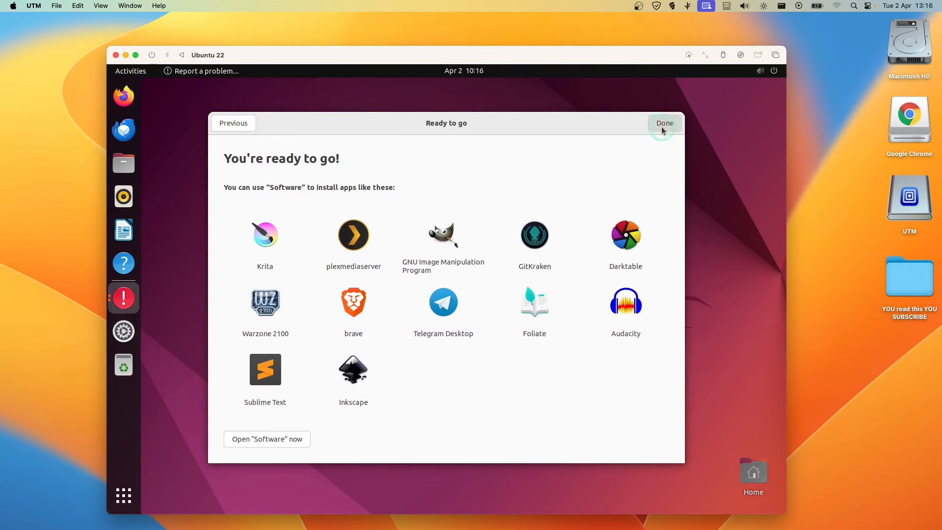
click(665, 123)
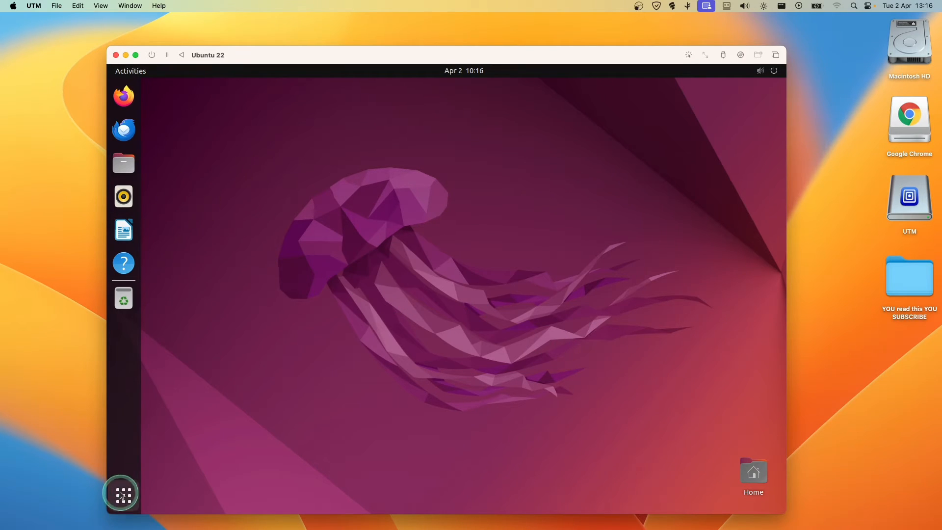
click(120, 492)
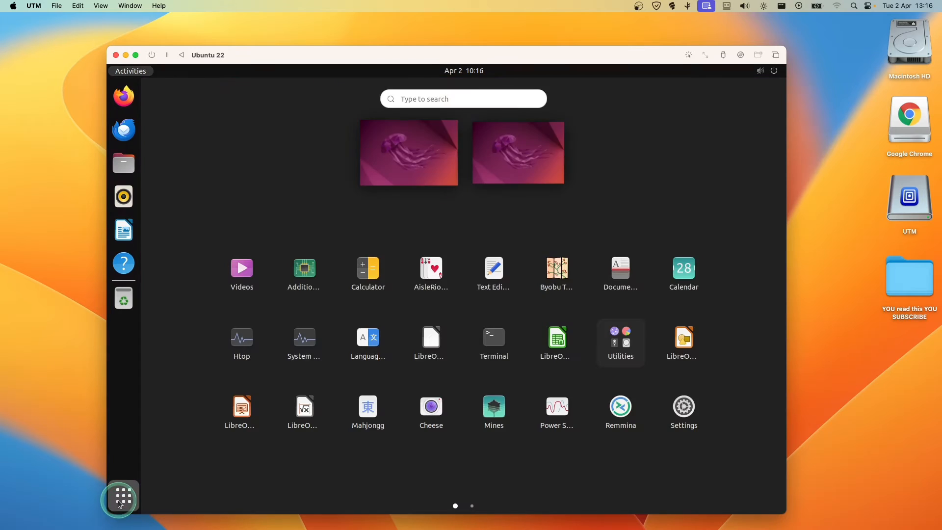
click(123, 499)
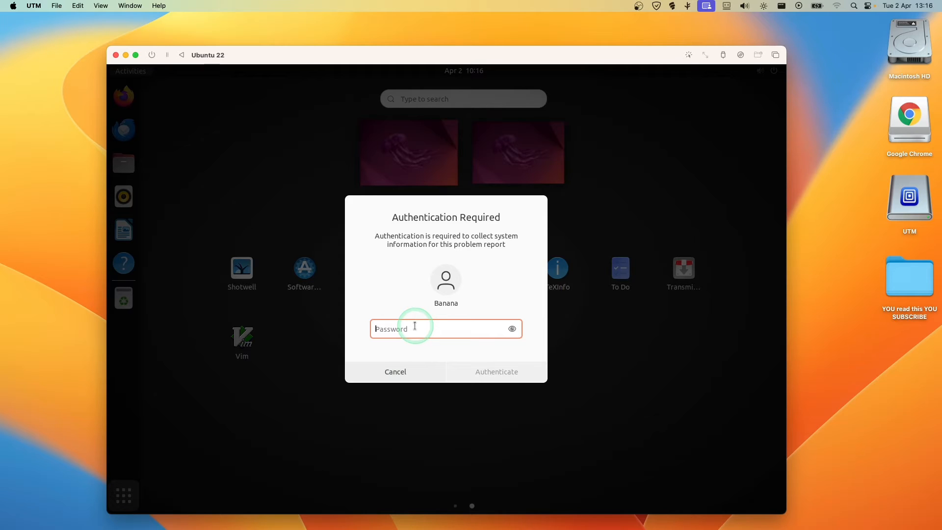
text(••••)
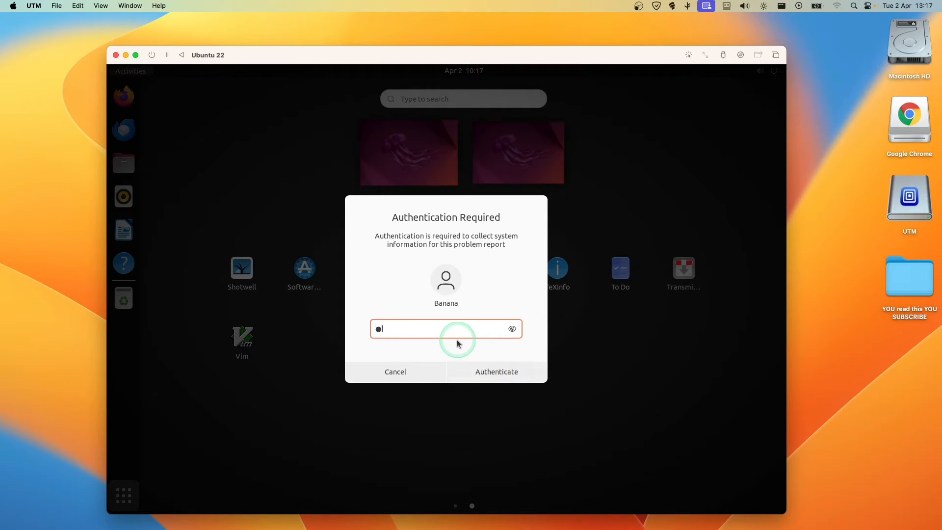
click(396, 371)
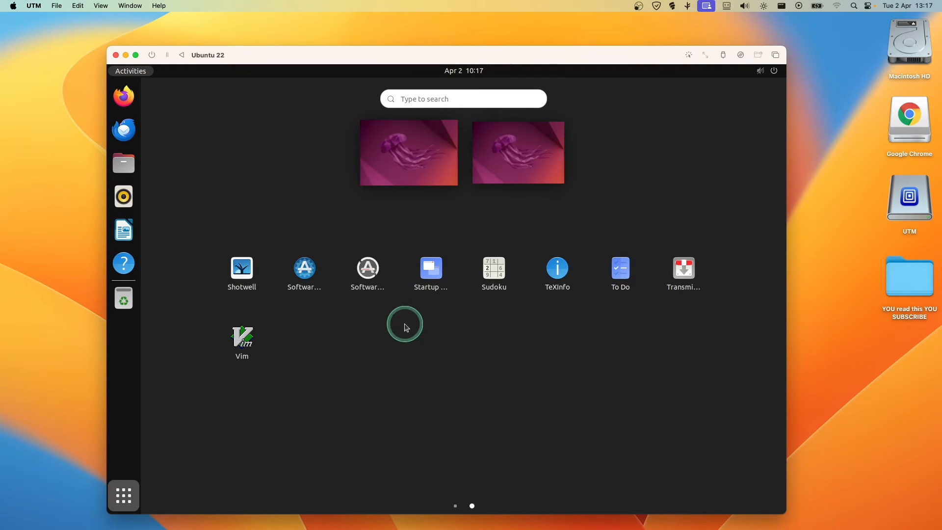
click(455, 505)
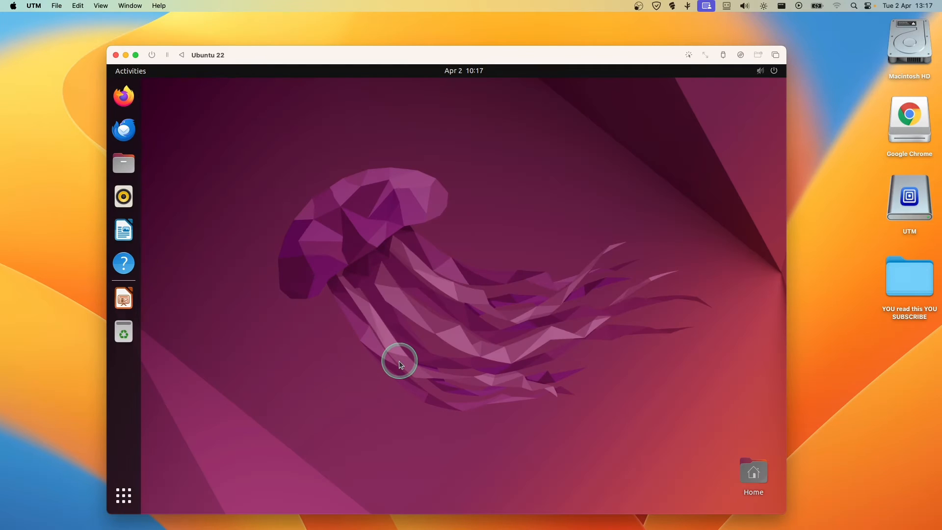
click(124, 298)
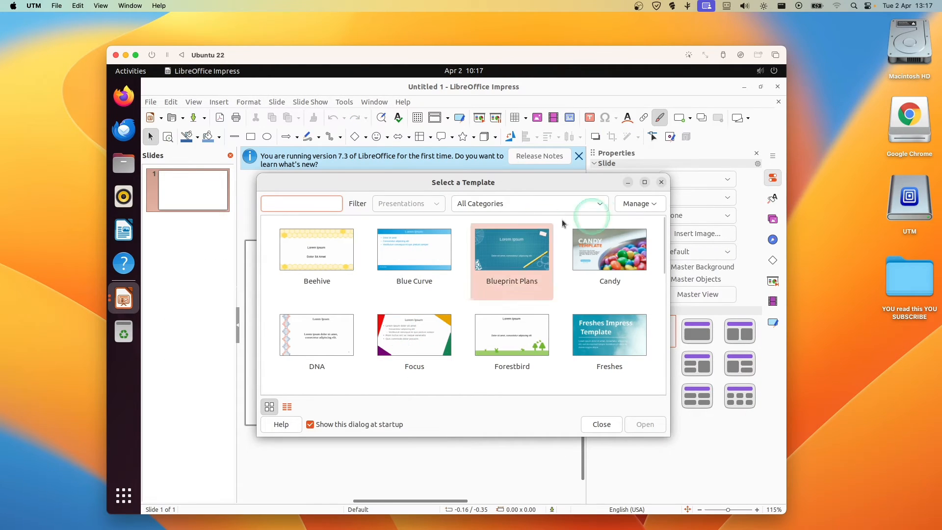
click(600, 424)
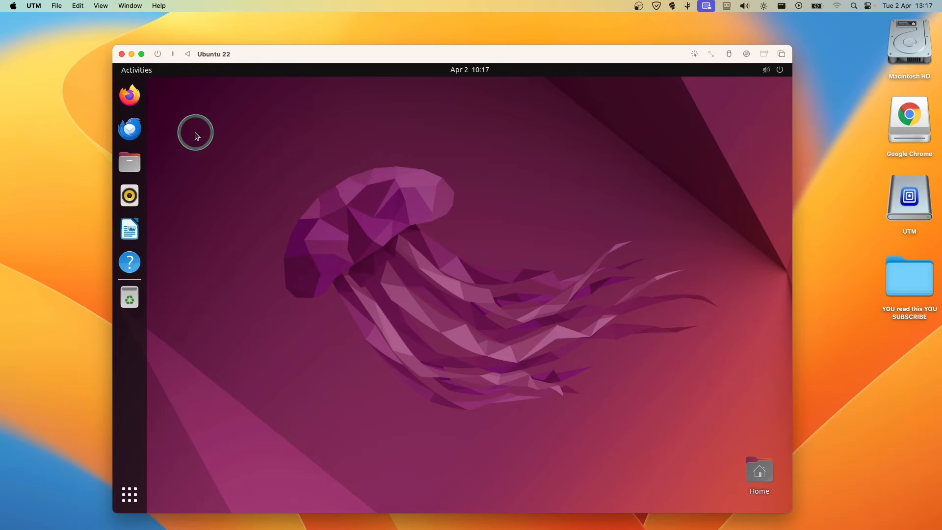
mouse_move(162, 257)
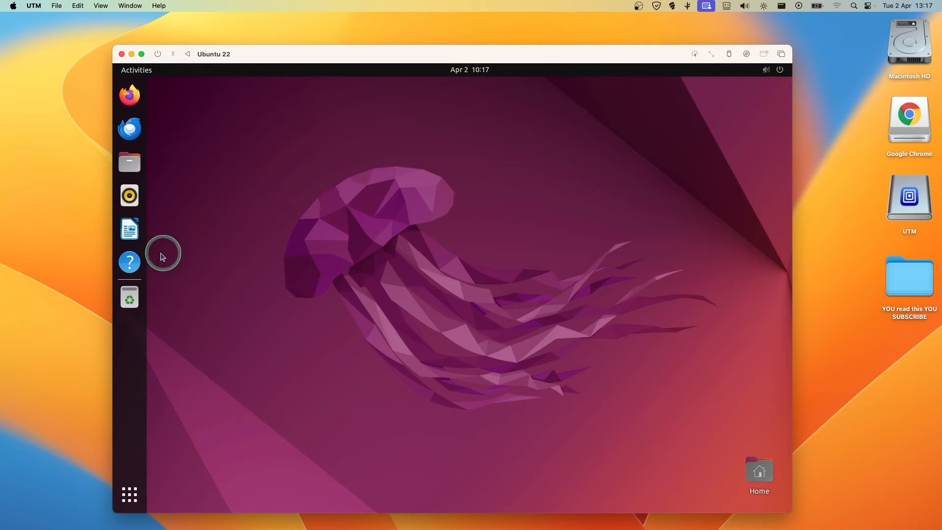
mouse_move(128, 493)
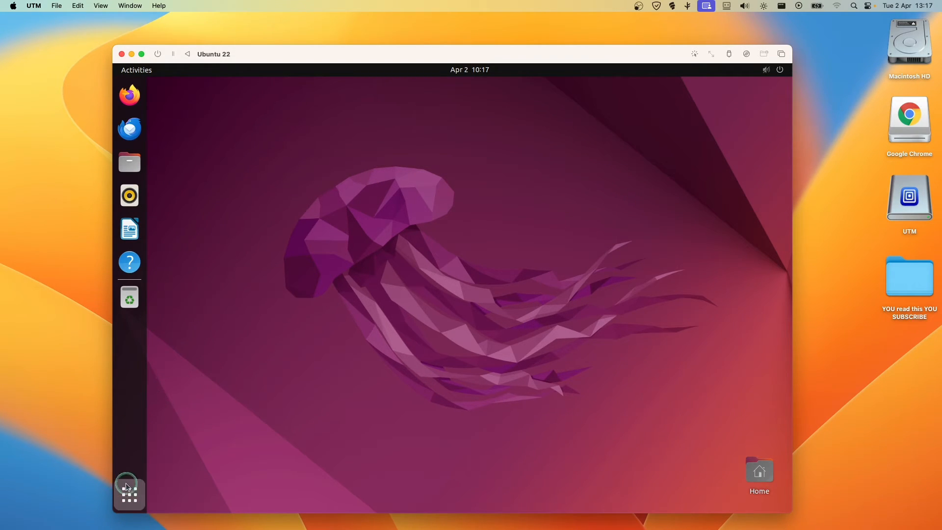
mouse_move(488, 498)
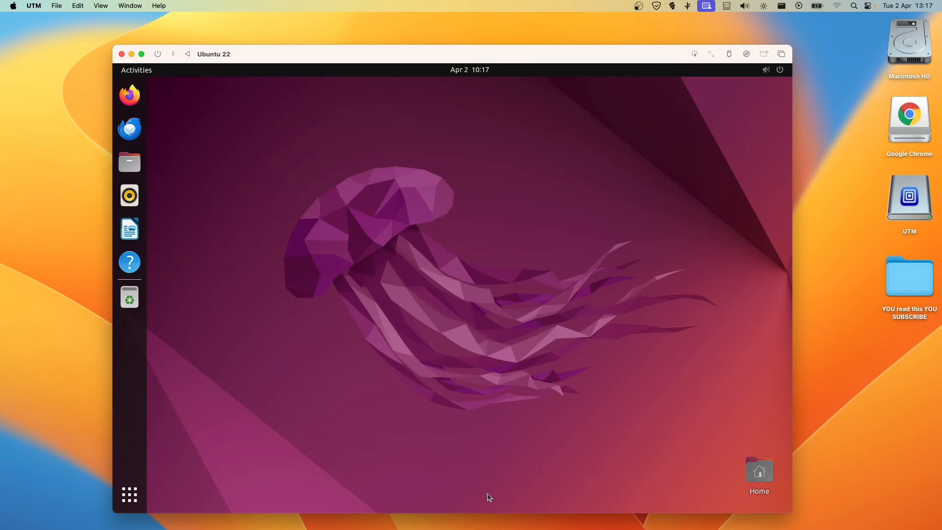
- Capture input into the VM and acknowledge the Captured mouse notice before opening Terminal
click(445, 259)
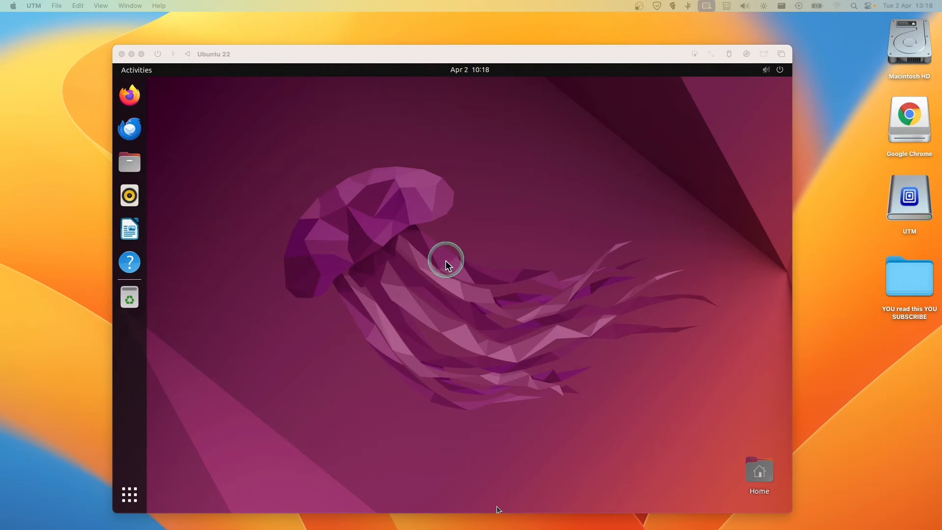
mouse_move(435, 263)
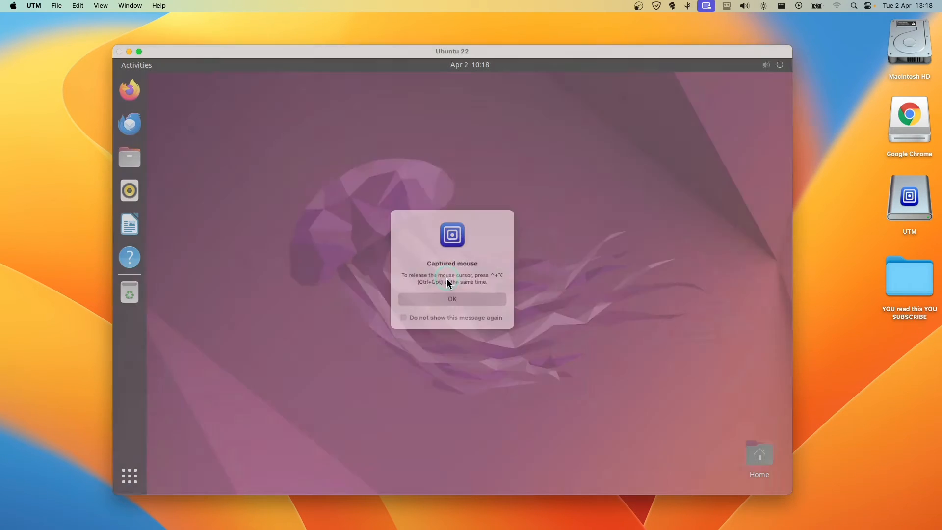
click(452, 298)
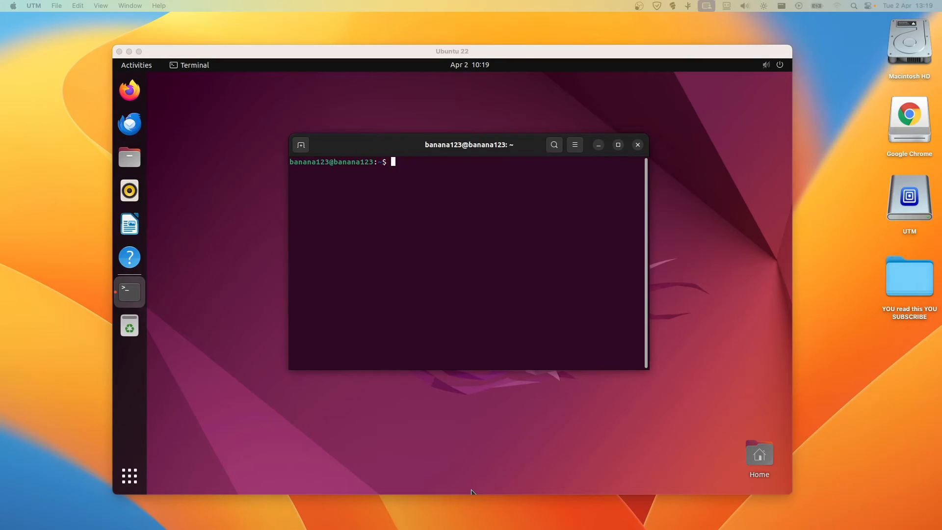
- Enter 'sudo apt install chrome' in Terminal, then close the Firefox privacy notice page
click(402, 163)
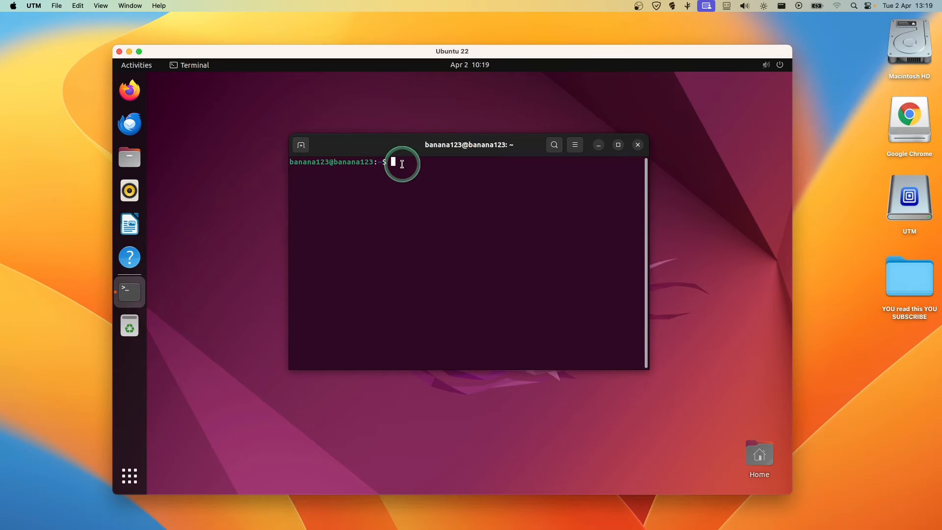
text(sud)
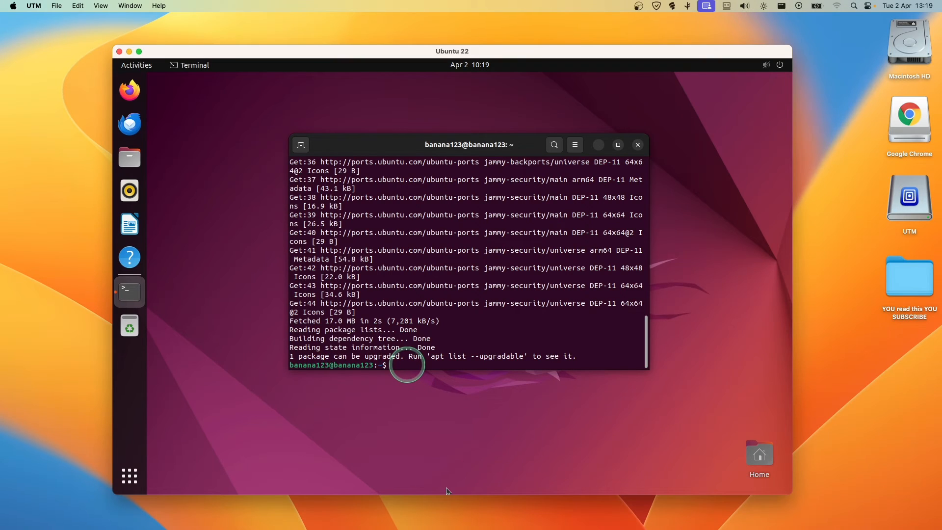
text(sudo)
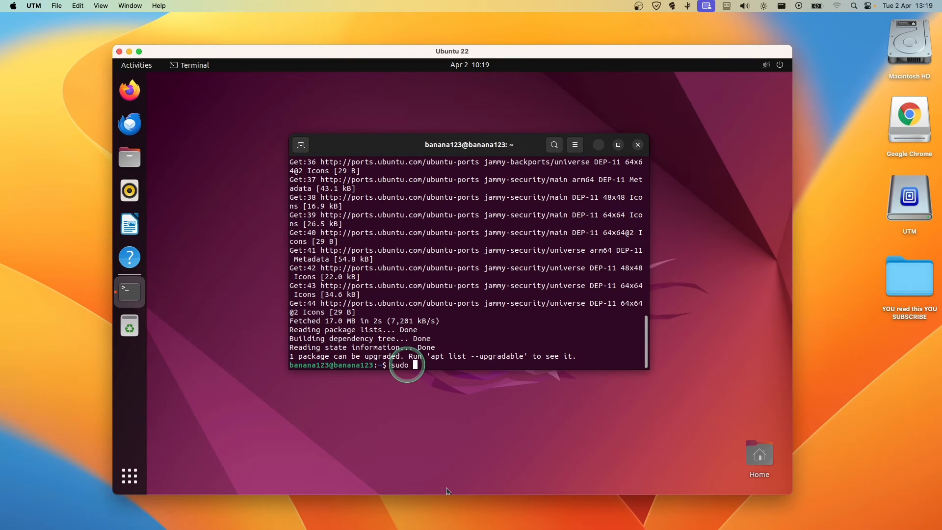
text(apt install)
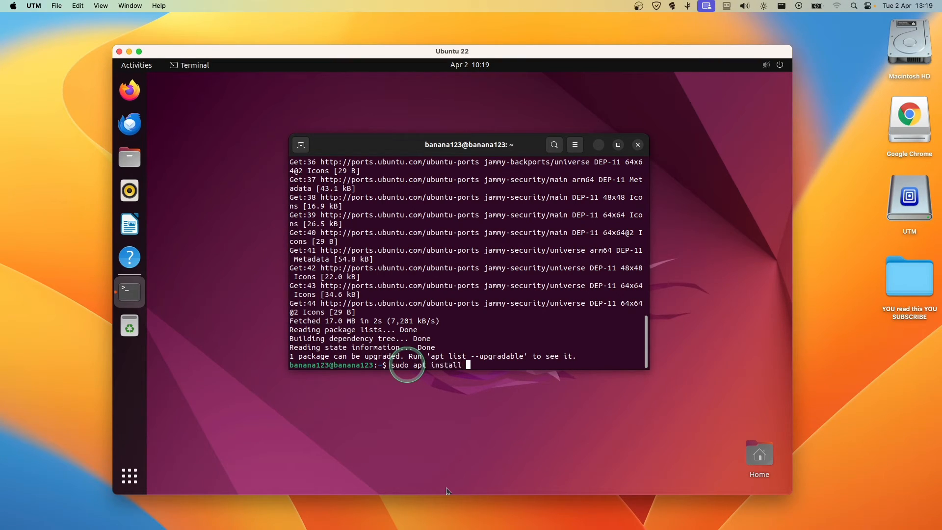
text(ch)
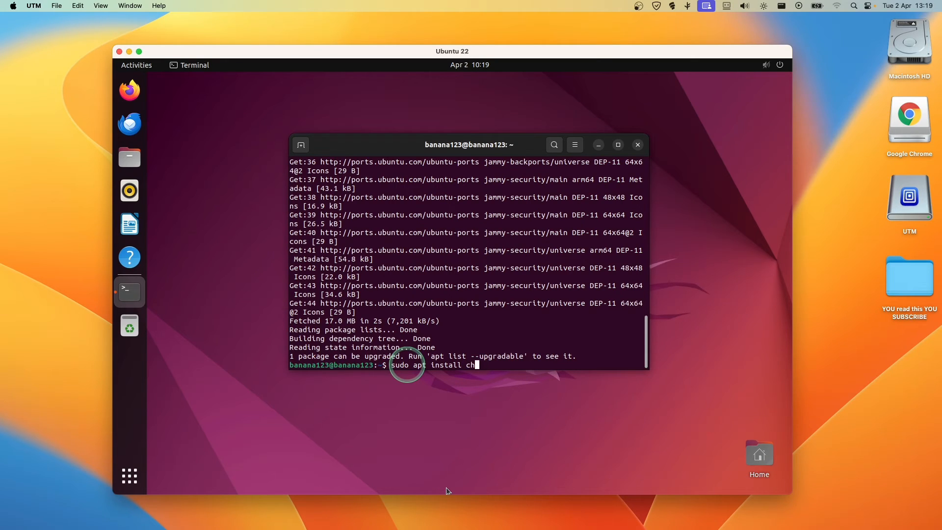
text(rome)
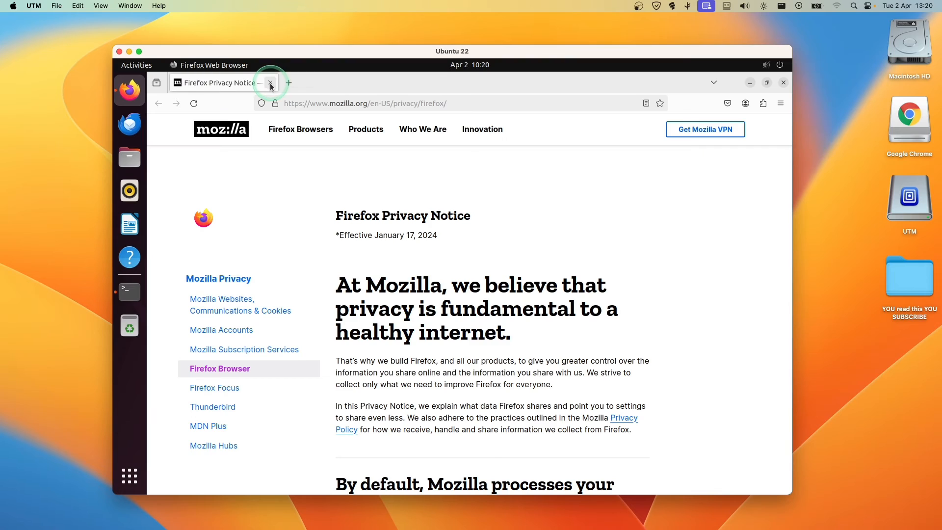
click(271, 83)
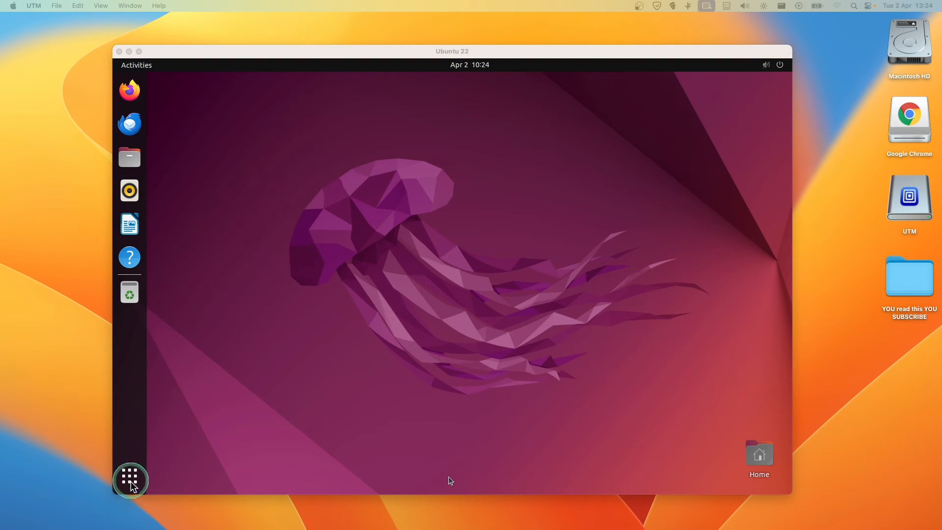
click(130, 480)
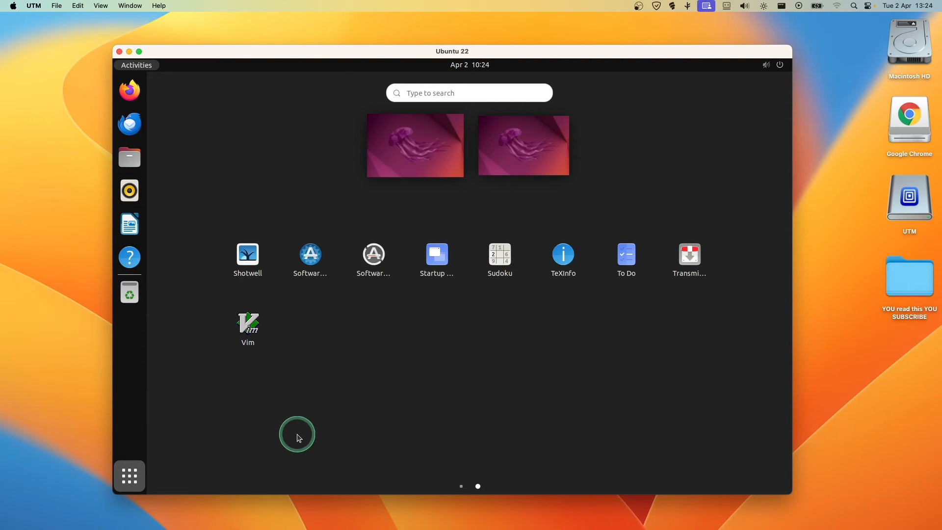
mouse_move(341, 266)
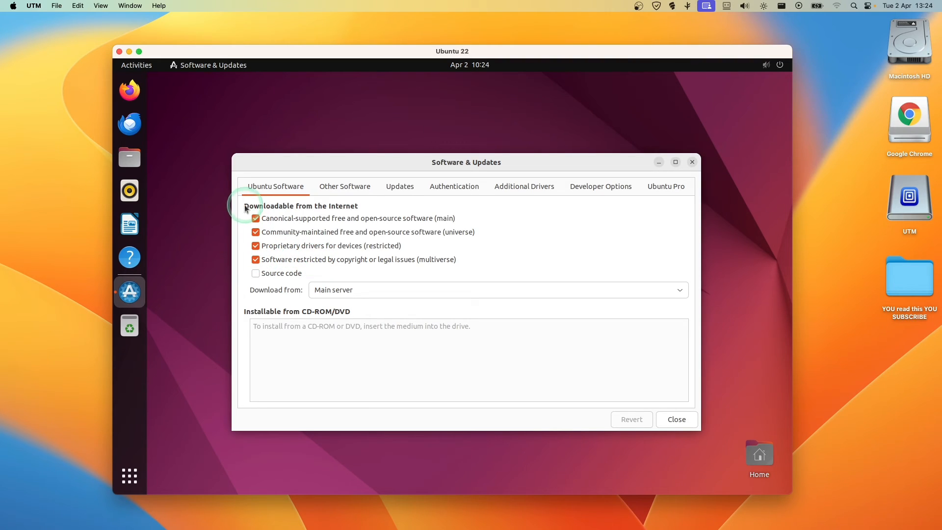
mouse_move(320, 219)
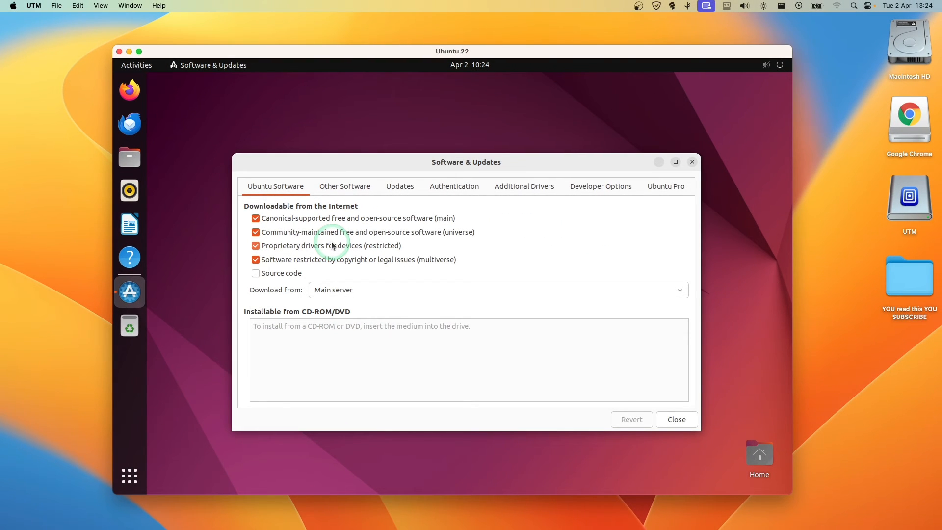
mouse_move(296, 228)
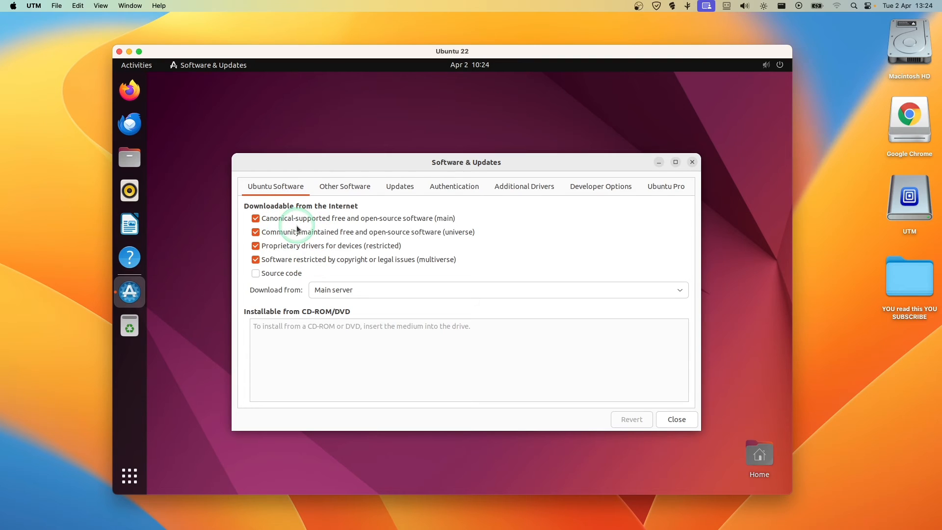
mouse_move(325, 226)
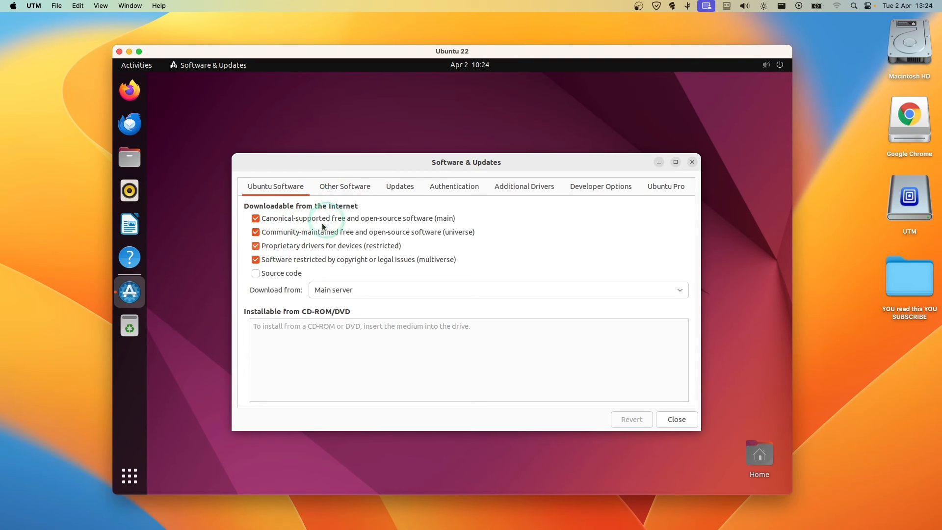
click(453, 187)
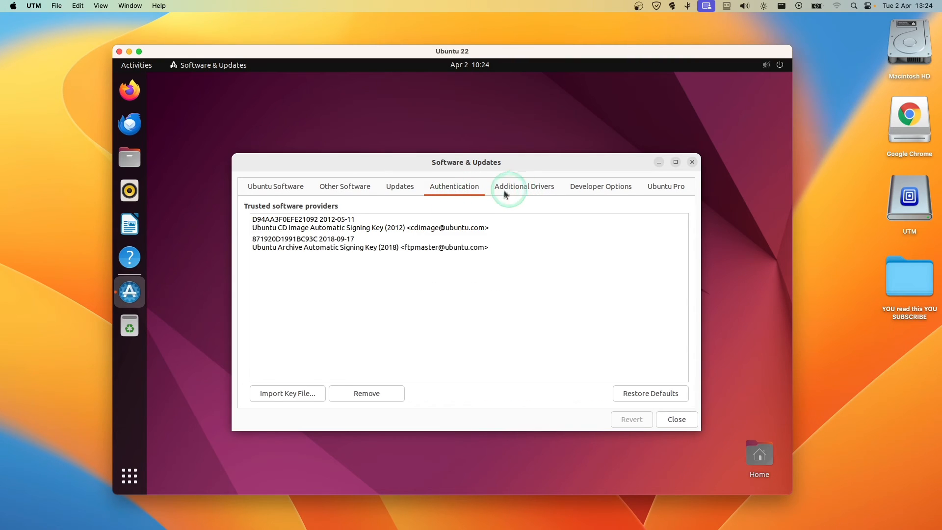
click(666, 187)
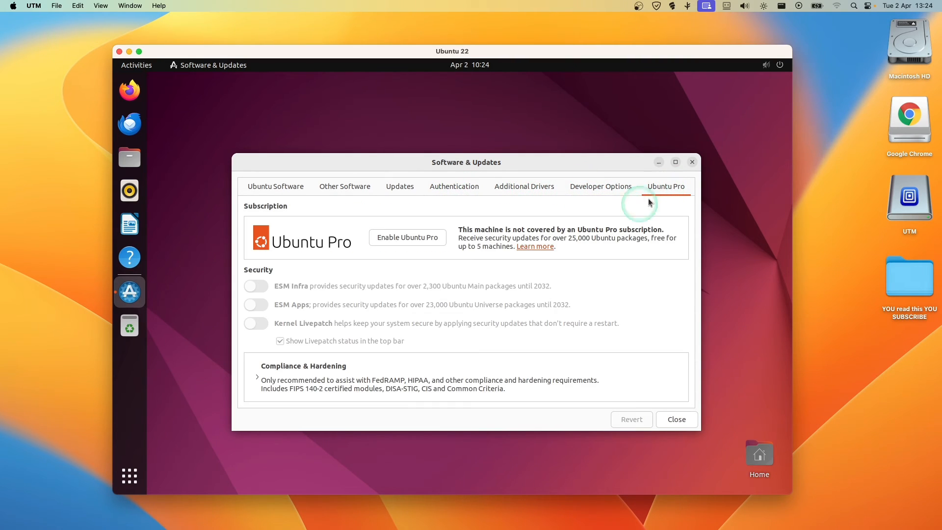
click(676, 419)
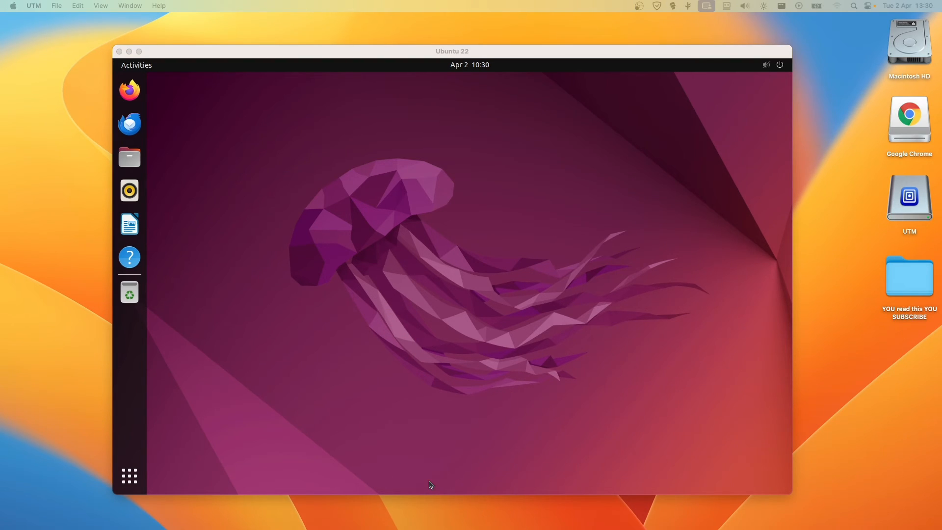
- Reach the Background panel of Ubuntu Settings from the system status menu
click(537, 308)
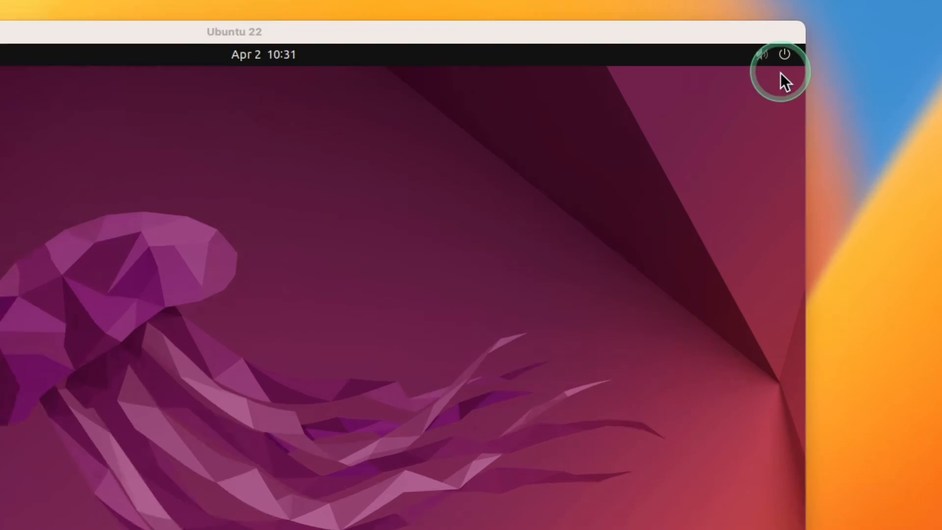
click(784, 54)
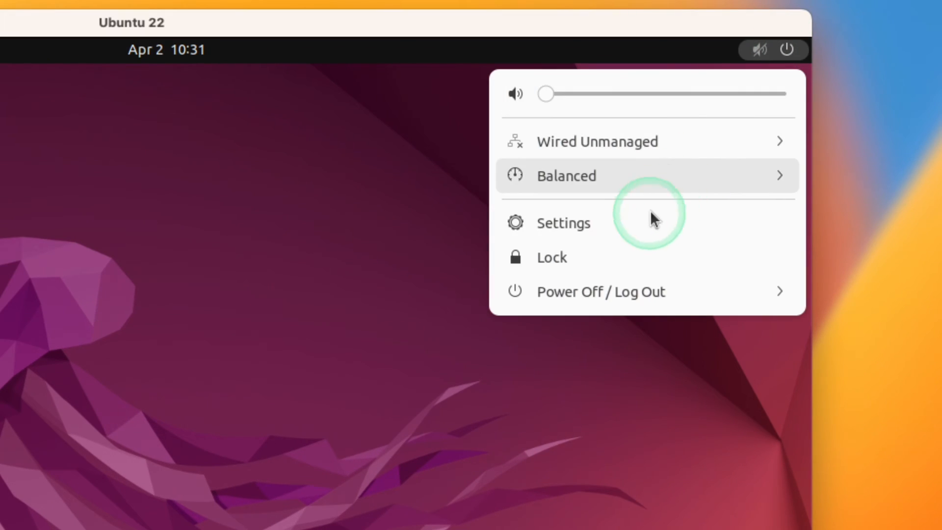
click(563, 223)
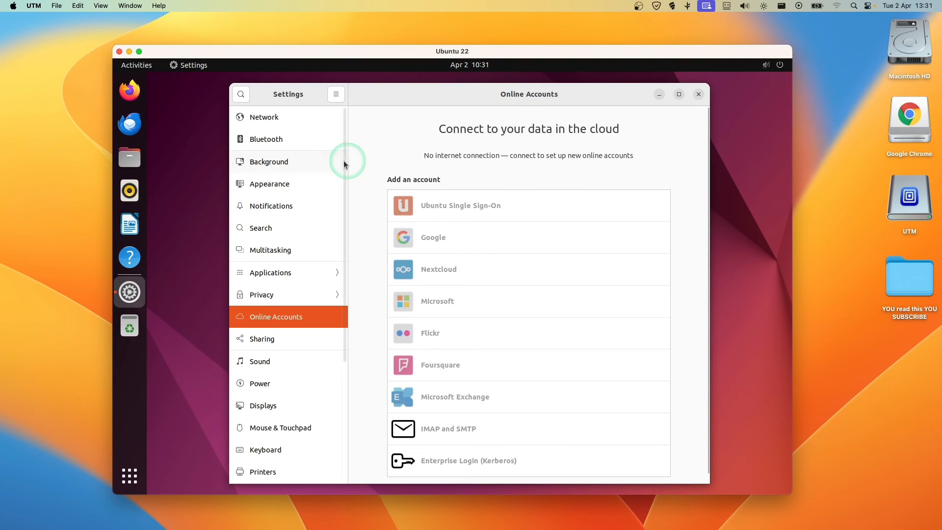
click(269, 162)
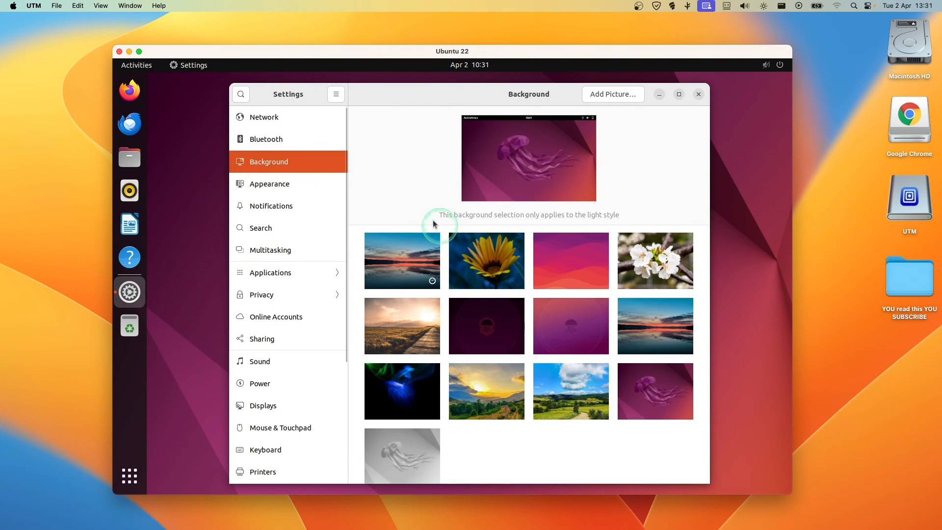
- Try the orange waves, mountain sunset and sunflower wallpapers, settling on cherry blossom
click(571, 260)
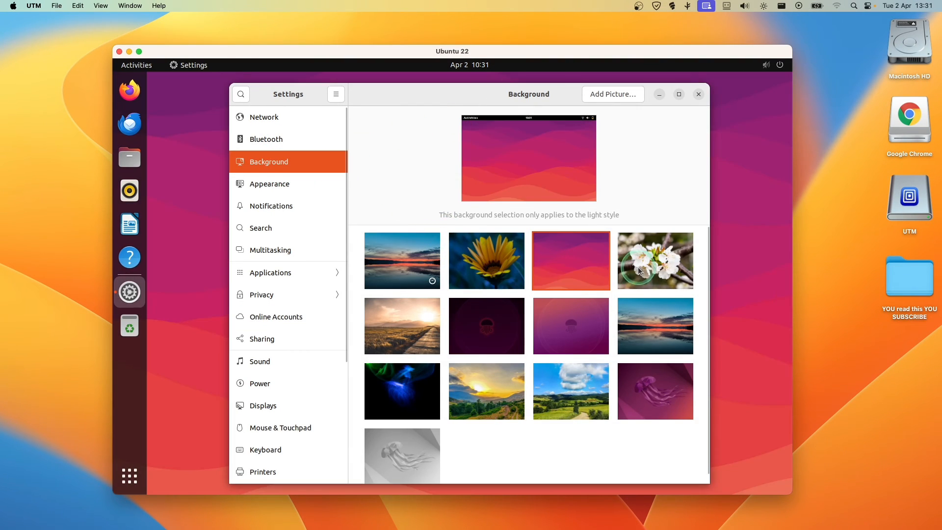
click(486, 391)
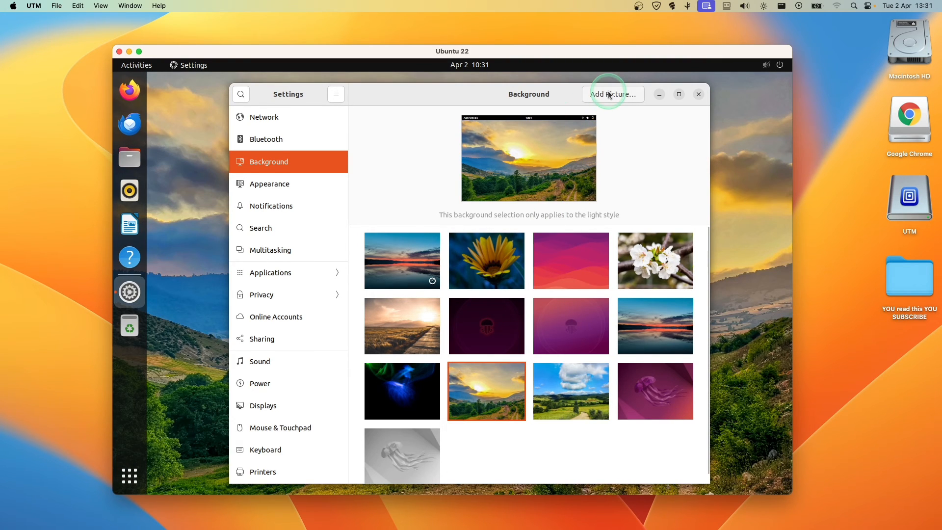
click(487, 260)
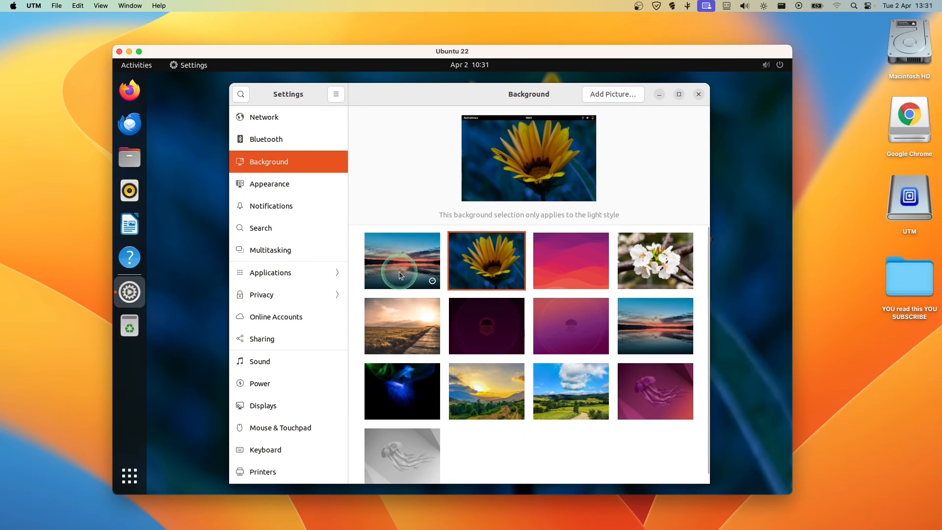
click(654, 260)
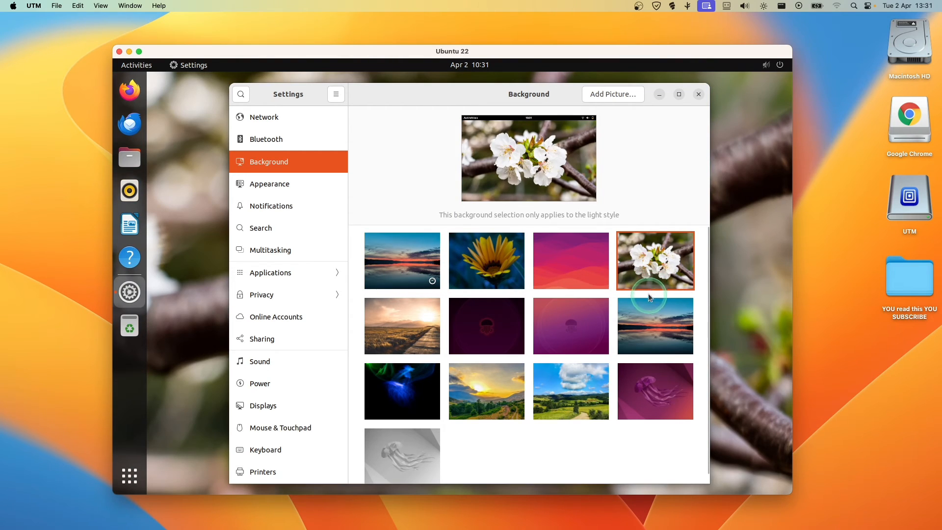
click(269, 184)
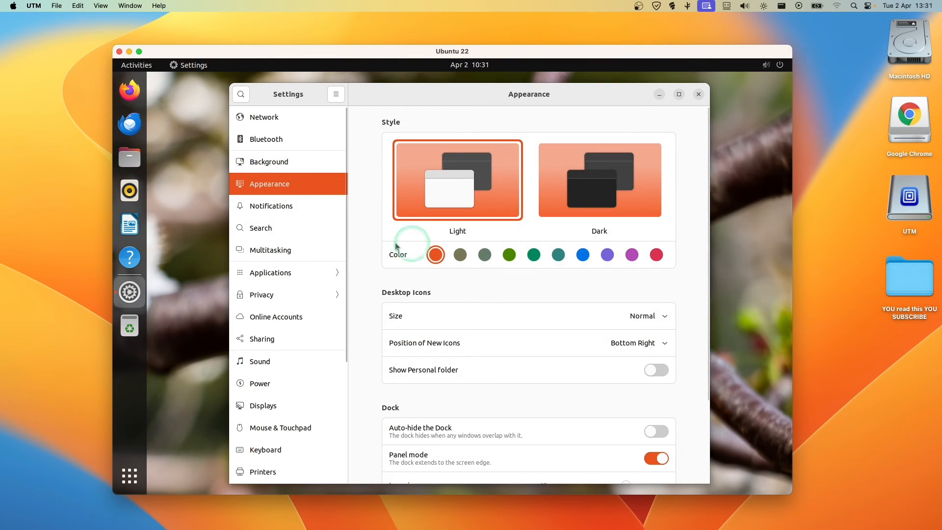
click(484, 254)
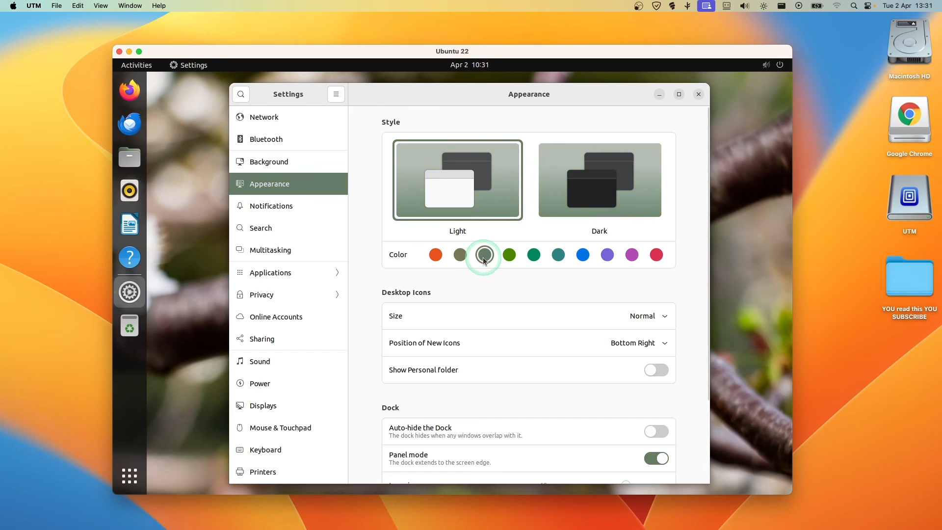
click(647, 315)
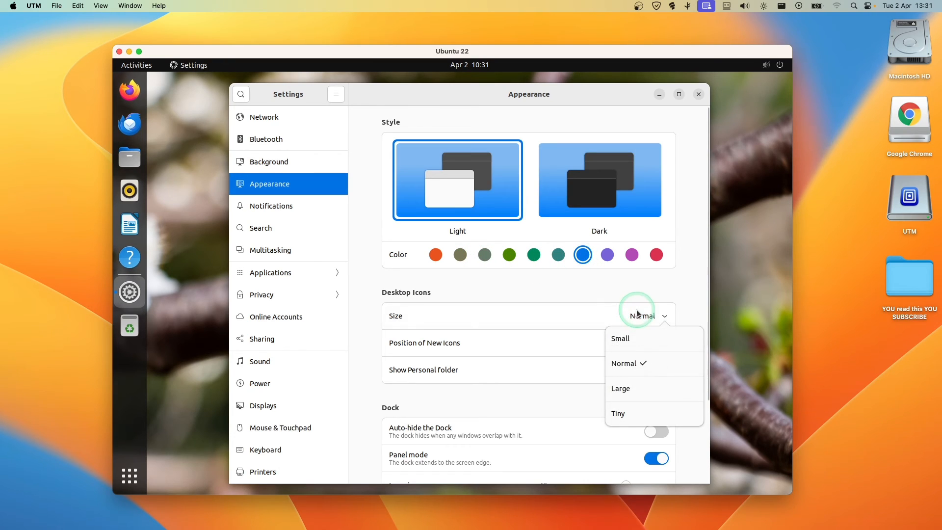
click(620, 338)
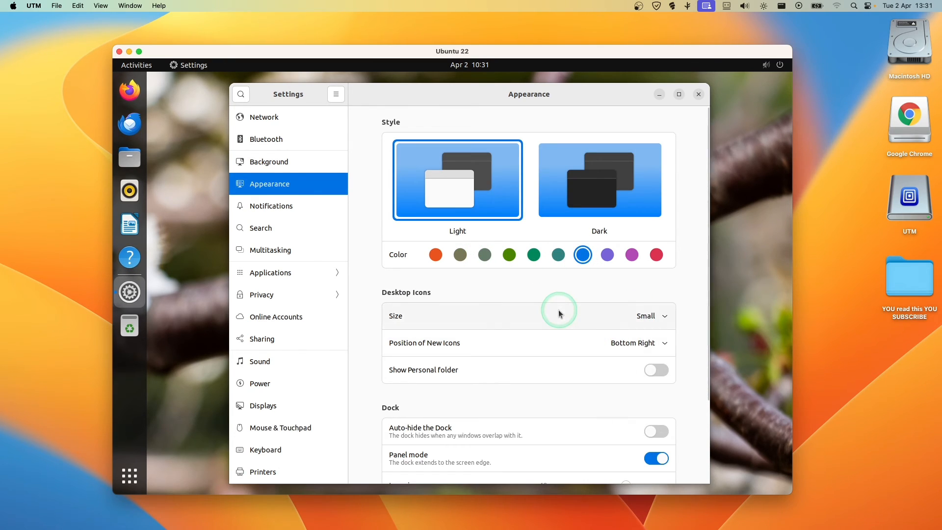
mouse_move(555, 383)
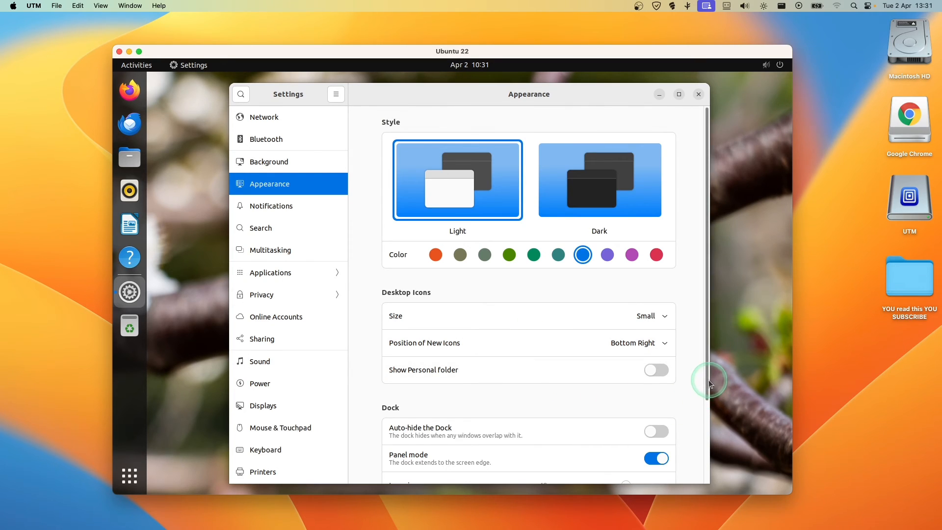
scroll(down, 3)
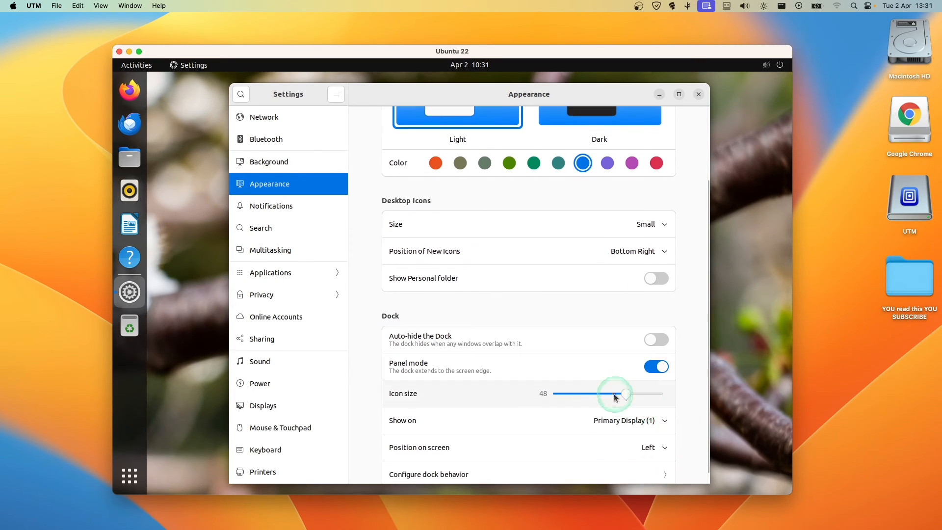
drag(617, 393, 554, 394)
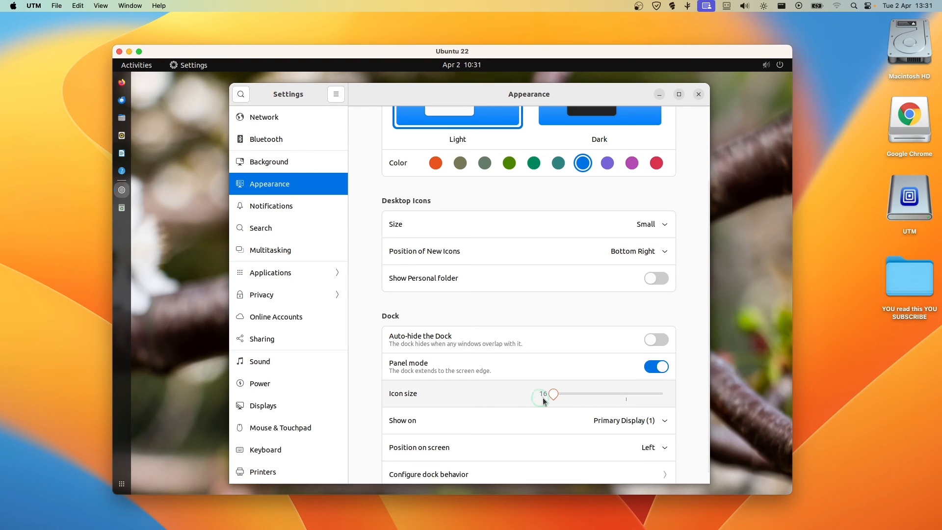
drag(554, 393, 586, 393)
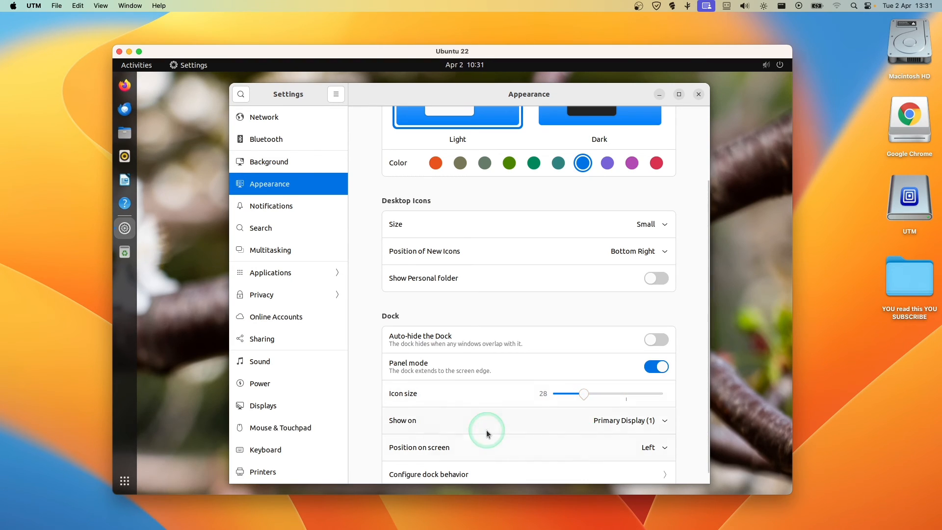
scroll(up, 3)
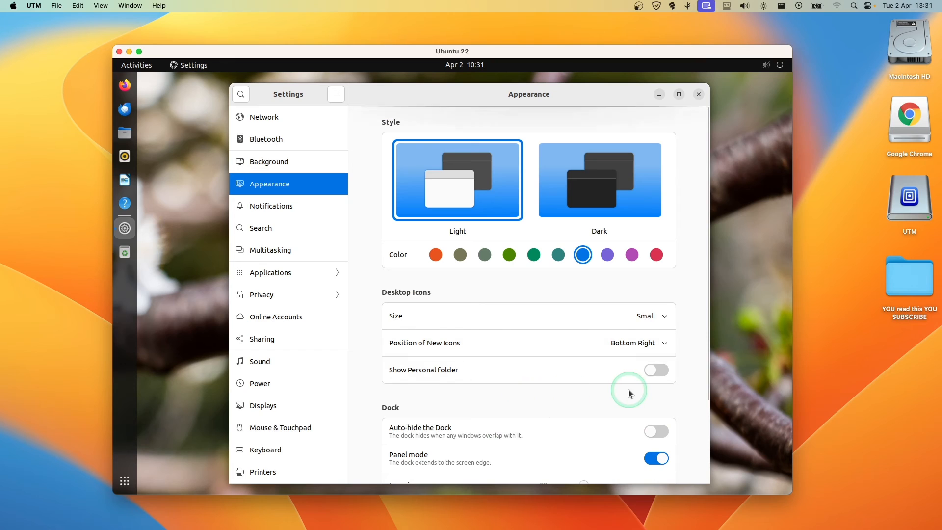
scroll(down, 3)
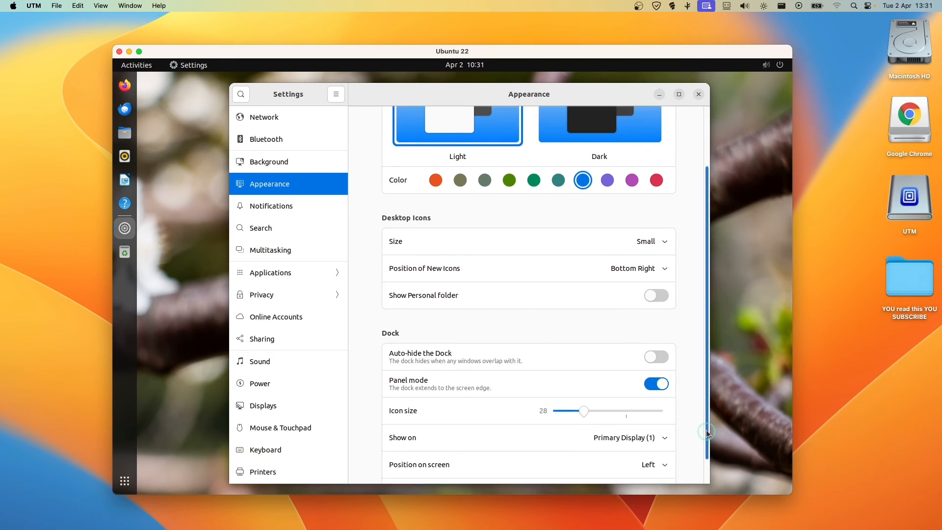
scroll(down, 3)
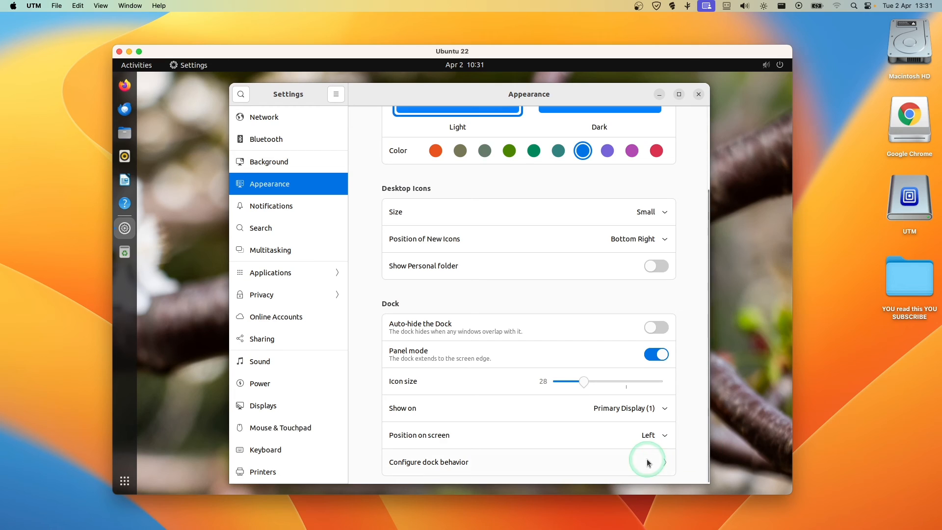
click(664, 462)
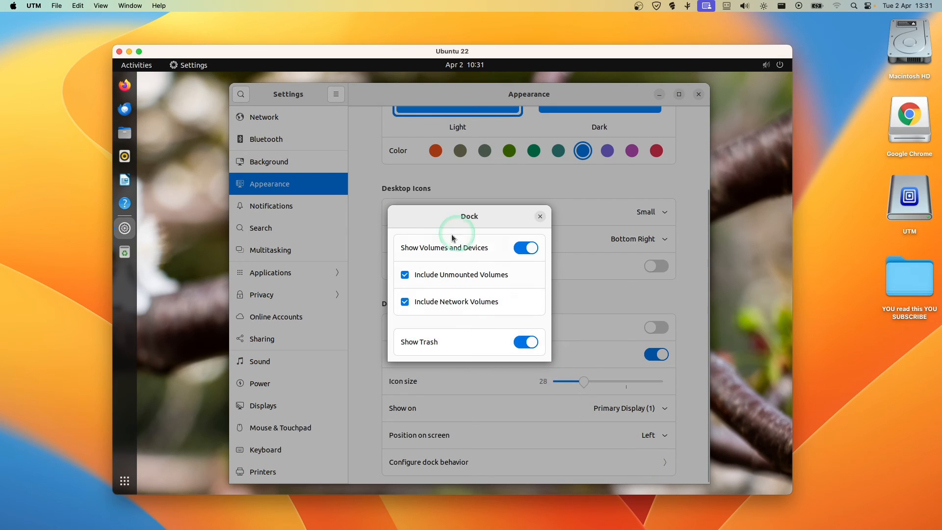
click(540, 216)
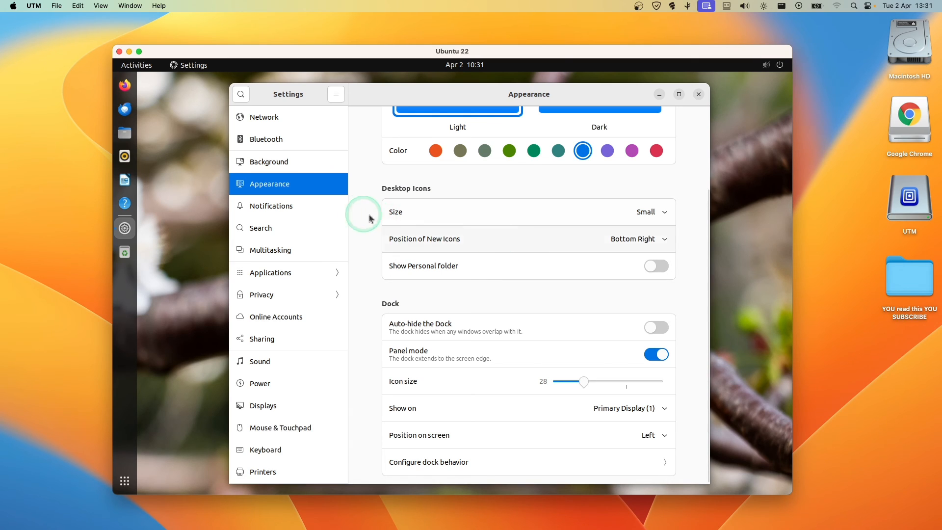
- Enable Hot Corner under Multitasking, visit Applications, and return to the main Settings list
click(270, 249)
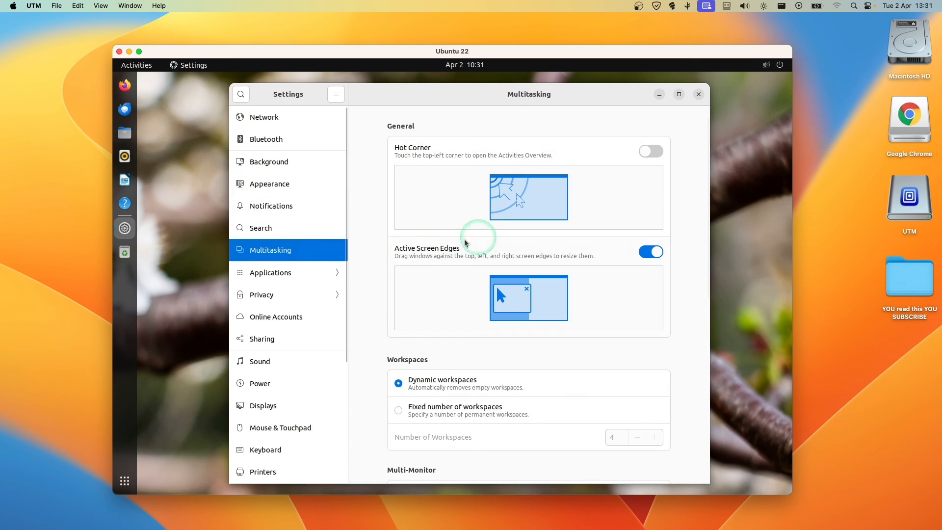
mouse_move(408, 171)
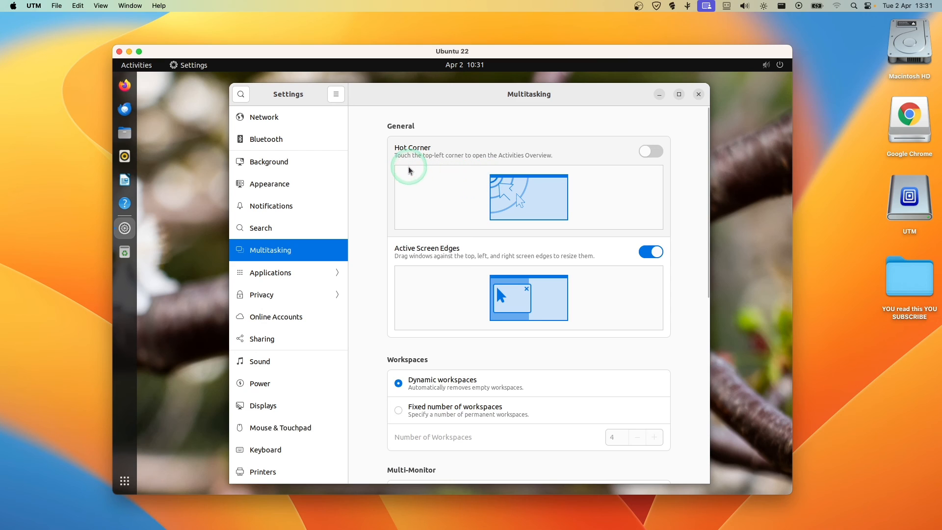
mouse_move(511, 161)
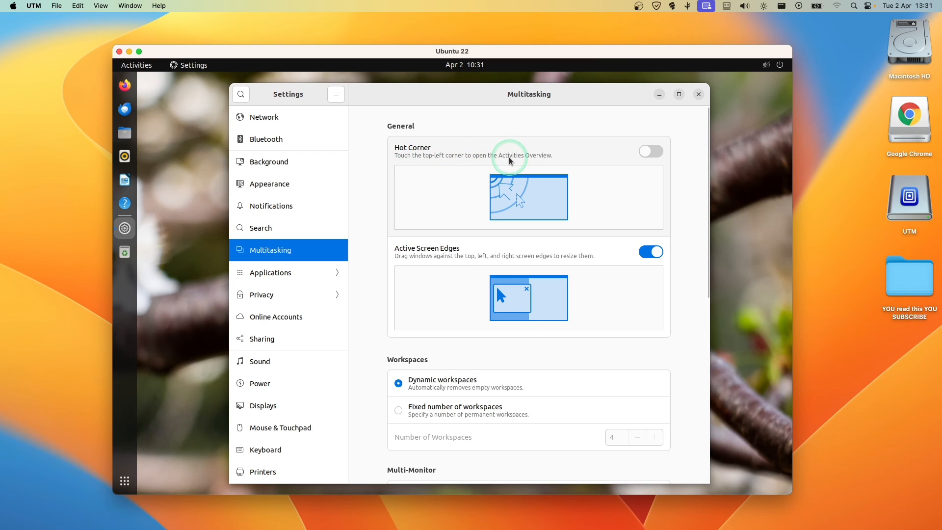
click(651, 151)
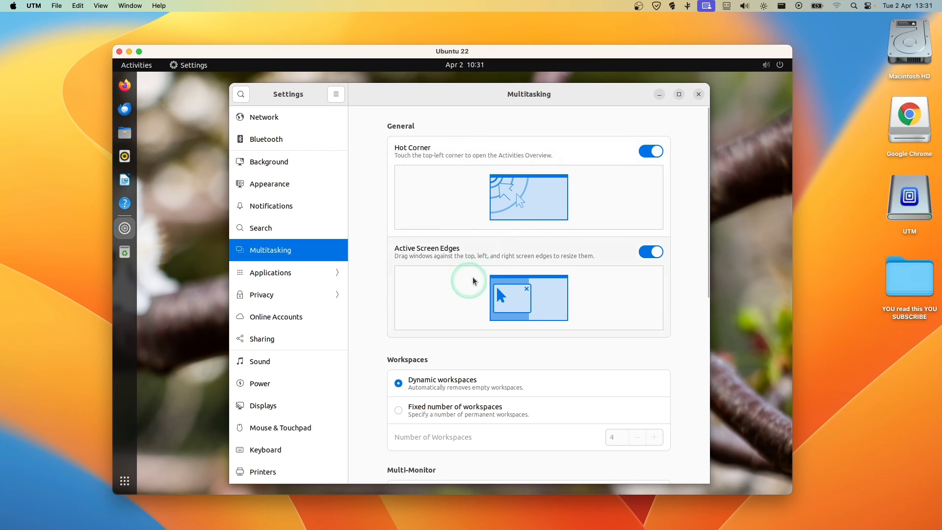
click(270, 272)
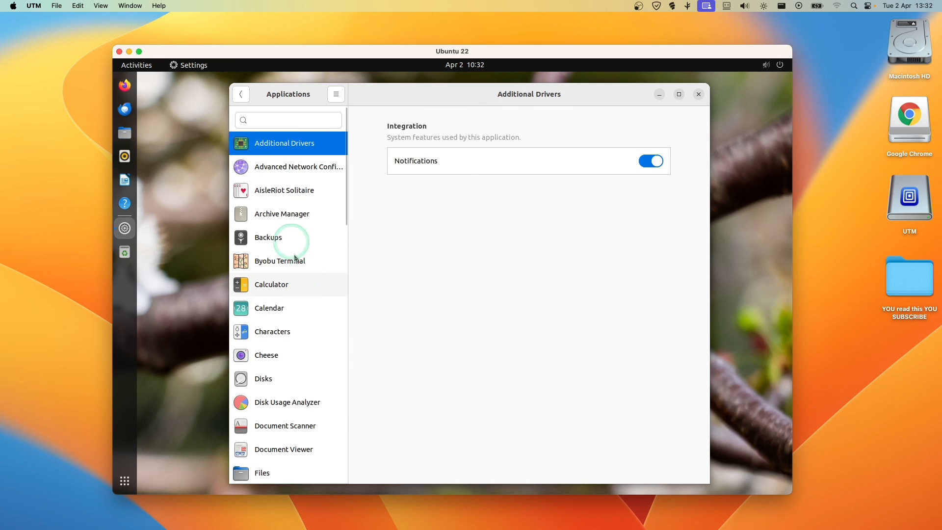
click(241, 94)
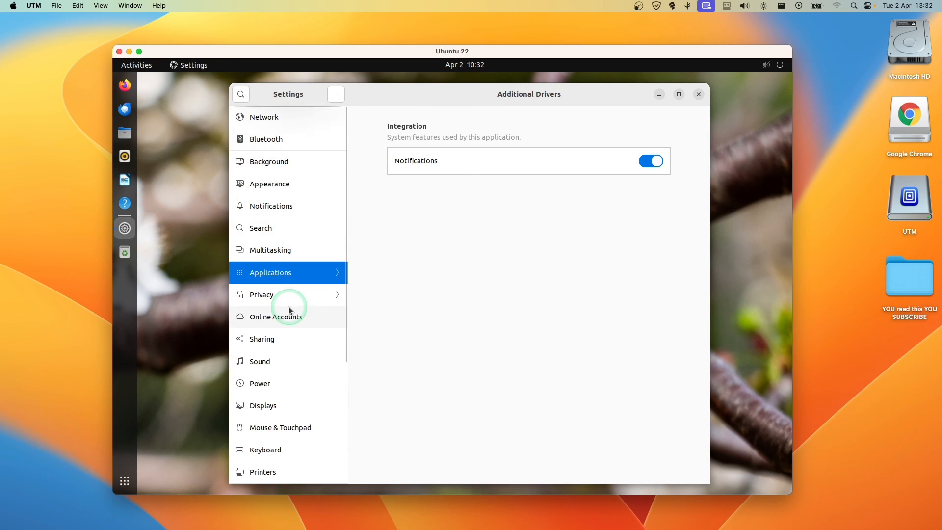
- In Displays, choose the 3840 × 2160 resolution and apply it
click(263, 405)
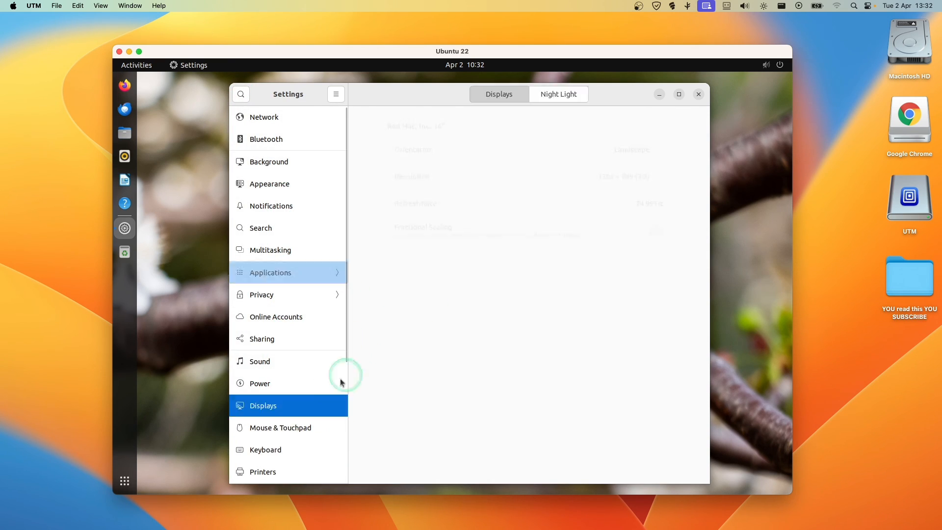
click(657, 176)
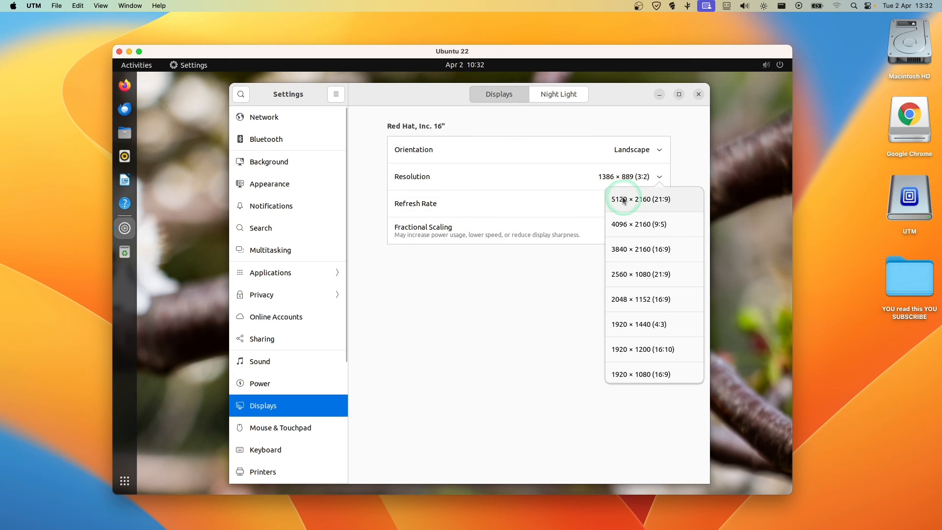
mouse_move(527, 129)
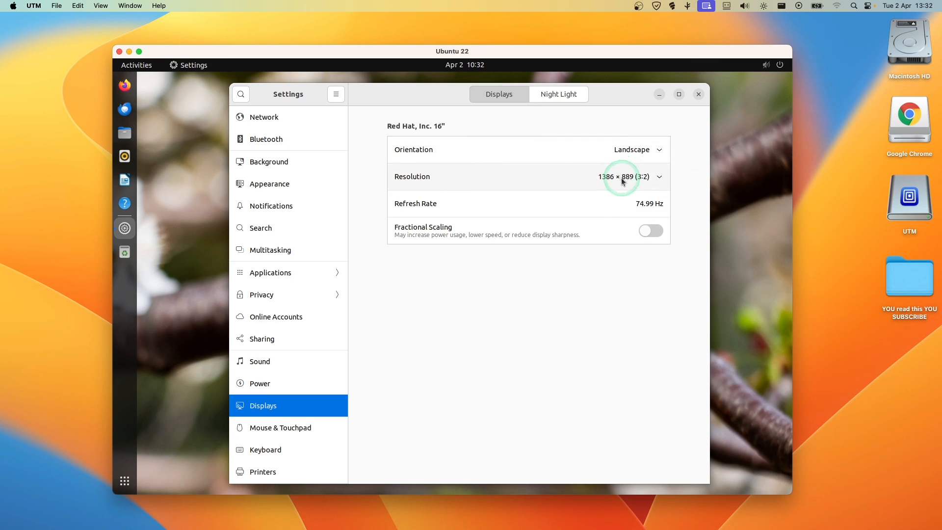
click(658, 176)
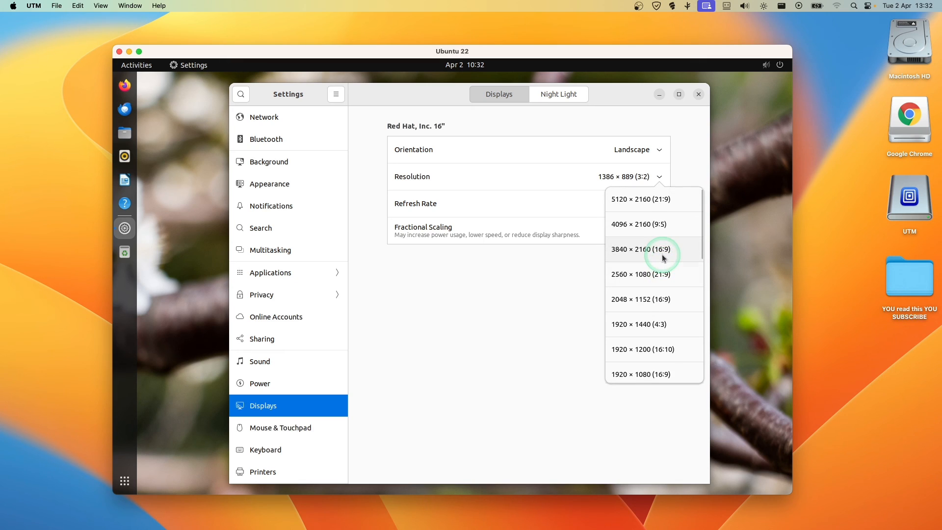
click(641, 248)
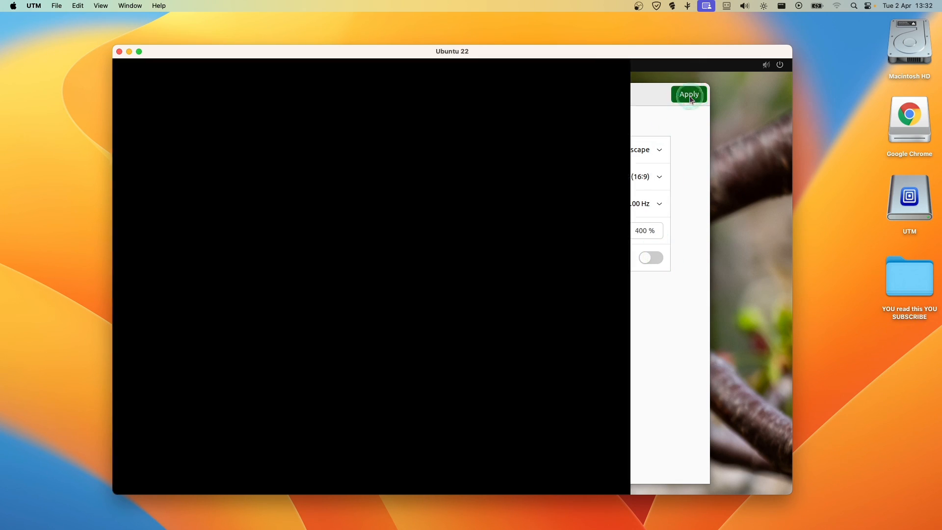
click(689, 94)
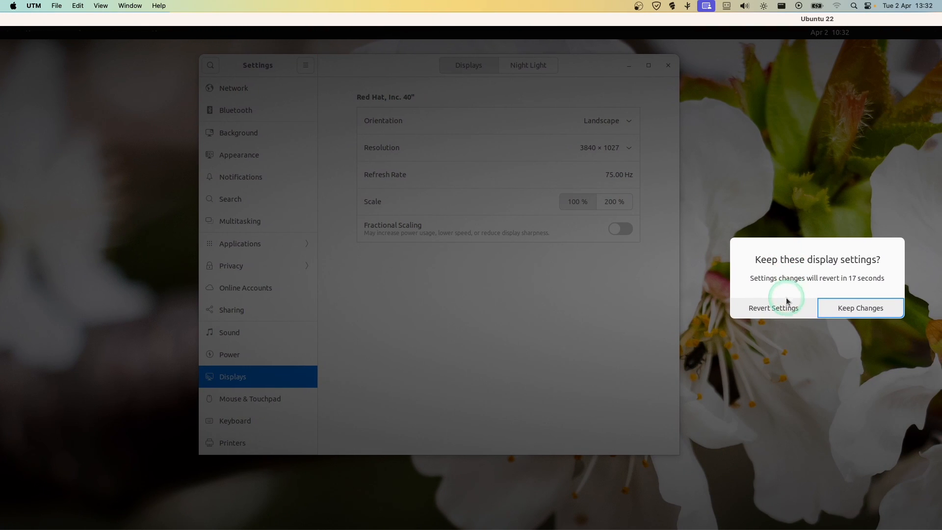
- Switch the resolution to 1920 × 1080 (16:9), apply it and keep the changes
click(605, 148)
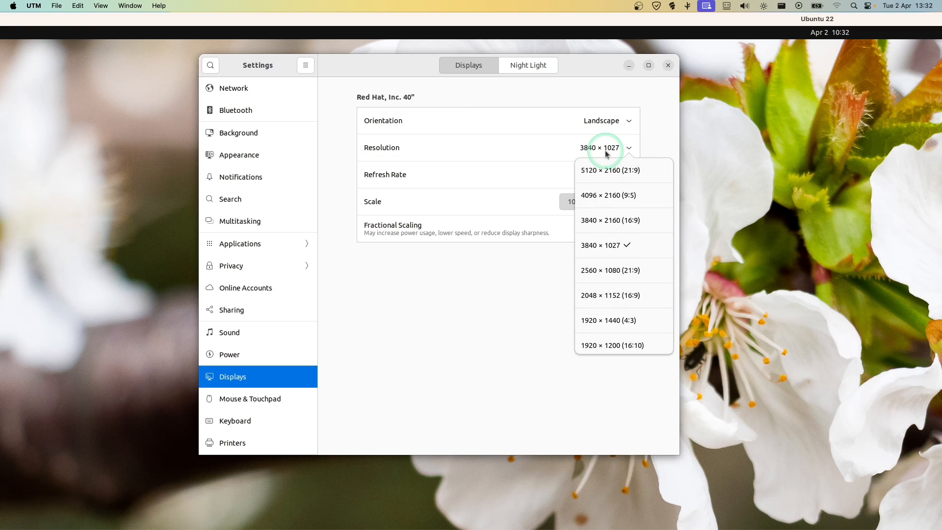
mouse_move(625, 320)
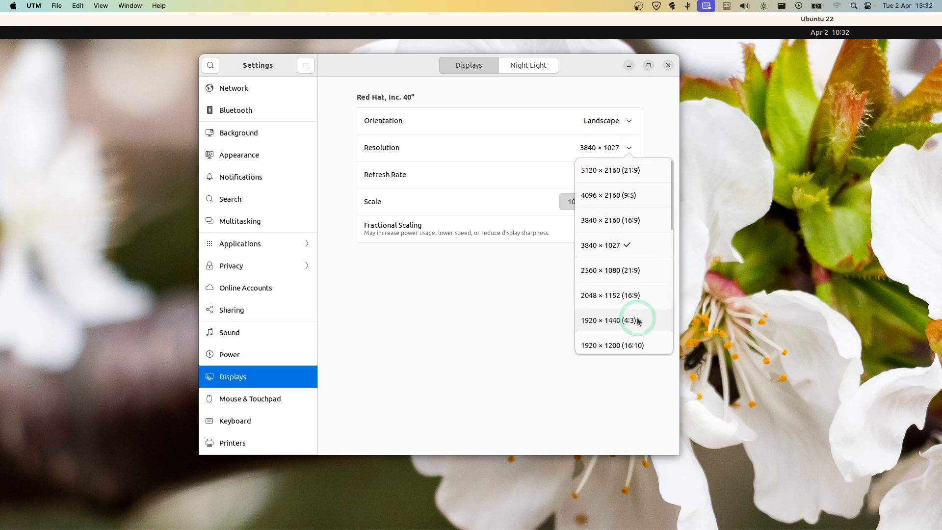
scroll(down, 3)
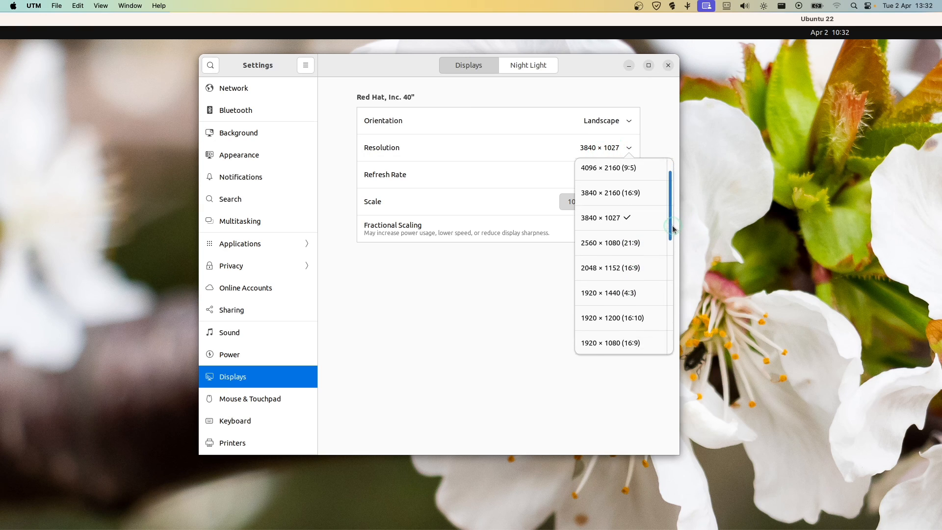
click(609, 343)
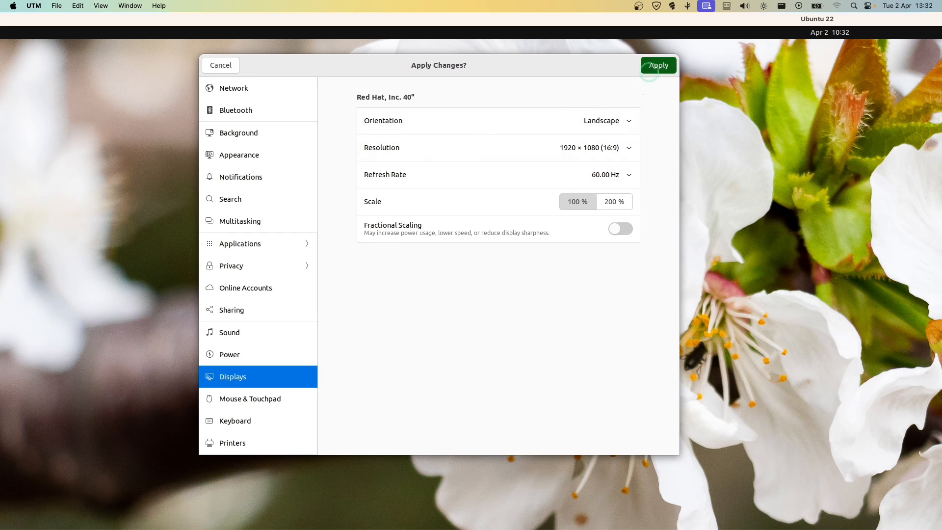
click(657, 65)
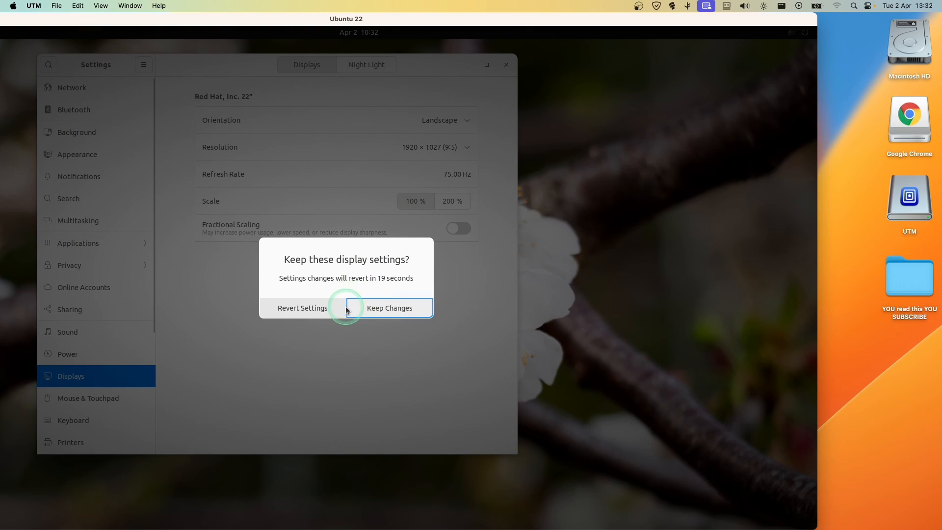
click(388, 307)
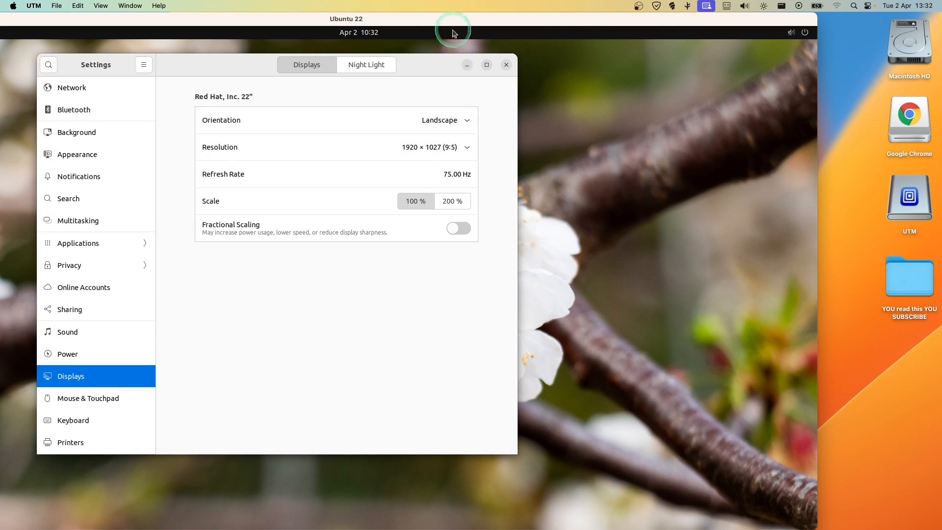
- Enter Full Screen for the Ubuntu 22 window via the green zoom button
click(56, 20)
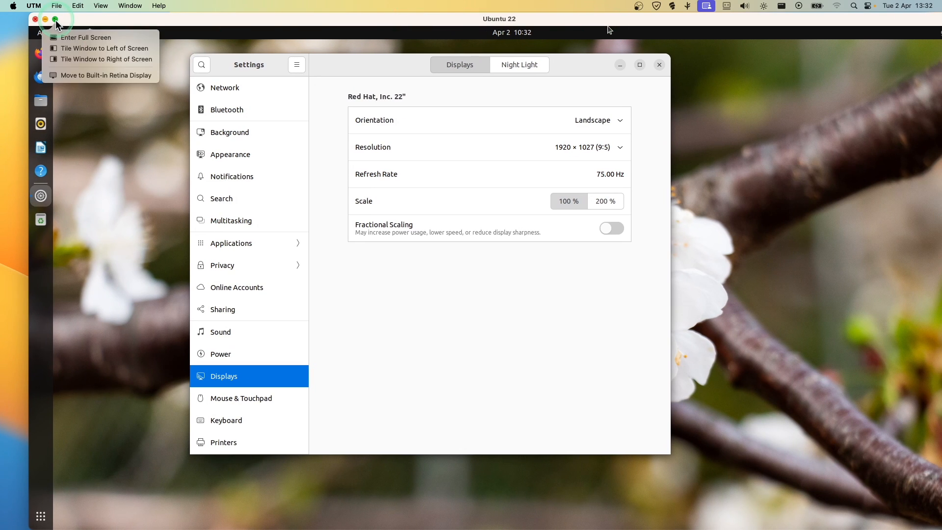
click(57, 19)
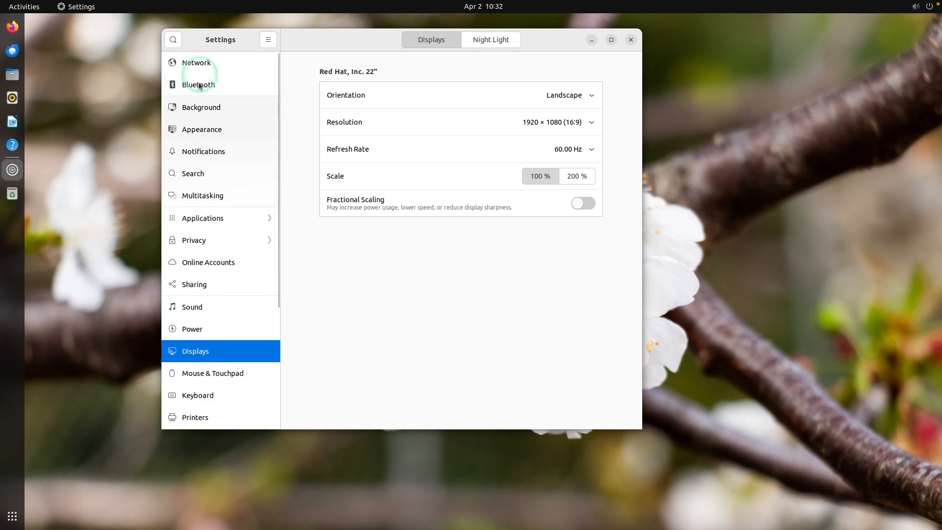